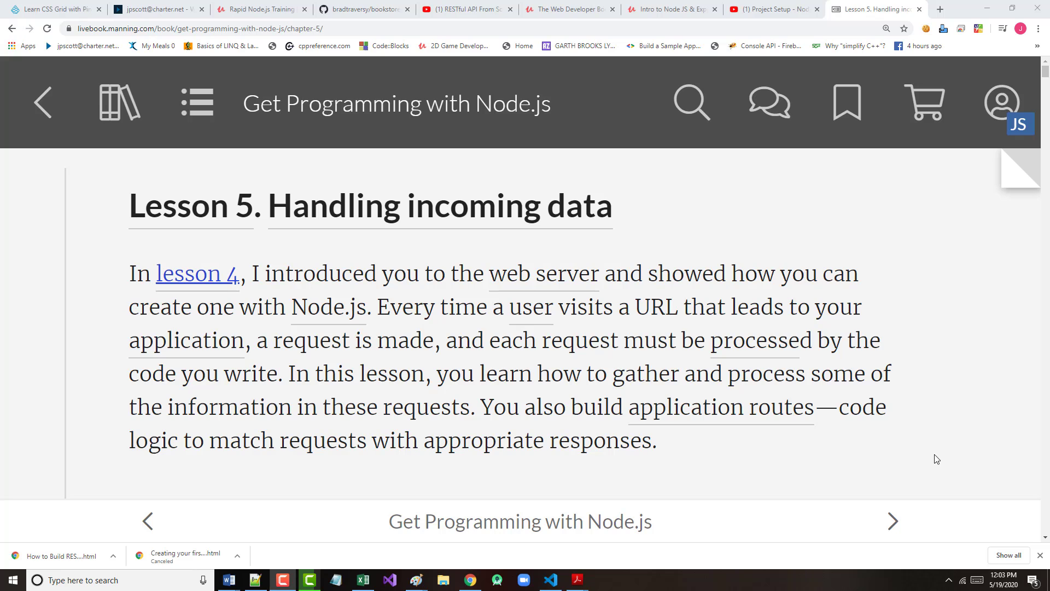
Step: Scroll down Lesson 5 until the 'This lesson covers' topic list is visible
{"action": "scroll", "scroll_direction": "down", "scroll_amount": 3}
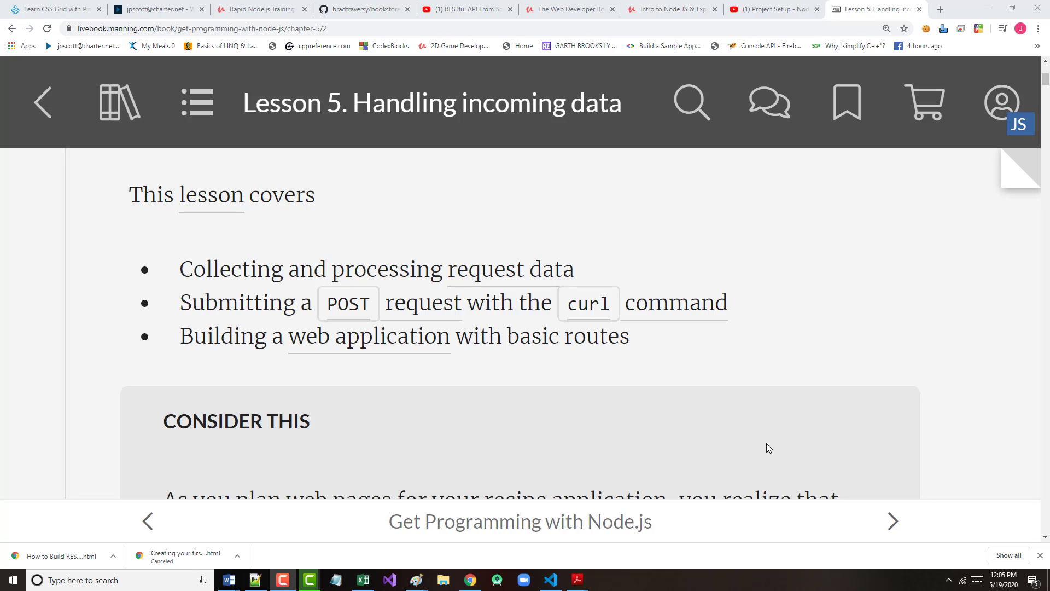
Step: Scroll past the Consider This routes note to the 5.1 Reworking your server code heading
{"action": "scroll", "scroll_direction": "down", "scroll_amount": 3}
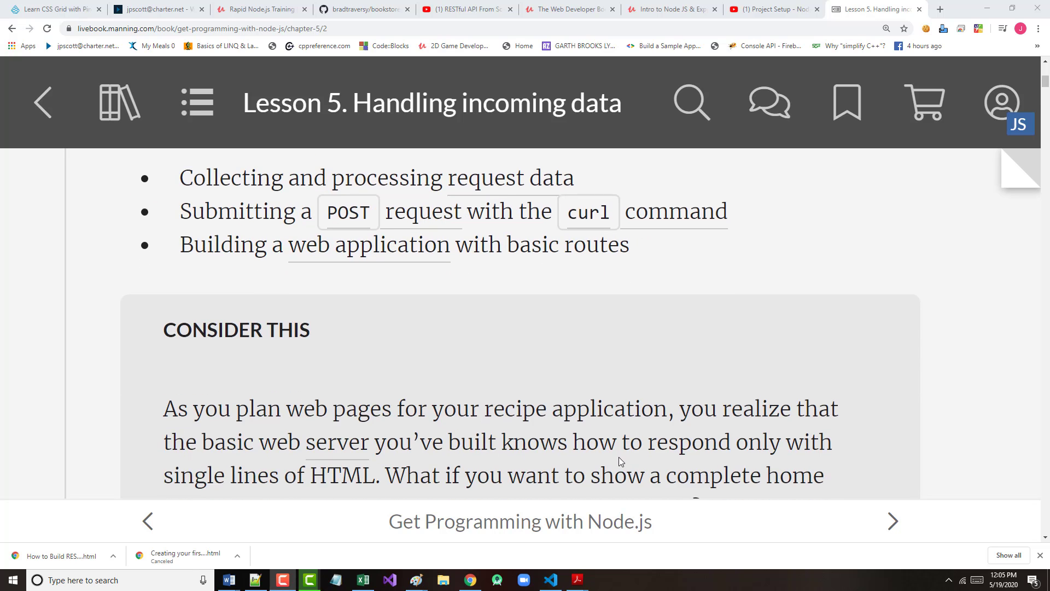
{"action": "scroll", "scroll_direction": "down", "scroll_amount": 3}
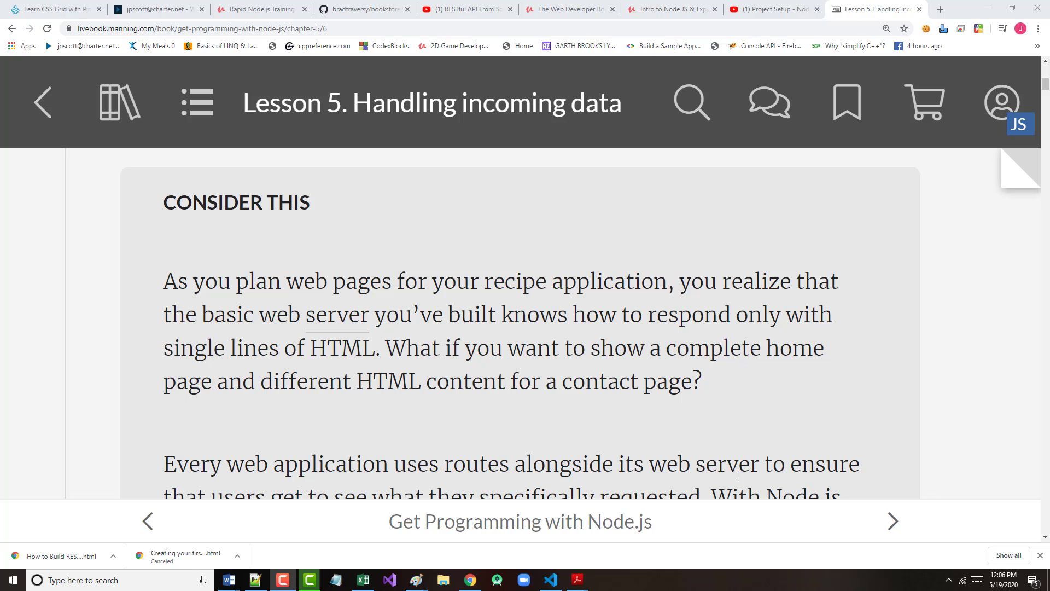
{"action": "scroll", "scroll_direction": "down", "scroll_amount": 3}
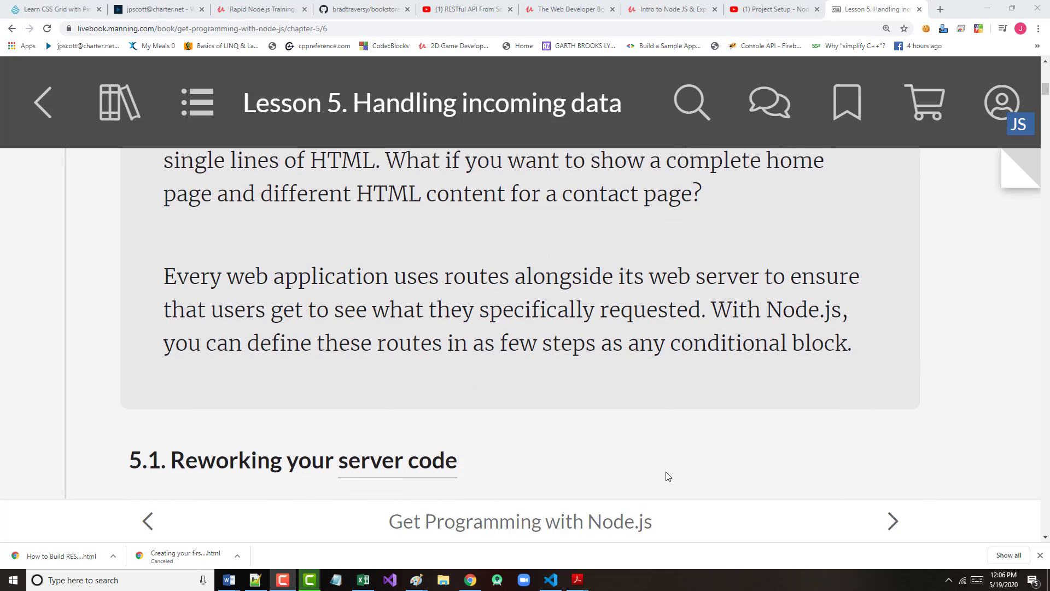
{"action": "scroll", "scroll_direction": "down", "scroll_amount": 3}
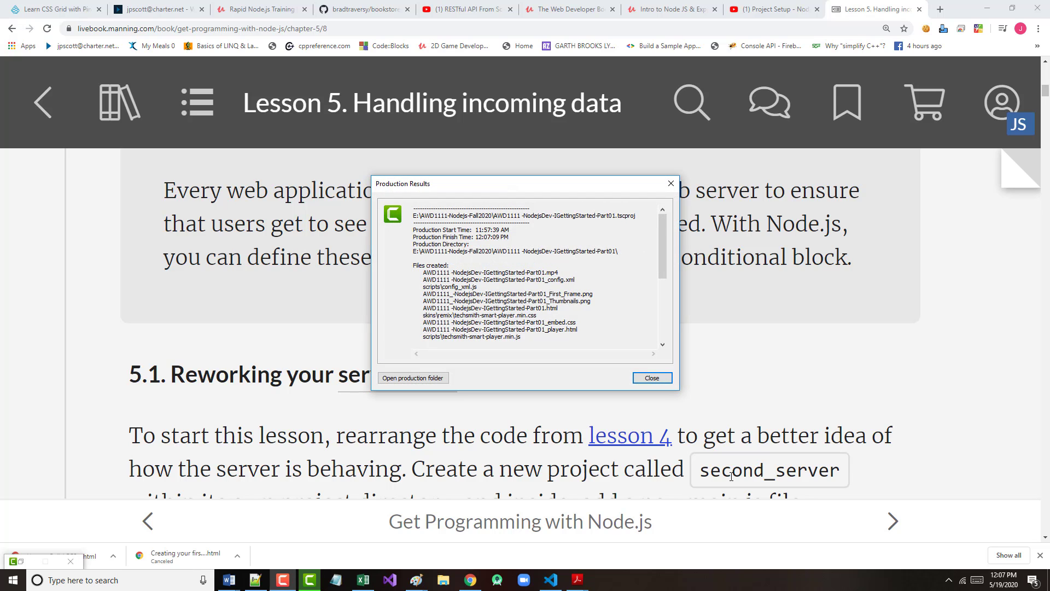
{"action": "mouse_move", "coordinate": [647, 299]}
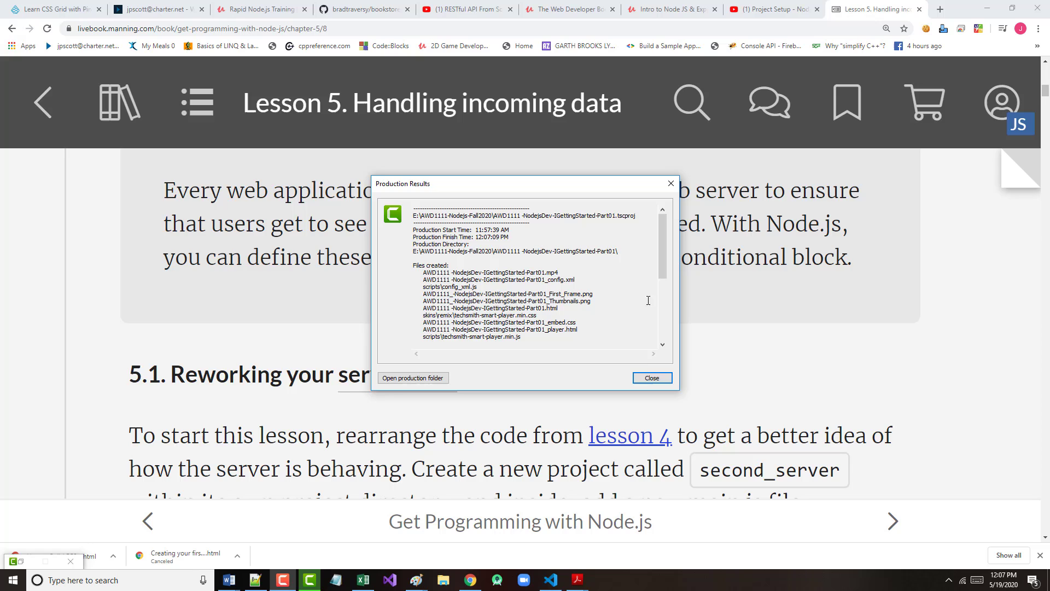
Step: Dismiss the Production Results notice and bring the 5.1 second_server text to the top
{"action": "left_click", "coordinate": [650, 378]}
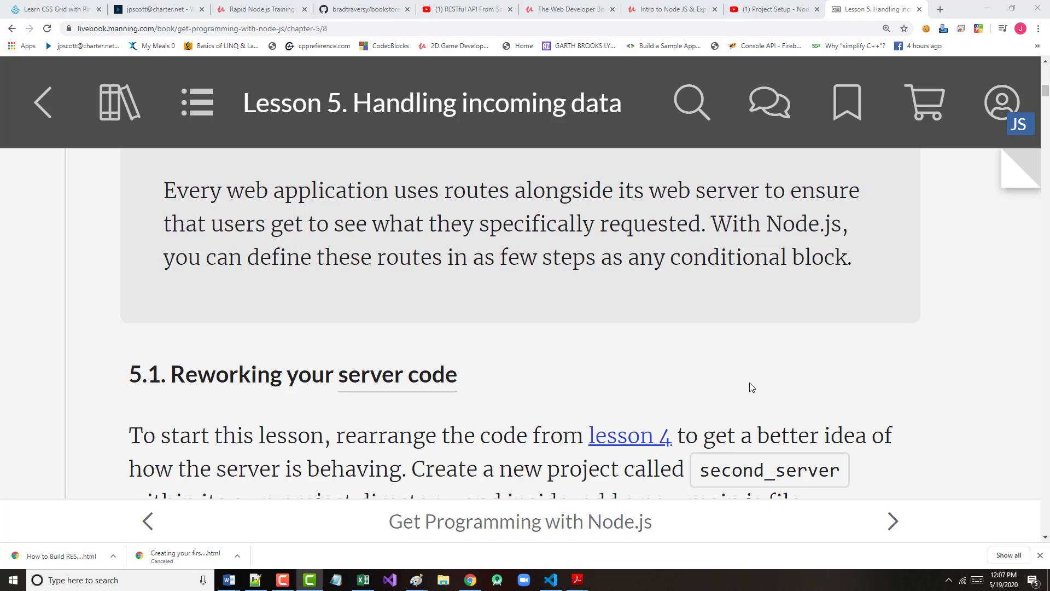
{"action": "scroll", "scroll_direction": "down", "scroll_amount": 3}
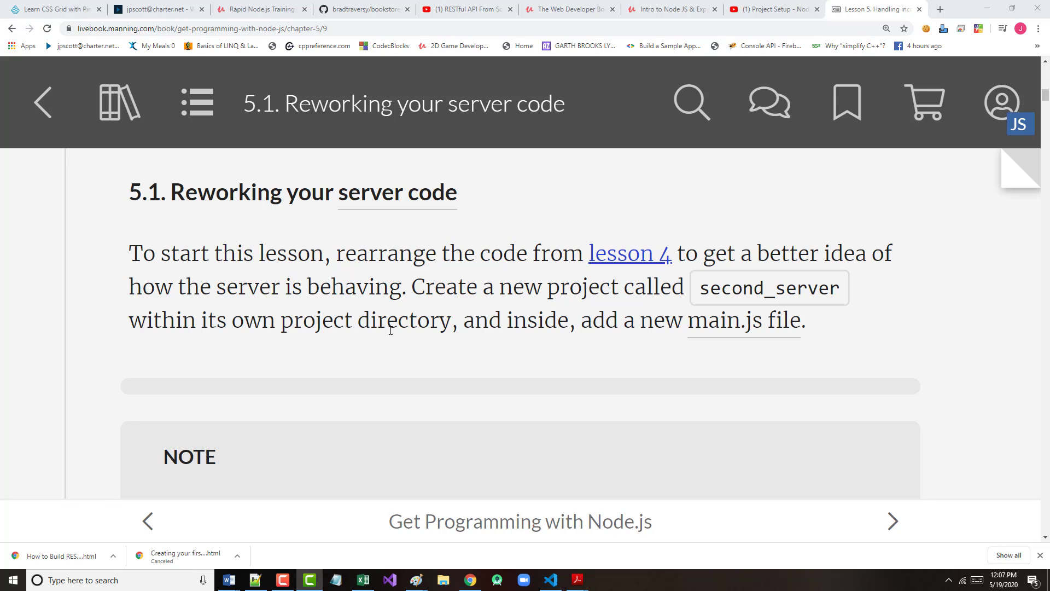
{"action": "mouse_move", "coordinate": [390, 330]}
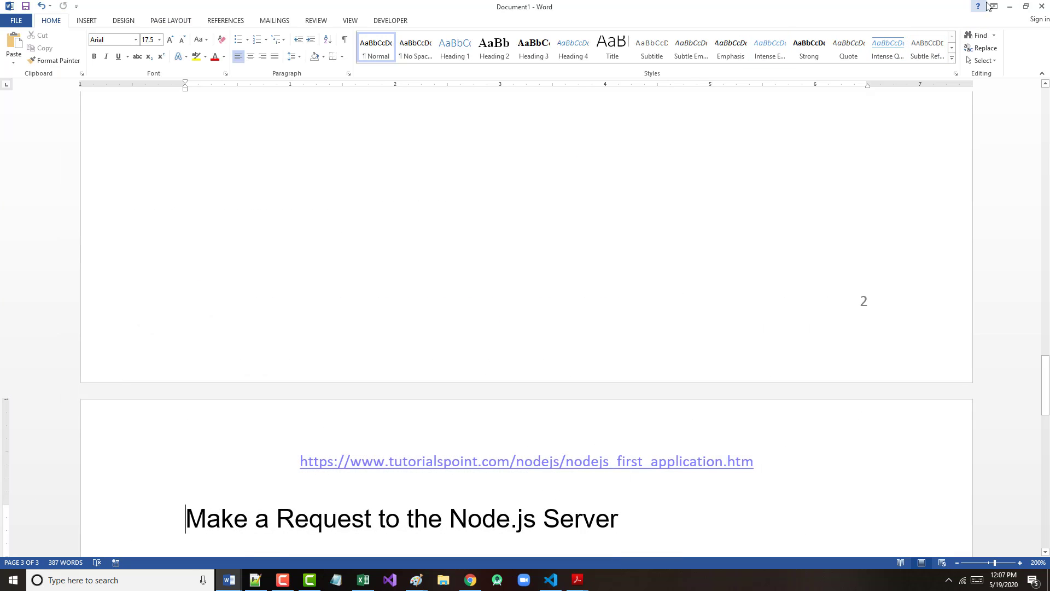
Step: Minimize Word, review the lesson04 folder's files, and cancel the blocked Lesson05 folder change
{"action": "left_click", "coordinate": [1010, 7]}
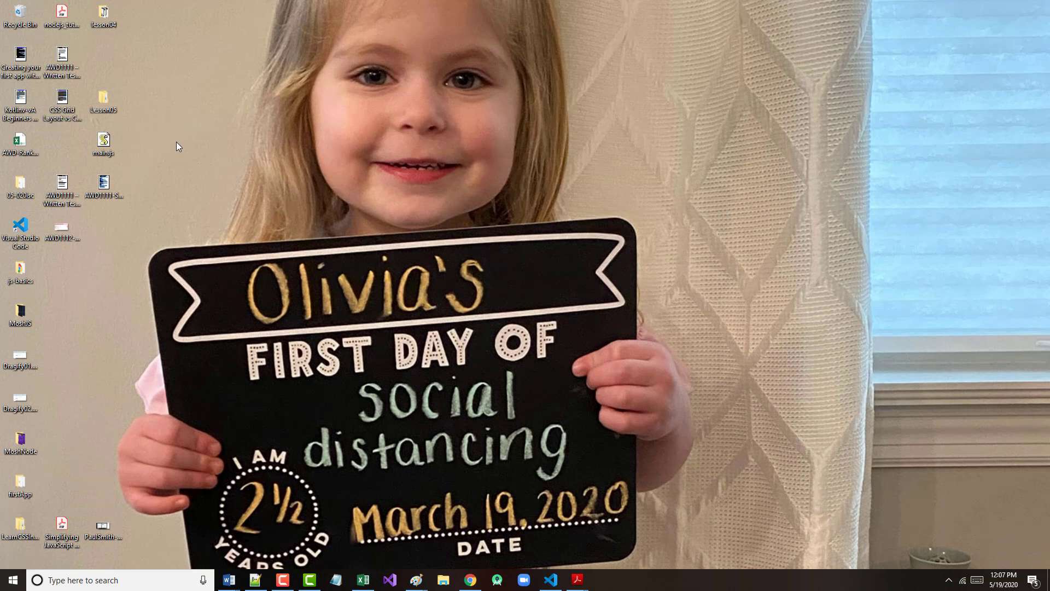
{"action": "left_click", "coordinate": [103, 100]}
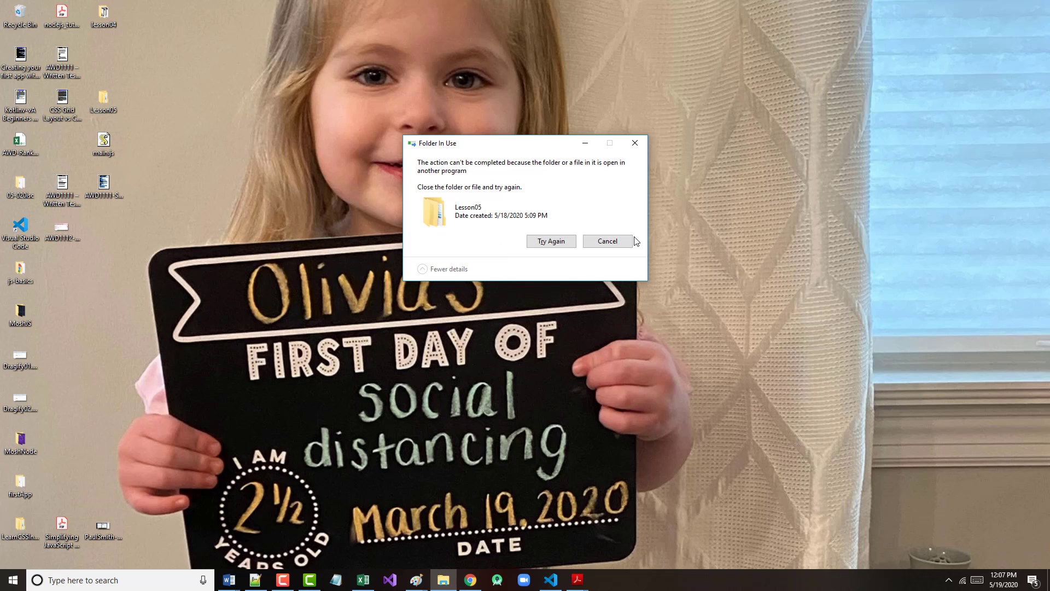
{"action": "mouse_move", "coordinate": [559, 441]}
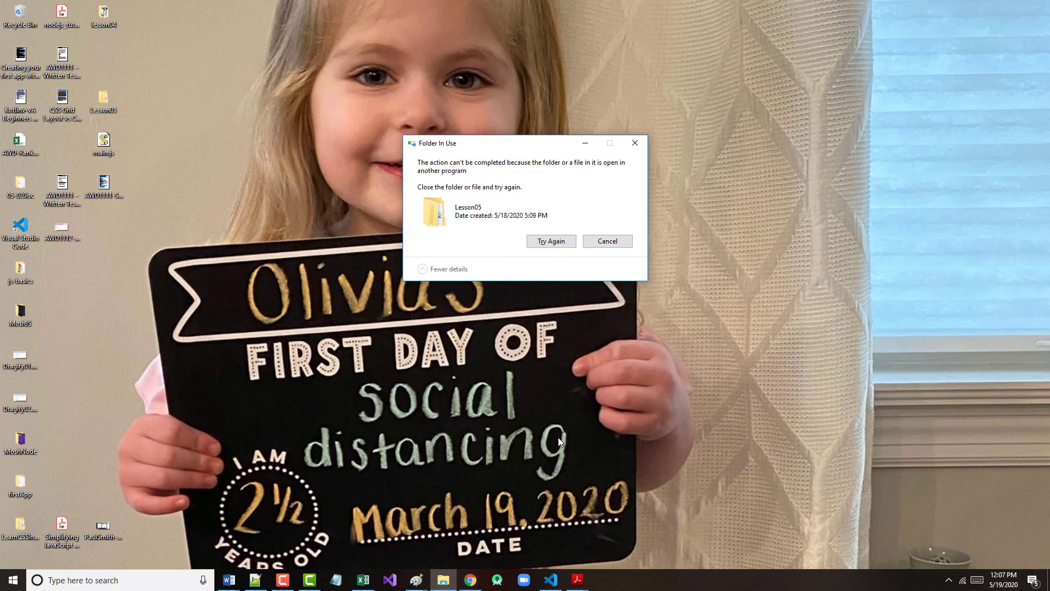
{"action": "mouse_move", "coordinate": [397, 369]}
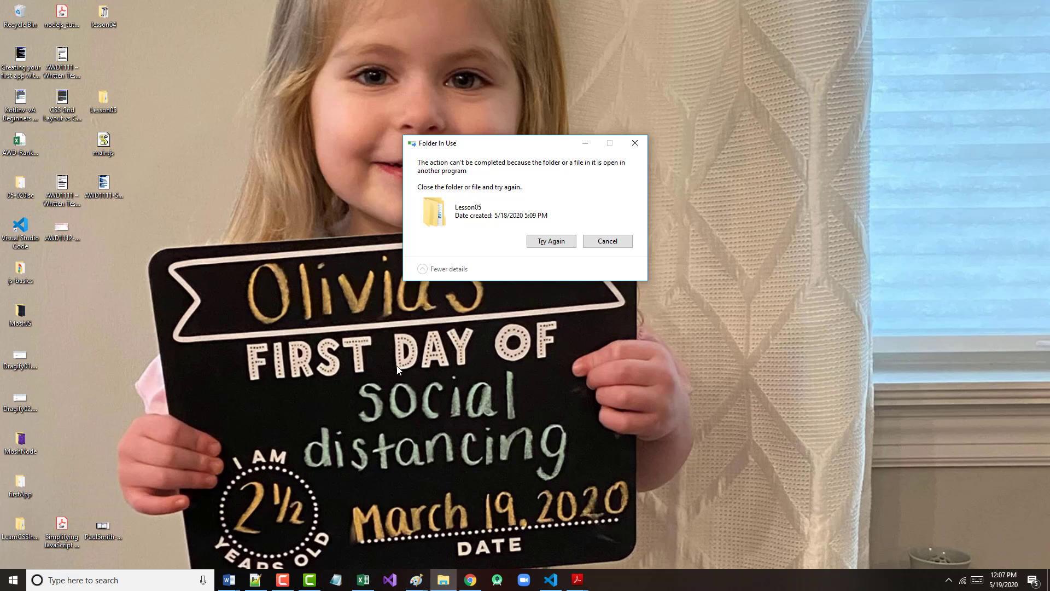
{"action": "mouse_move", "coordinate": [111, 90]}
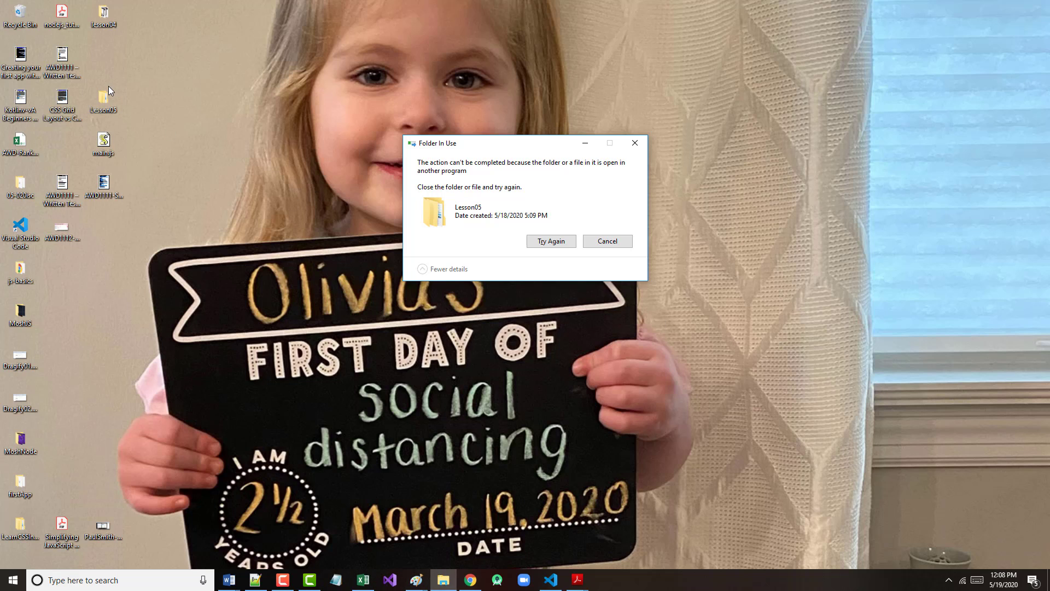
{"action": "left_click", "coordinate": [103, 14]}
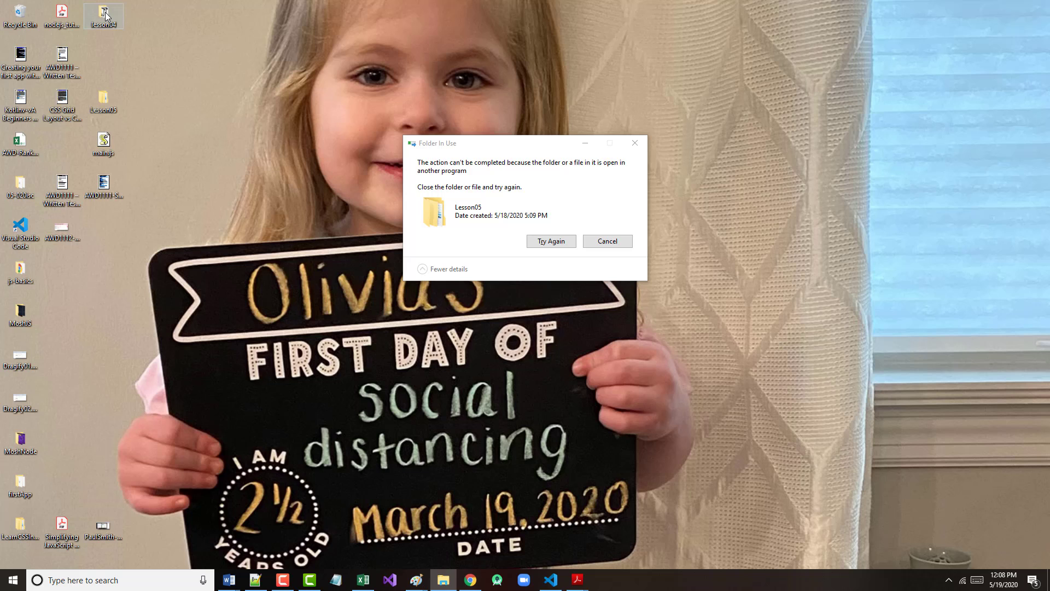
{"action": "left_click", "coordinate": [606, 240]}
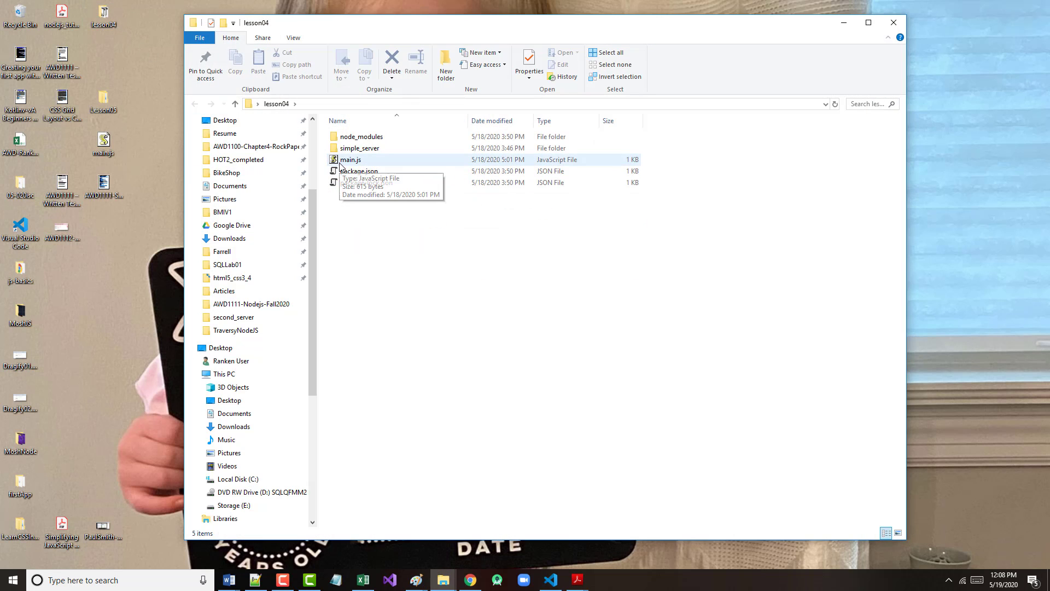
{"action": "mouse_move", "coordinate": [74, 144]}
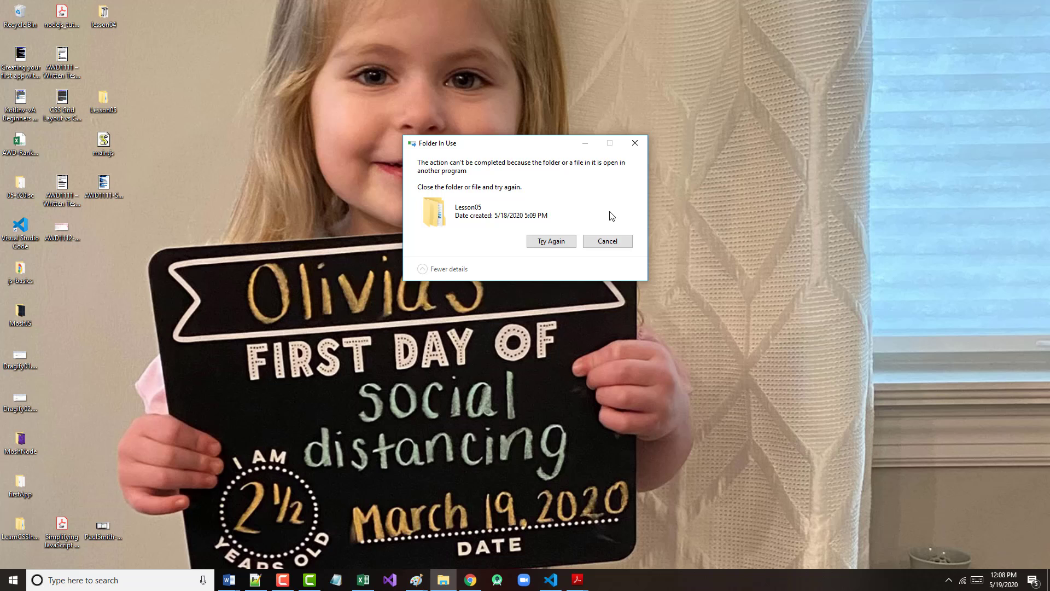
{"action": "left_click", "coordinate": [606, 241]}
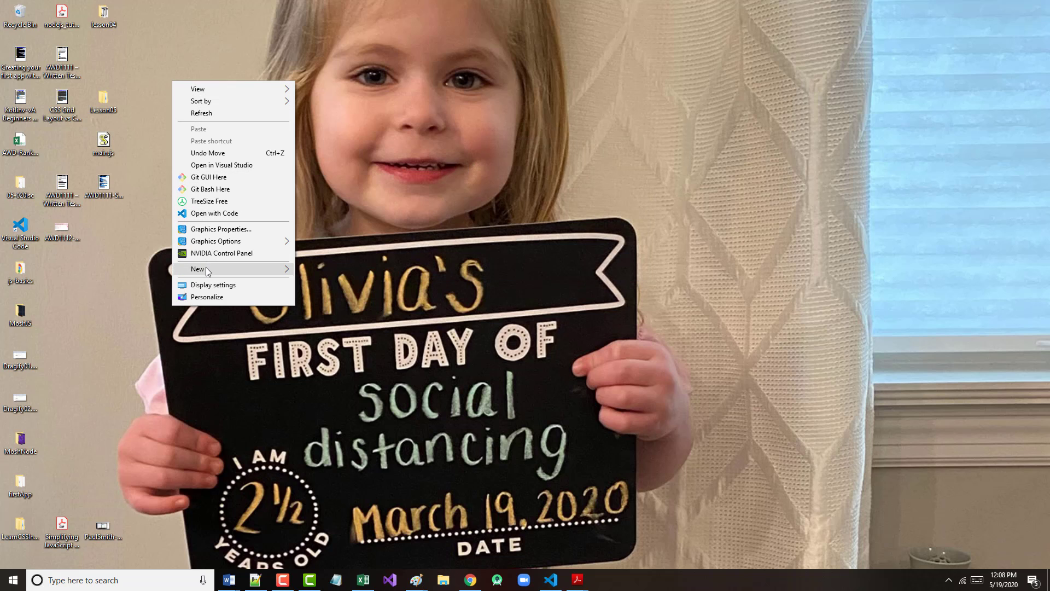
Step: Create a simple_server folder on the desktop, copy it here and move it to the right side
{"action": "left_click", "coordinate": [197, 269]}
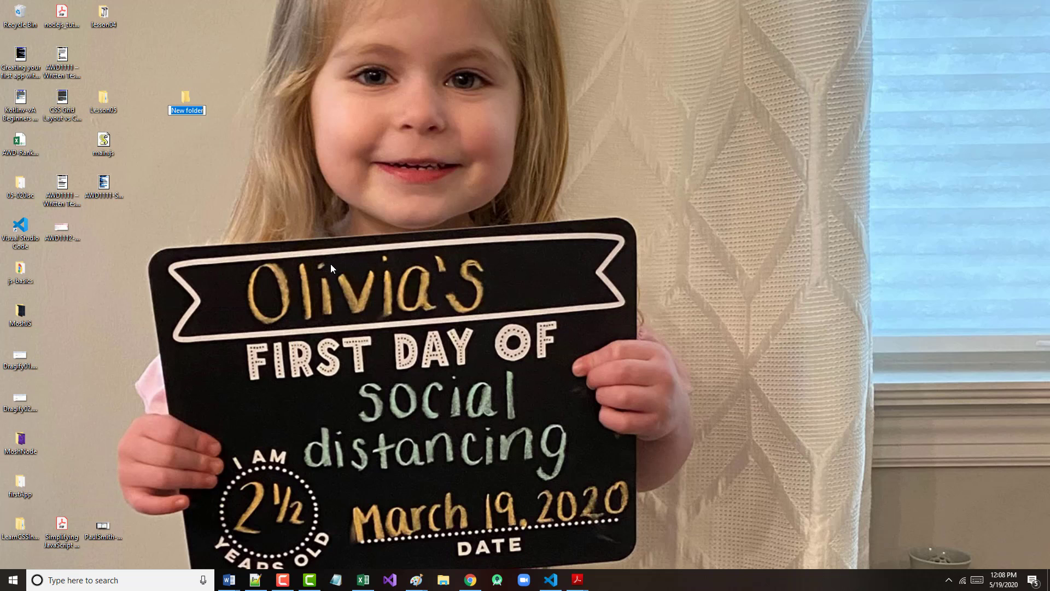
{"action": "type", "text": "simple"}
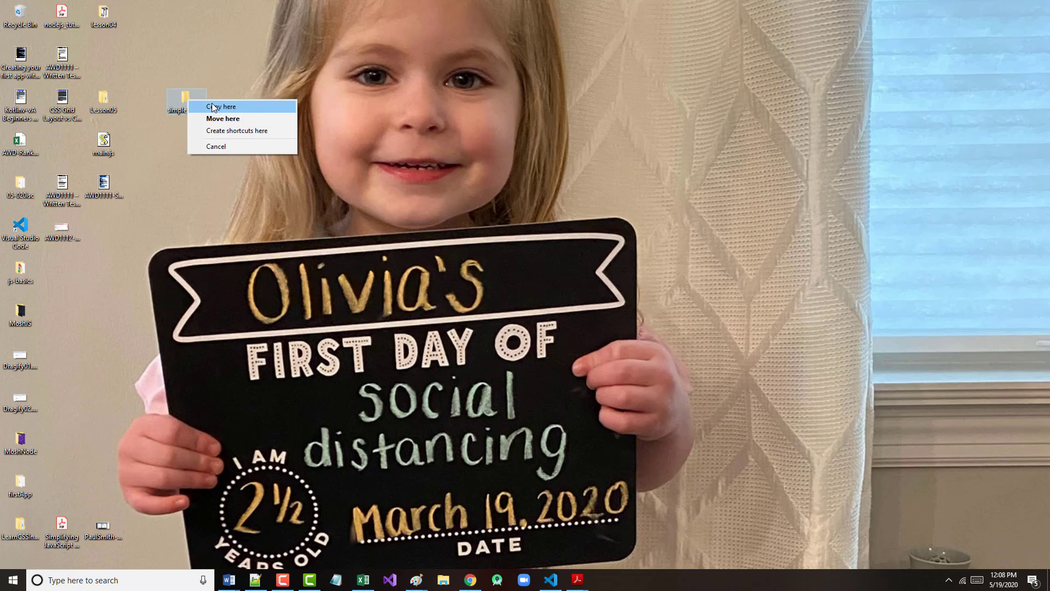
{"action": "left_click", "coordinate": [221, 106]}
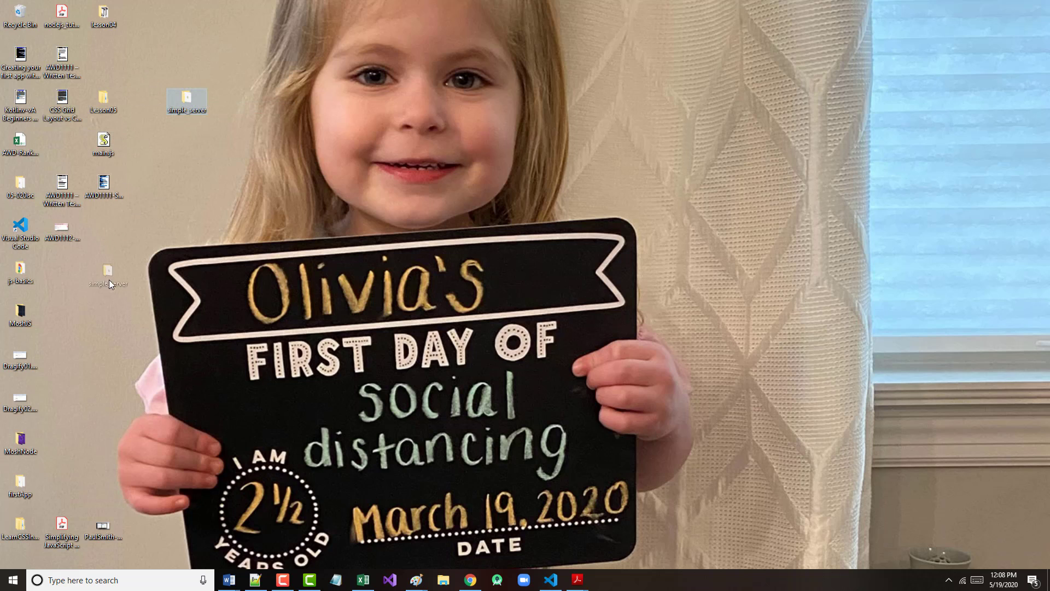
{"action": "left_click_drag", "start_coordinate": [186, 101], "coordinate": [934, 141]}
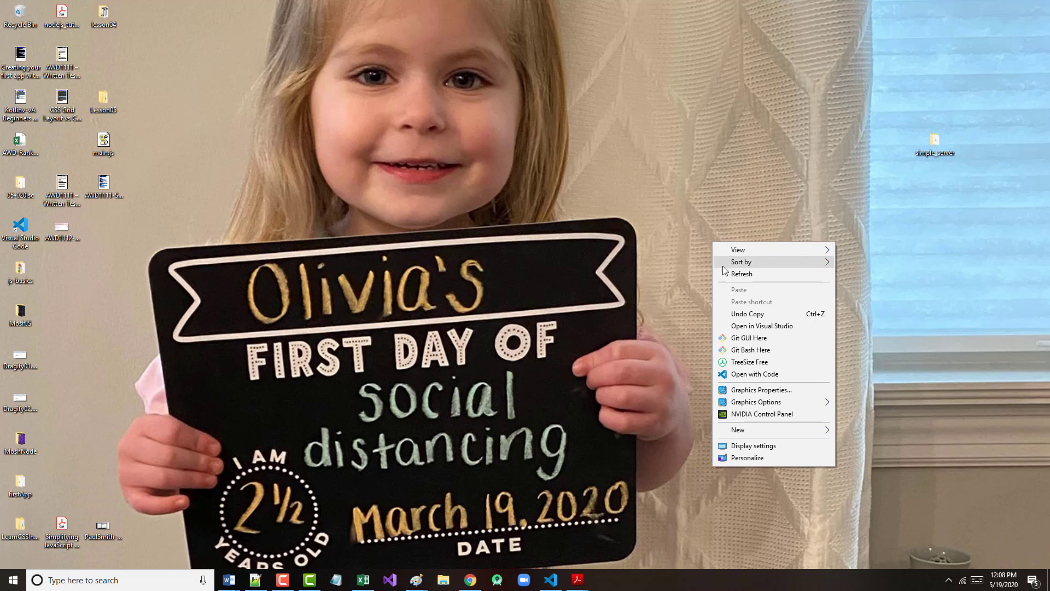
{"action": "mouse_move", "coordinate": [738, 350]}
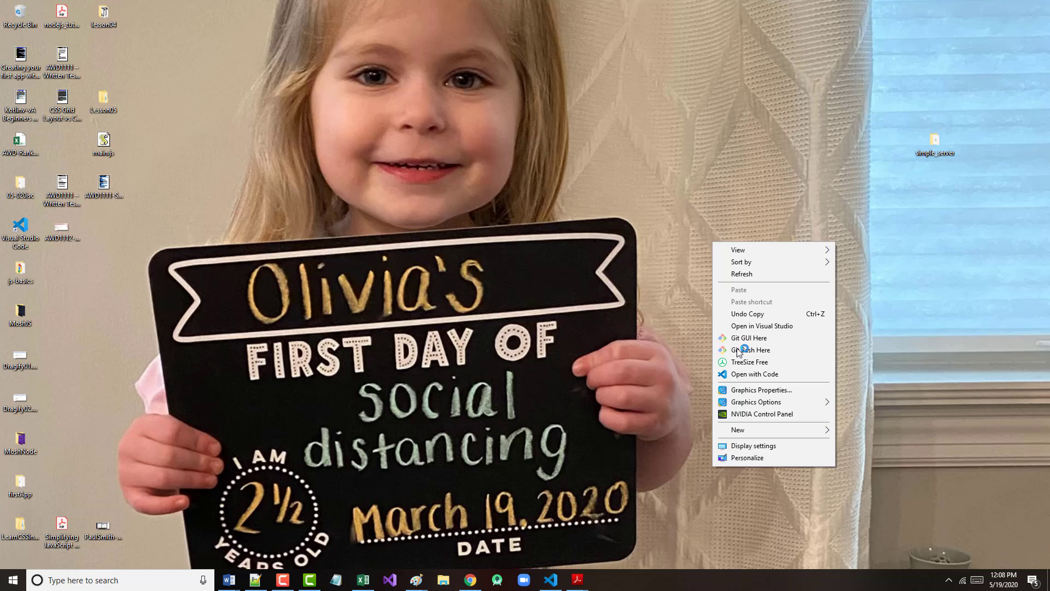
{"action": "left_click", "coordinate": [749, 350]}
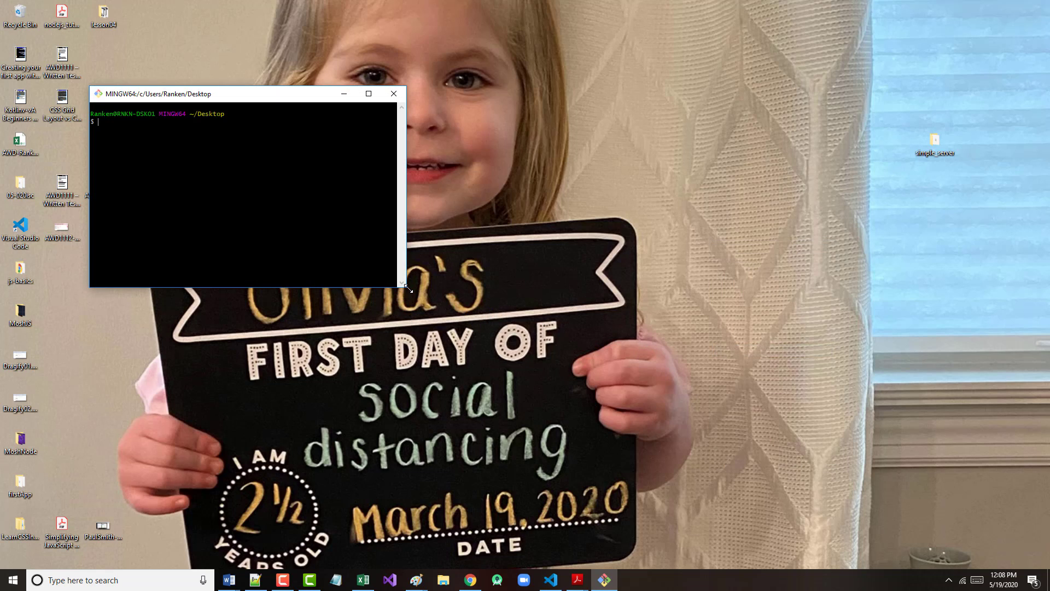
{"action": "left_click_drag", "start_coordinate": [404, 287], "coordinate": [761, 440]}
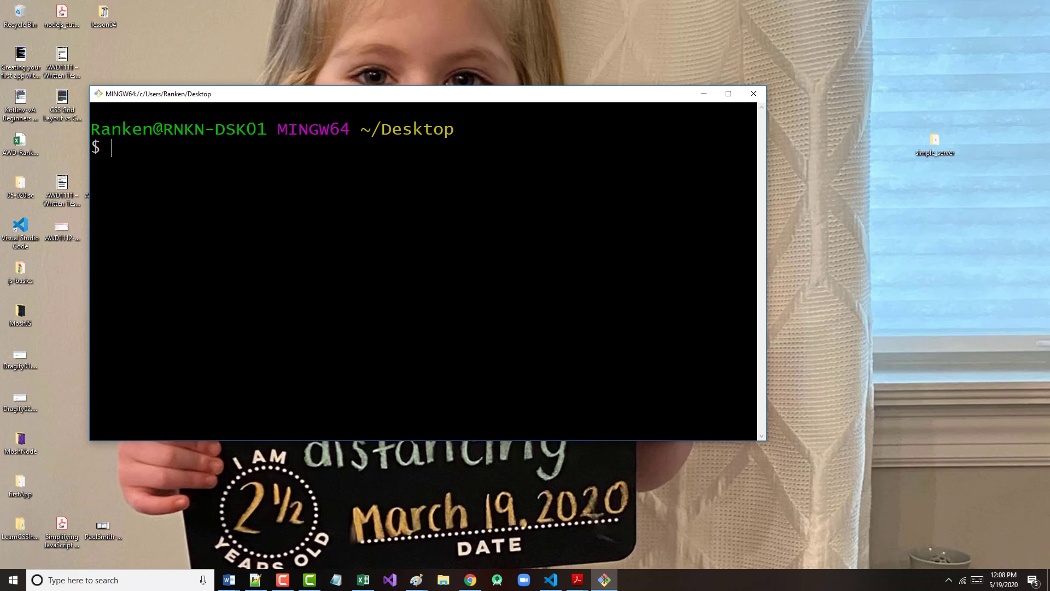
{"action": "type", "text": "npm i"}
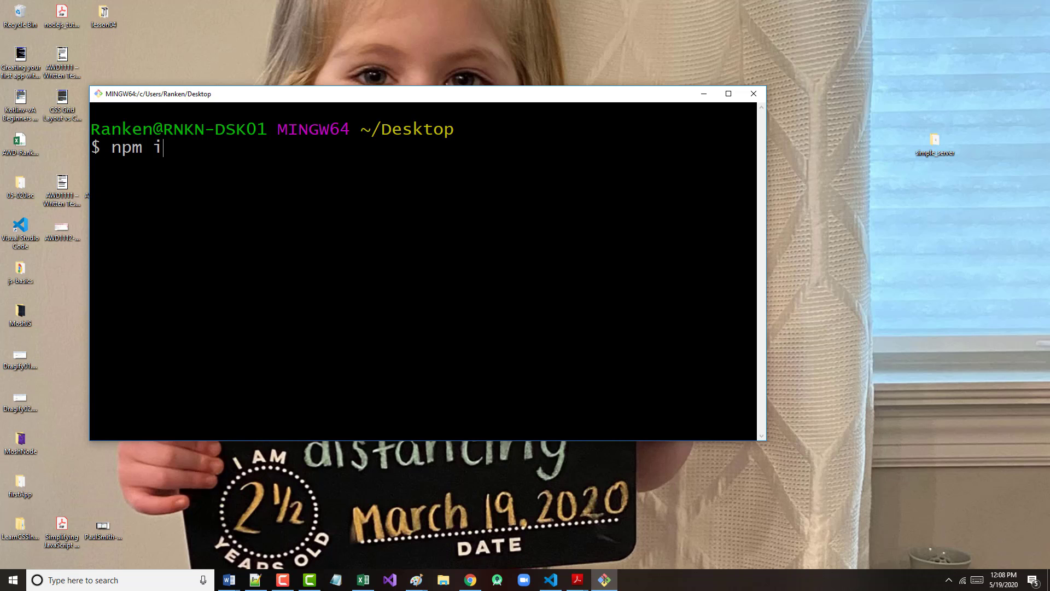
{"action": "type", "text": "nit"}
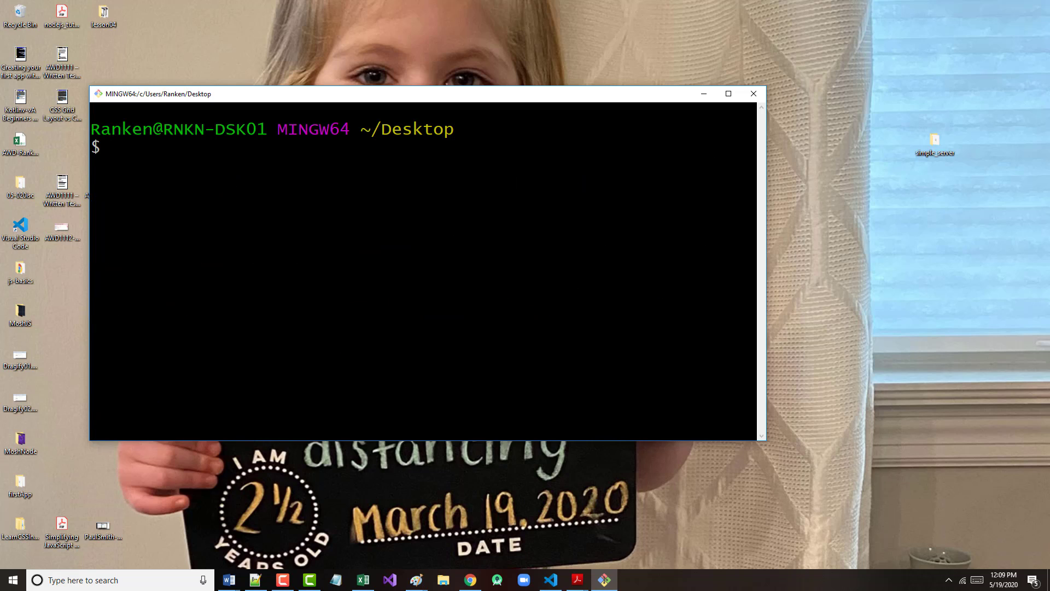
{"action": "type", "text": "cd"}
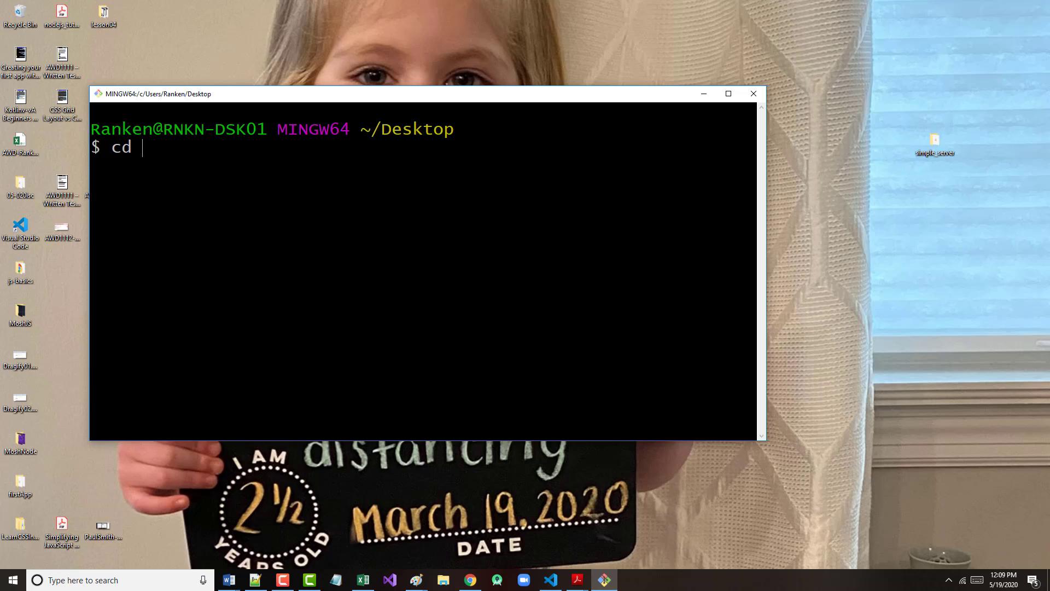
{"action": "type", "text": "secon"}
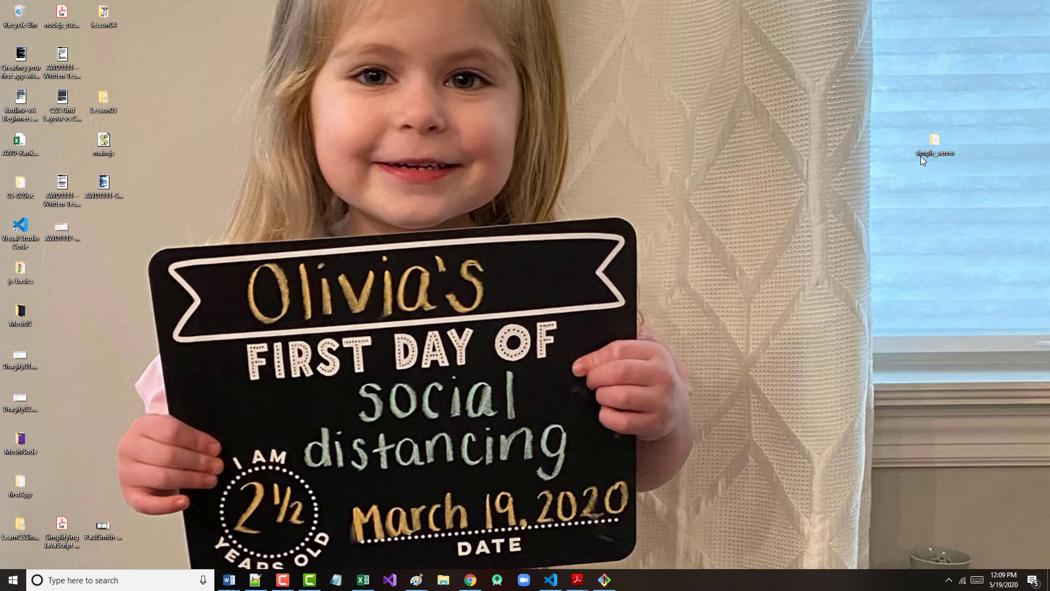
Step: Begin renaming the simple_server folder toward second_server
{"action": "left_click", "coordinate": [935, 153]}
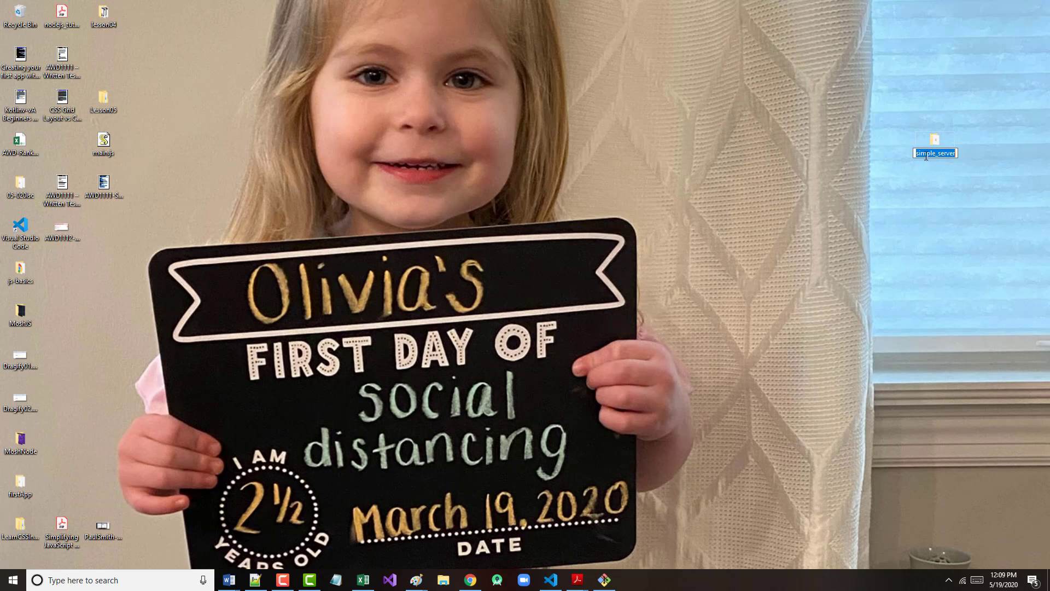
{"action": "type", "text": "se"}
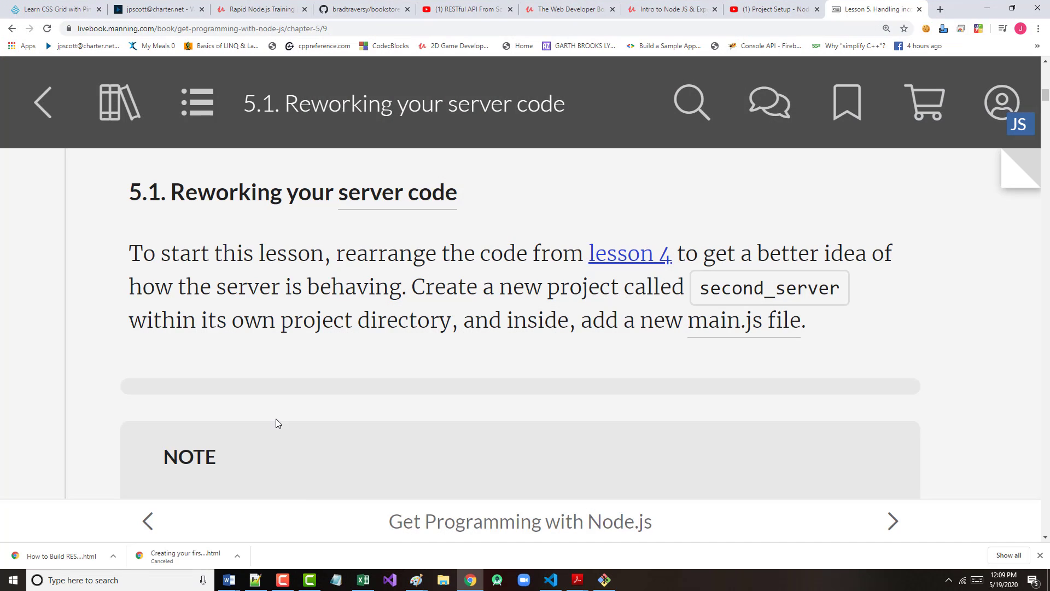
{"action": "mouse_move", "coordinate": [407, 366]}
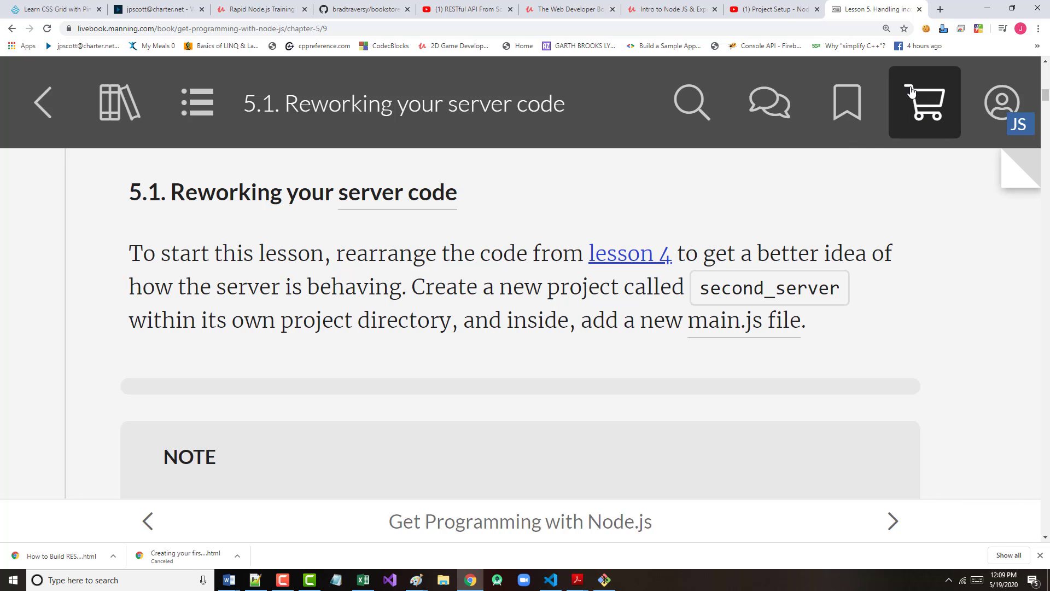
{"action": "mouse_move", "coordinate": [776, 194]}
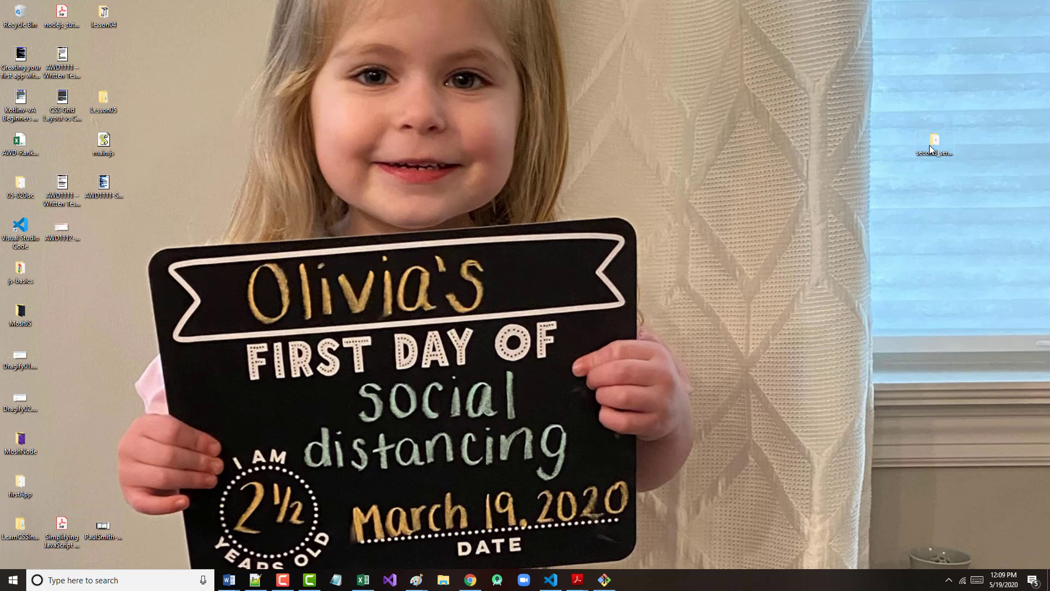
Step: Launch Git Bash, cd into second_server and list its contents to confirm main.js
{"action": "double_click", "coordinate": [933, 141]}
{"action": "type", "text": "cd secon"}
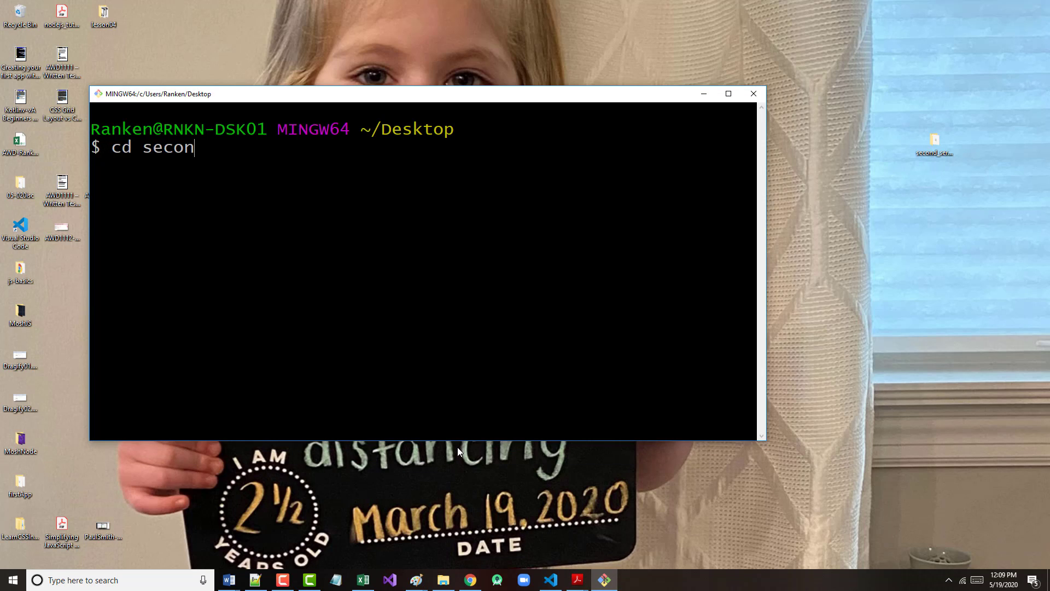
{"action": "key", "text": "Backspace"}
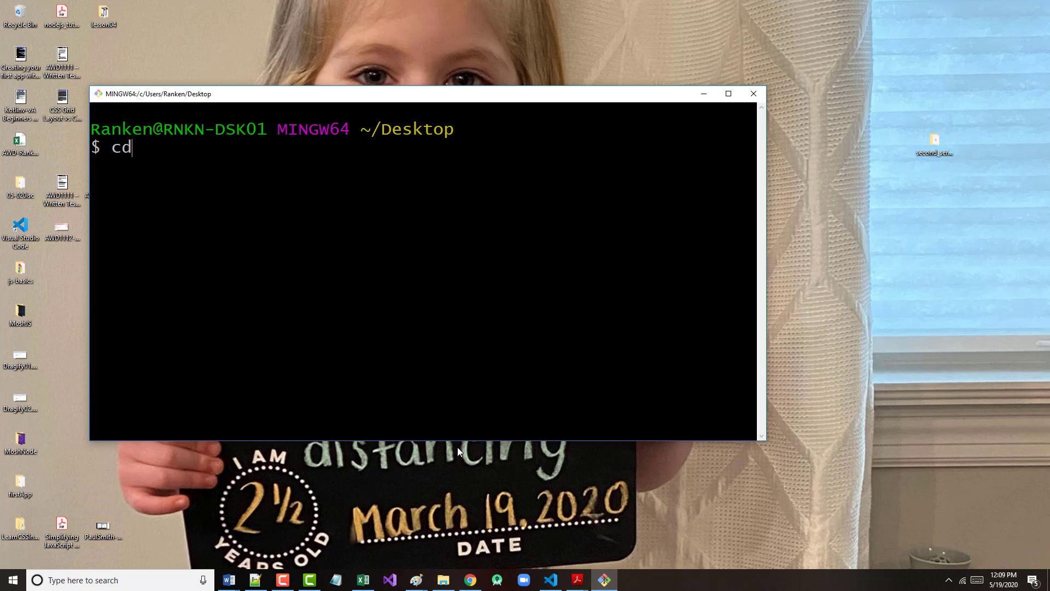
{"action": "type", "text": "secon"}
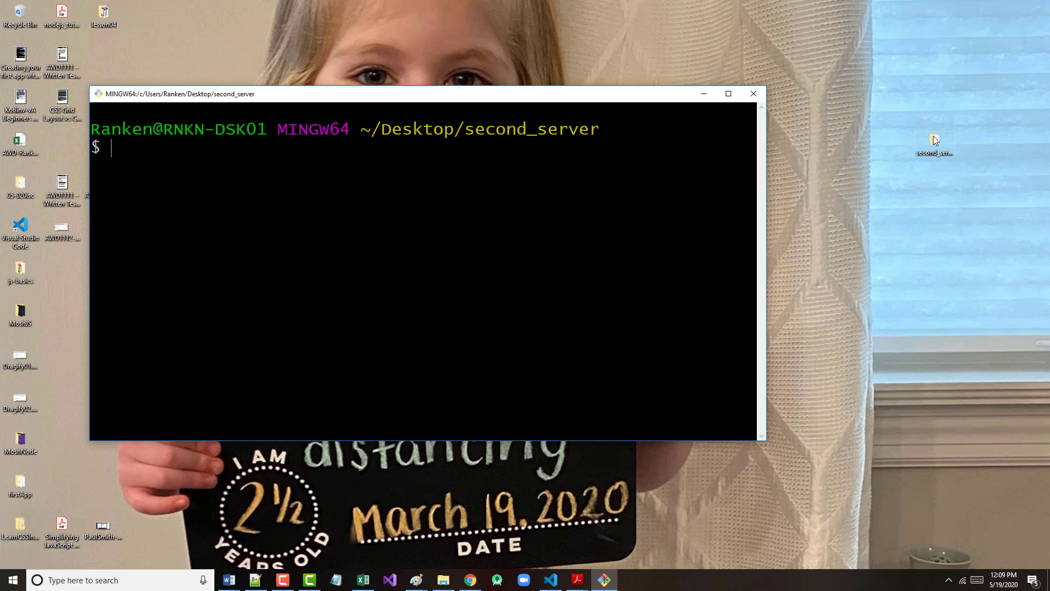
{"action": "type", "text": "ls"}
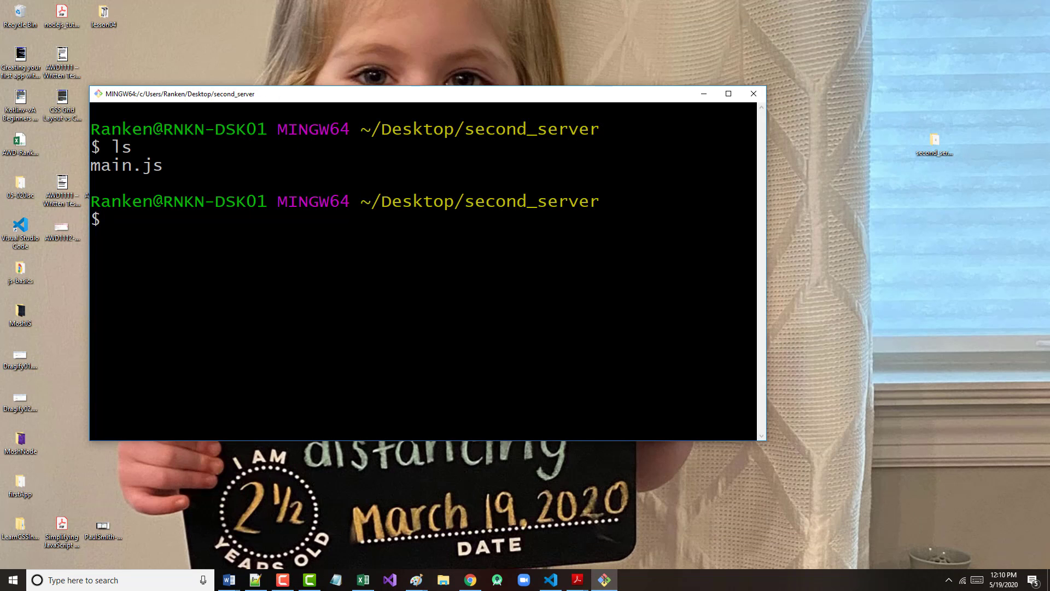
{"action": "type", "text": "npm"}
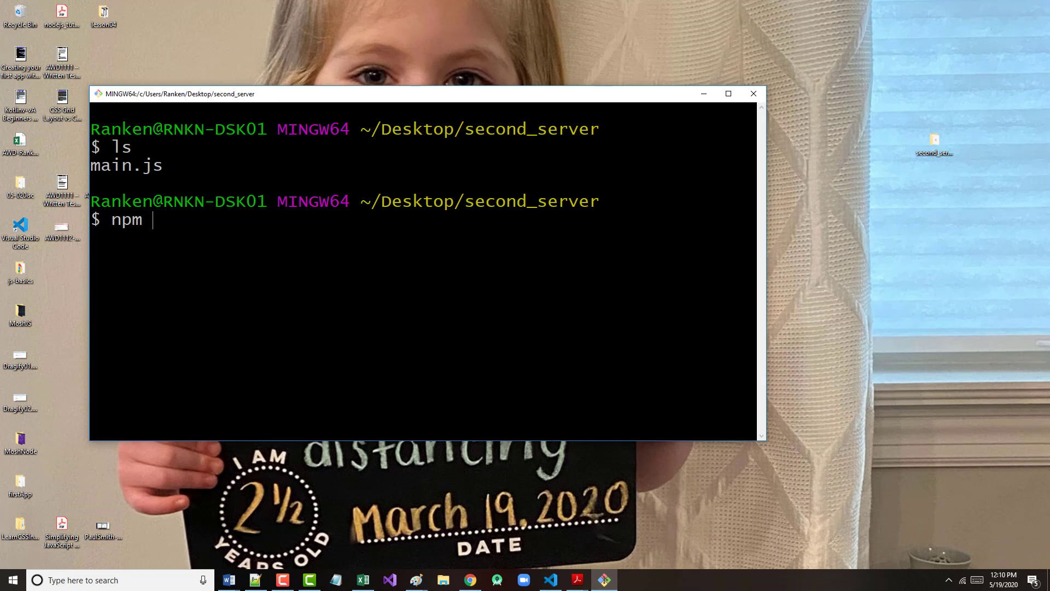
Step: Run npm install in second_server, then clear the terminal output
{"action": "type", "text": "ins"}
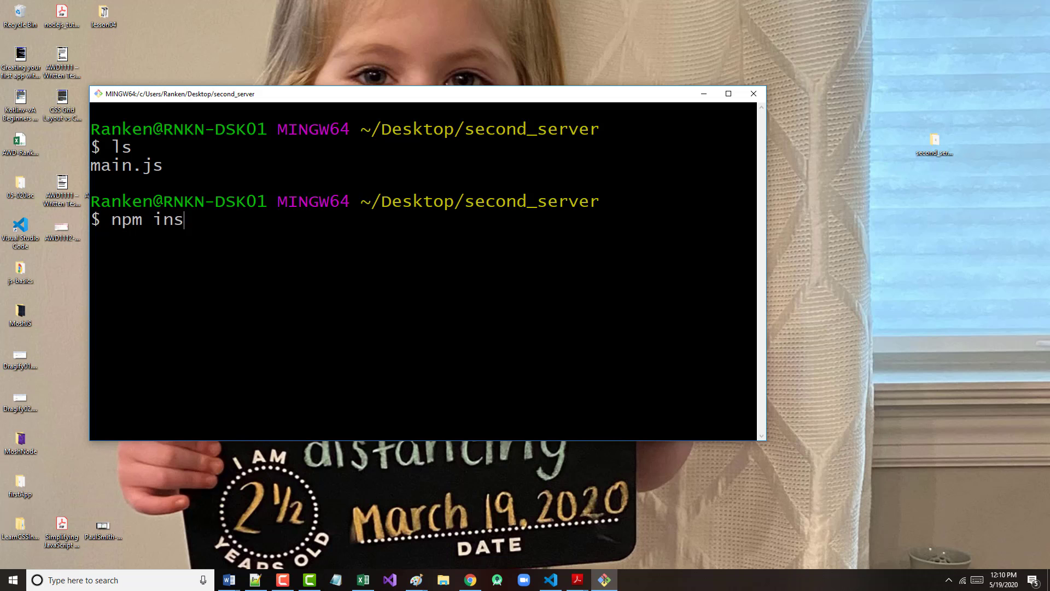
{"action": "type", "text": "tall"}
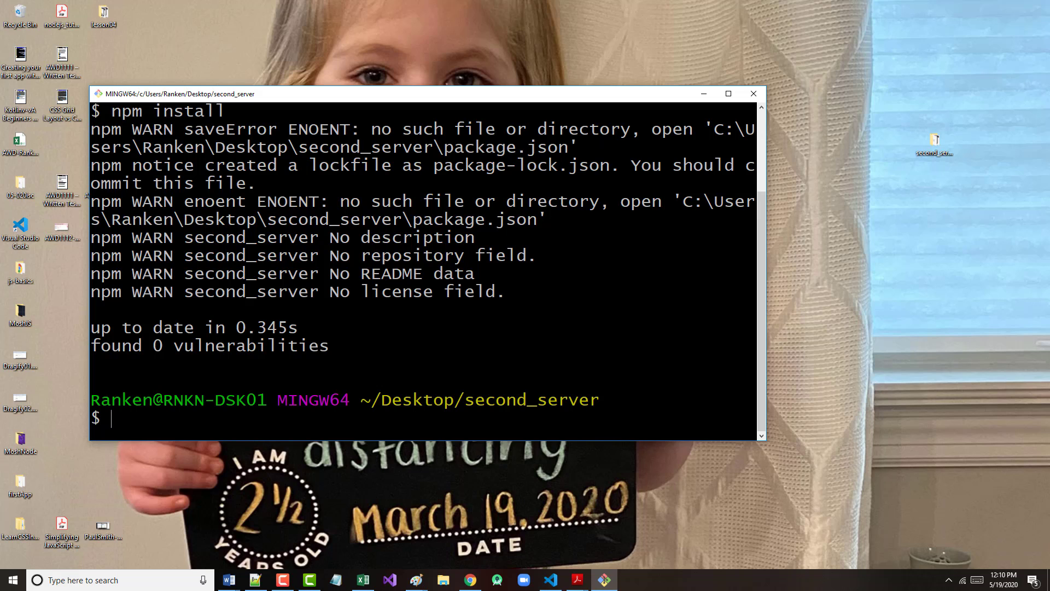
{"action": "type", "text": "cle"}
{"action": "type", "text": "npm init"}
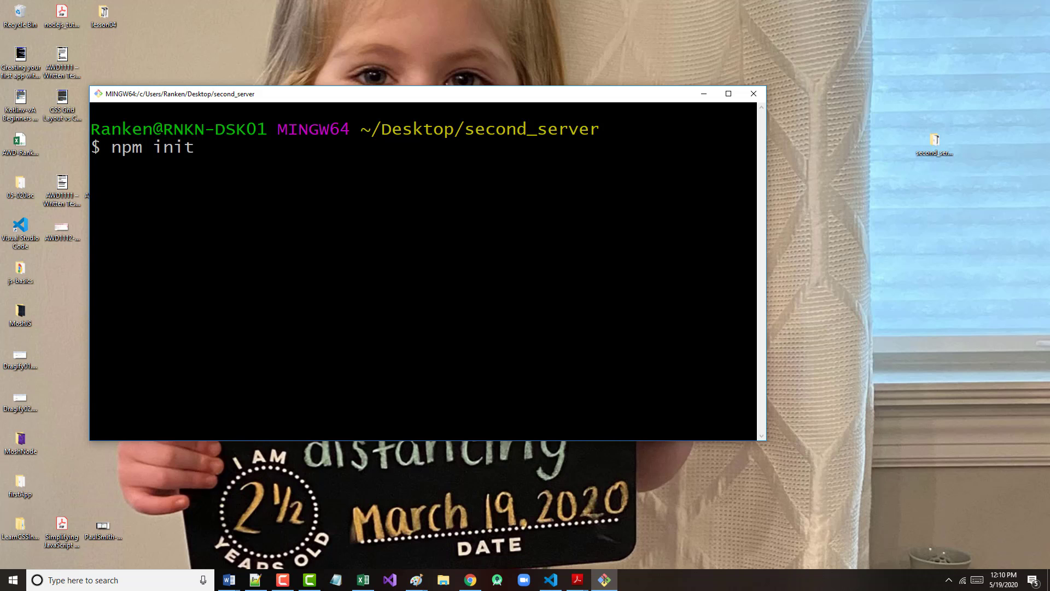
Step: Run npm init accepting second_server and 1.0.0, with description 'This code is for chapter 5 of the Wexler text', then clear
{"action": "key", "text": "Enter"}
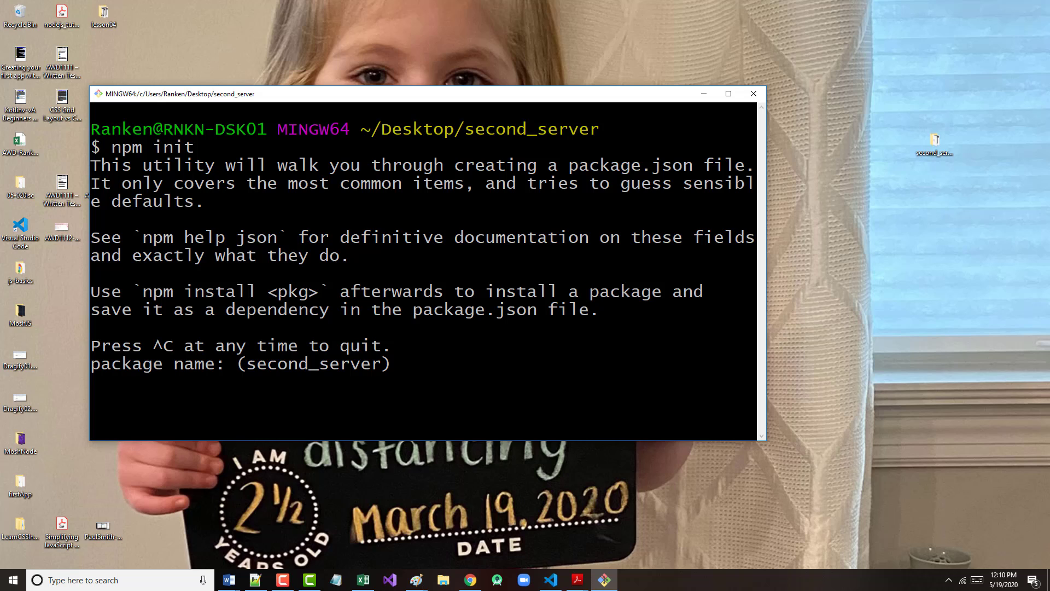
{"action": "key", "text": "enter"}
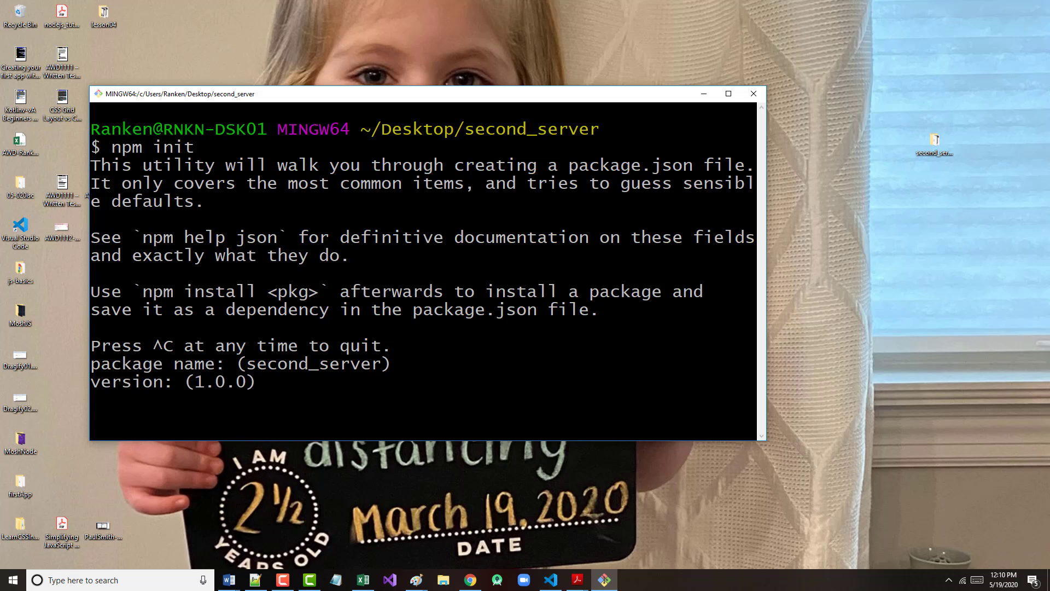
{"action": "key", "text": "enter"}
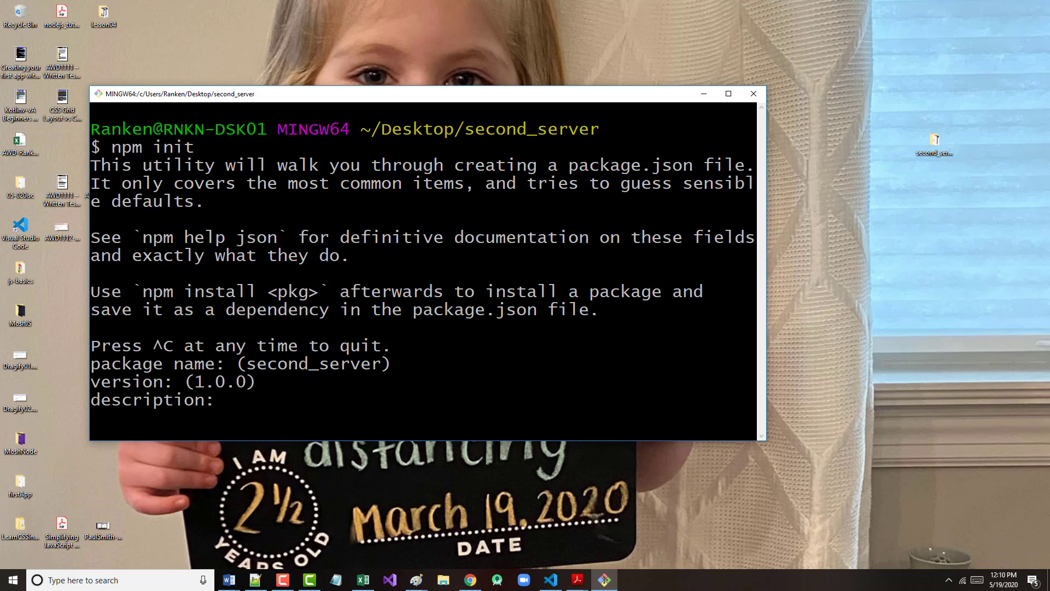
{"action": "type", "text": "This code"}
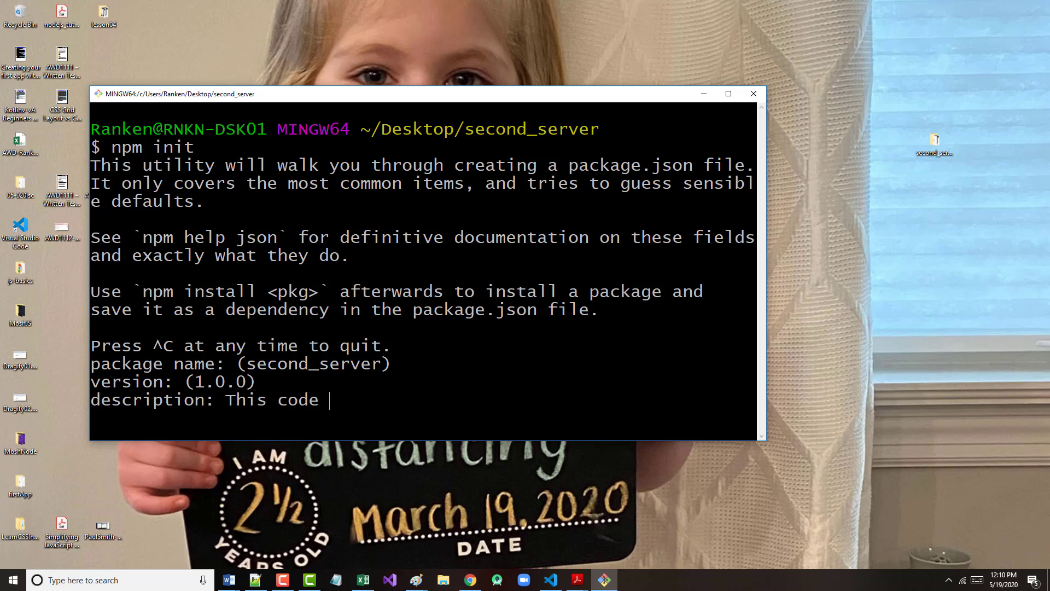
{"action": "type", "text": "is for chatp"}
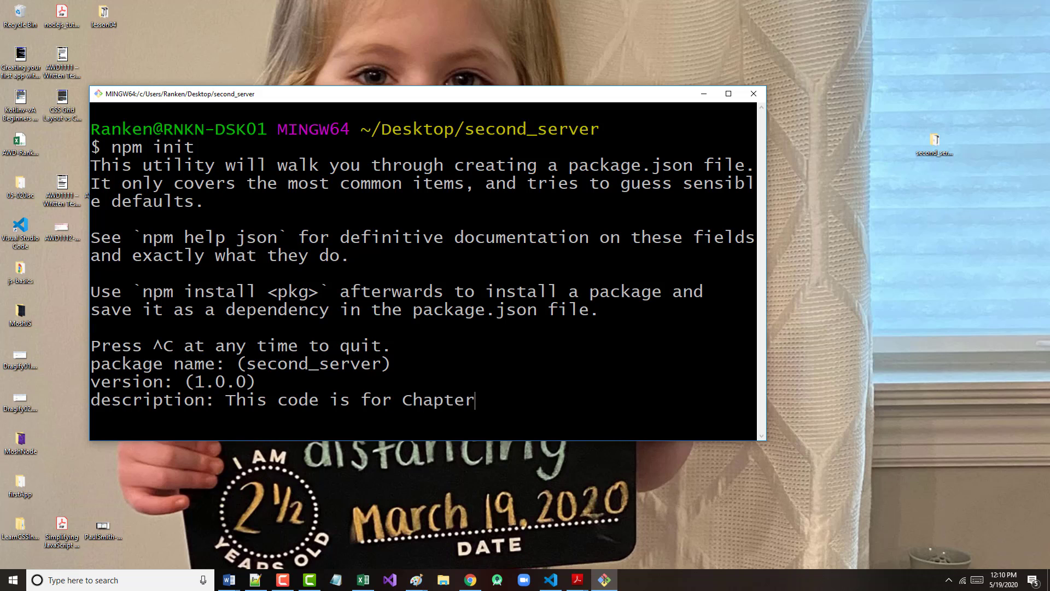
{"action": "type", "text": "5 of the We"}
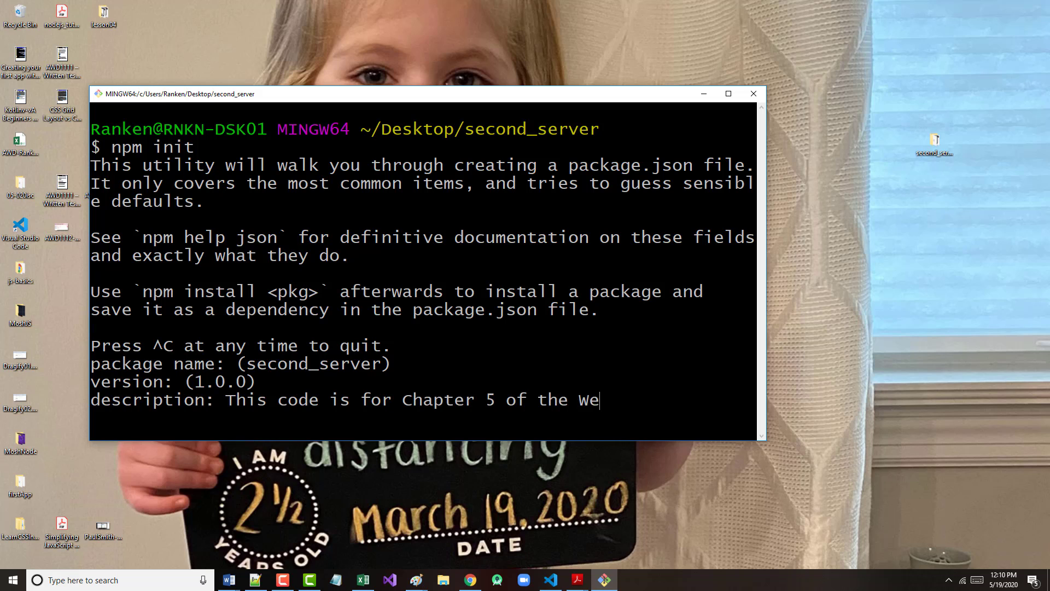
{"action": "type", "text": "xler text"}
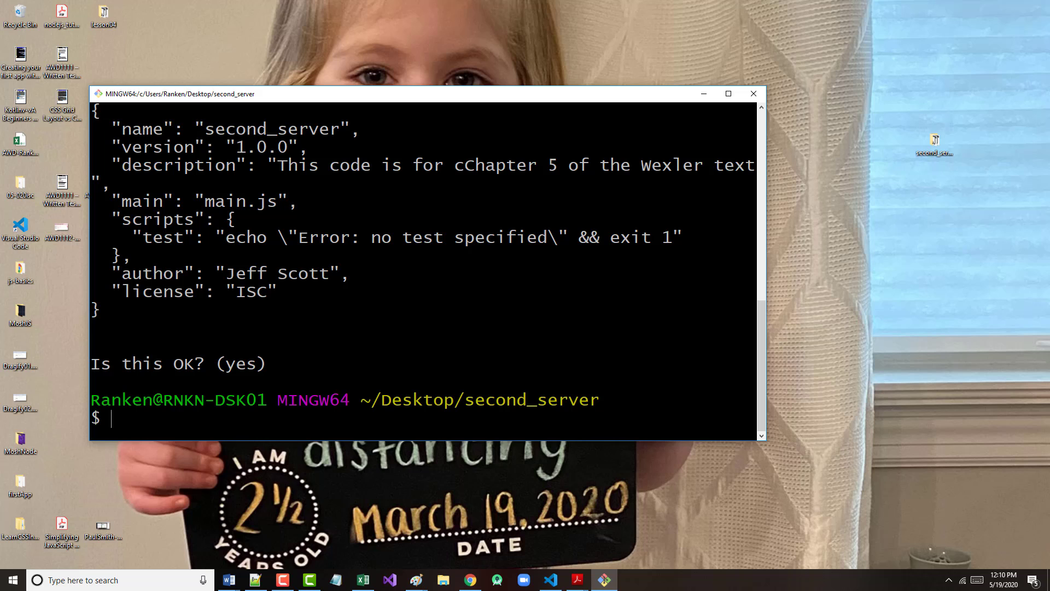
{"action": "type", "text": "clear"}
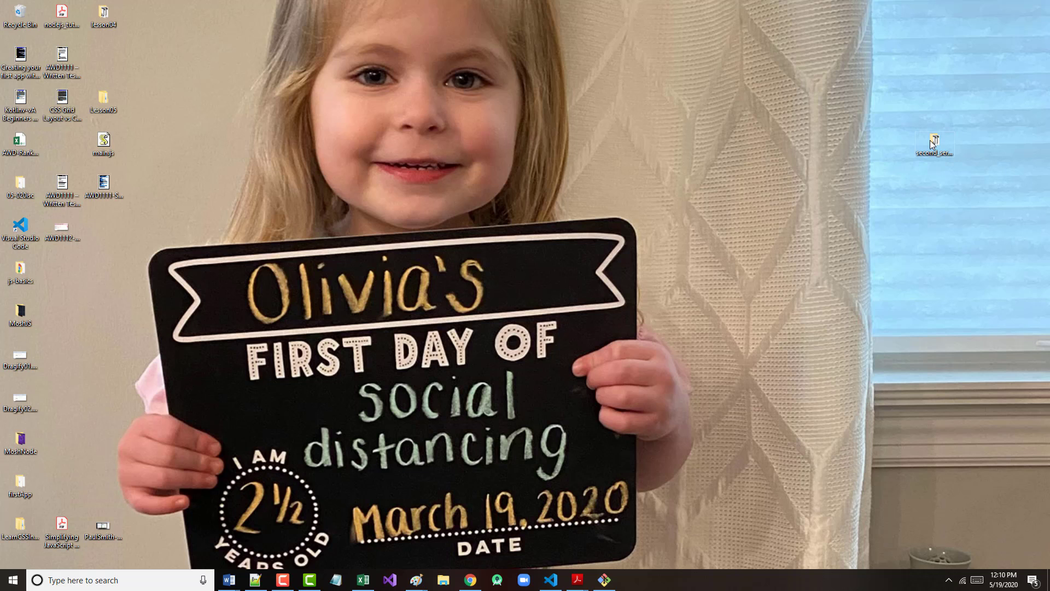
{"action": "double_click", "coordinate": [932, 142]}
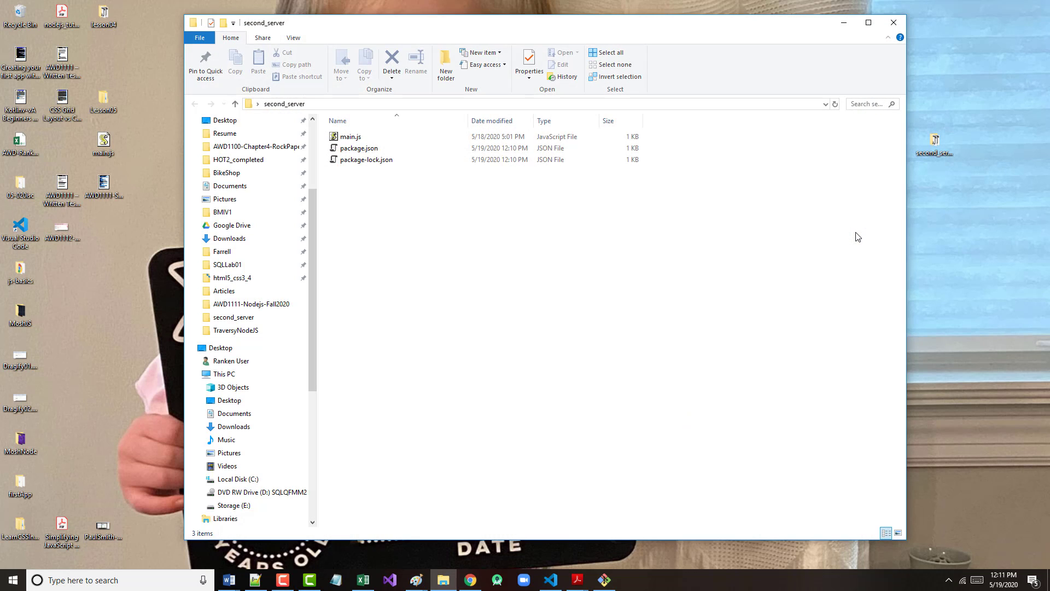
{"action": "left_click", "coordinate": [359, 148]}
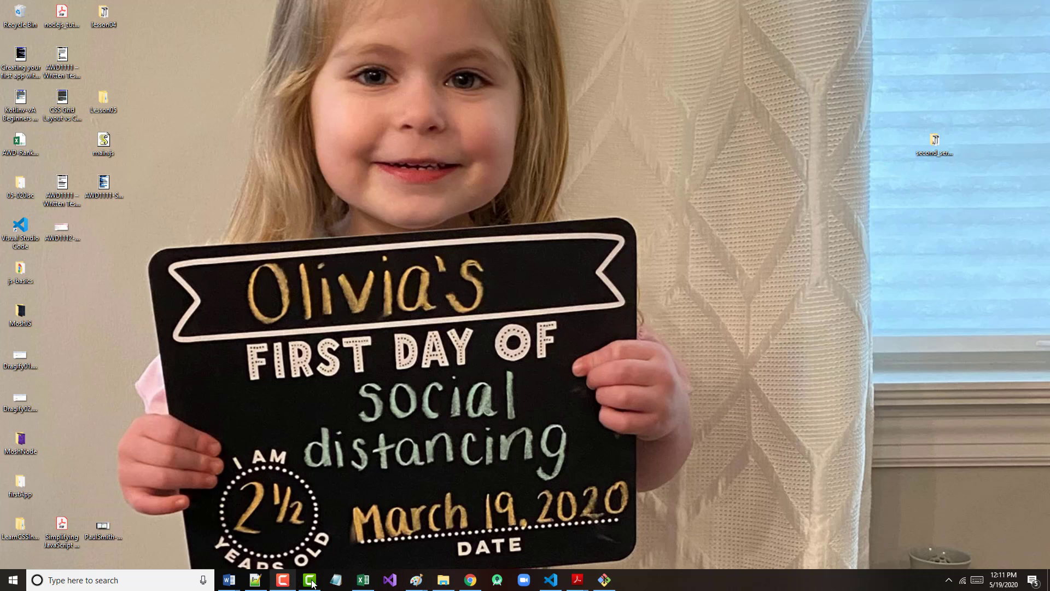
{"action": "mouse_move", "coordinate": [308, 580]}
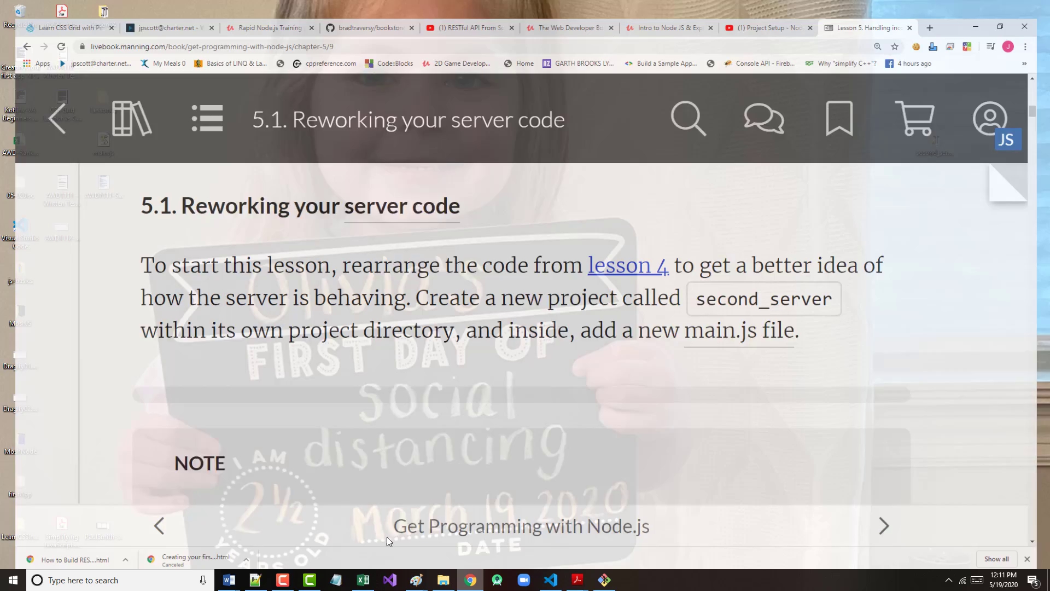
Step: Scroll past the npm init note to the callback-runs-twice paragraph, then switch to main.js in VS Code
{"action": "scroll", "scroll_direction": "down", "scroll_amount": 3}
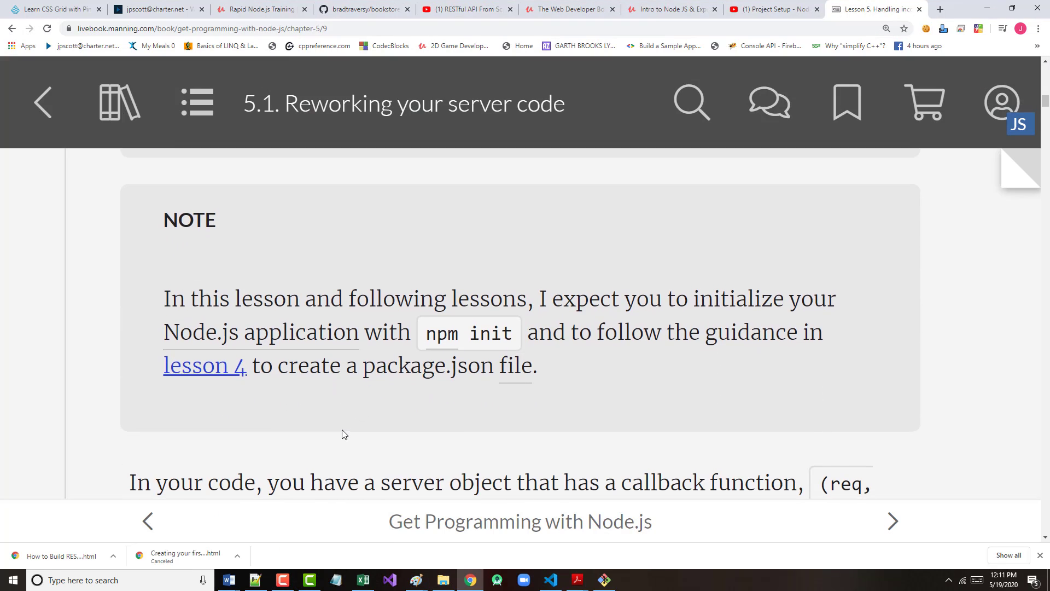
{"action": "scroll", "scroll_direction": "down", "scroll_amount": 3}
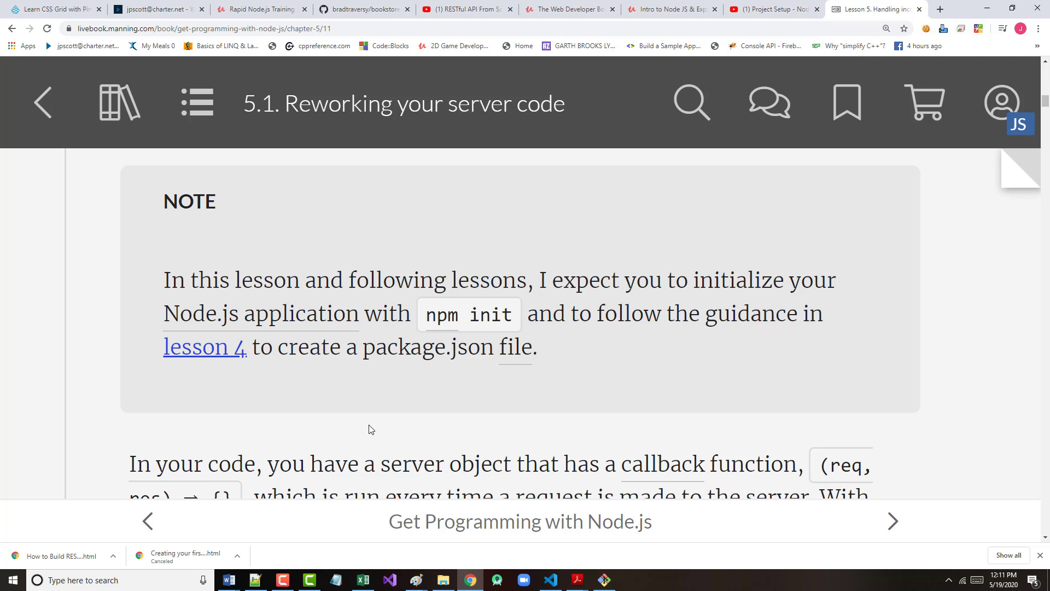
{"action": "scroll", "scroll_direction": "down", "scroll_amount": 3}
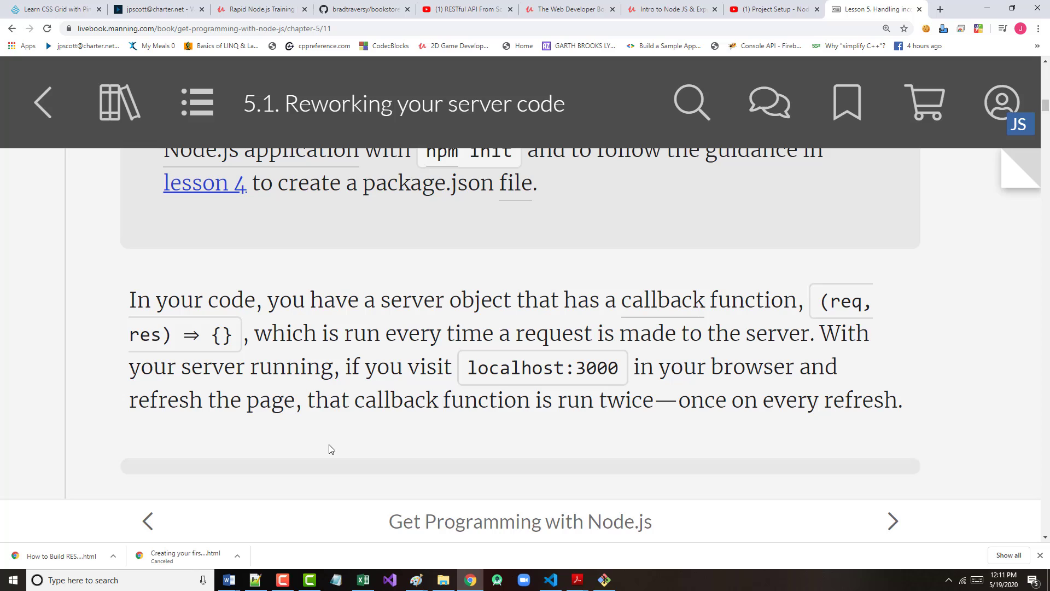
{"action": "scroll", "scroll_direction": "down", "scroll_amount": 3}
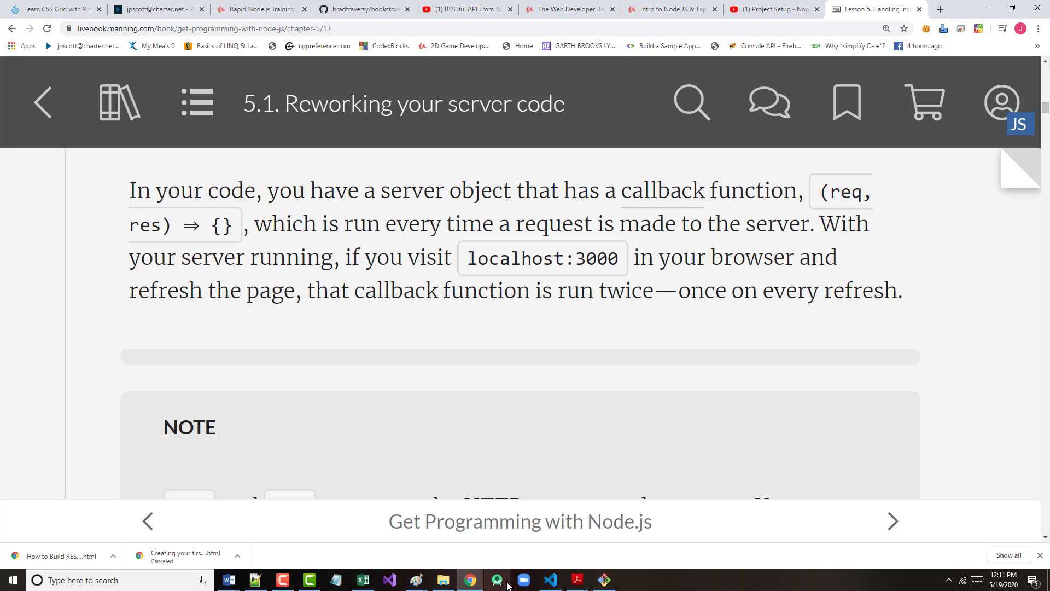
{"action": "left_click", "coordinate": [550, 580]}
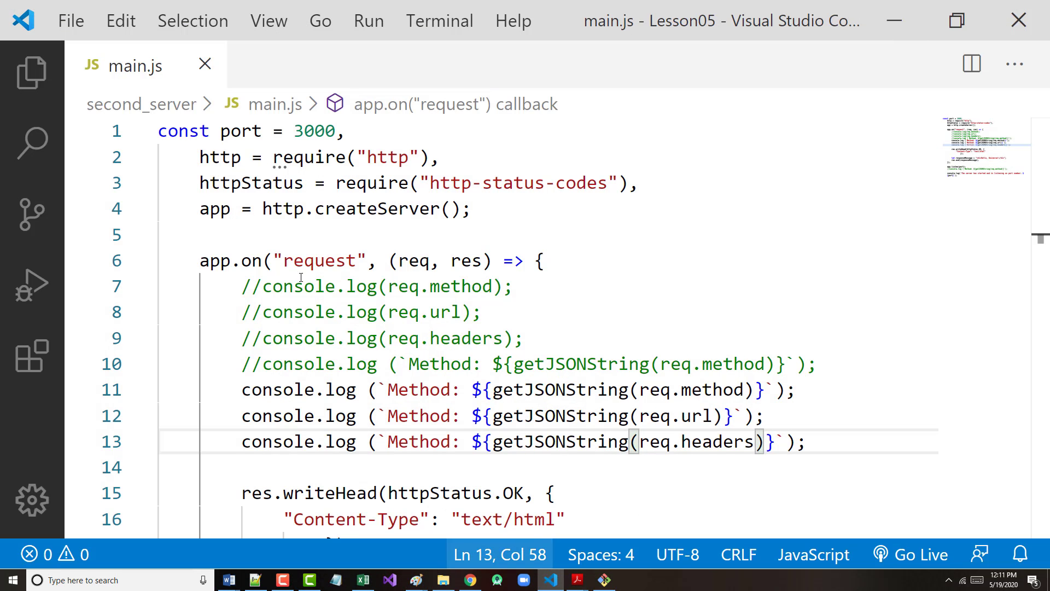
{"action": "mouse_move", "coordinate": [205, 65]}
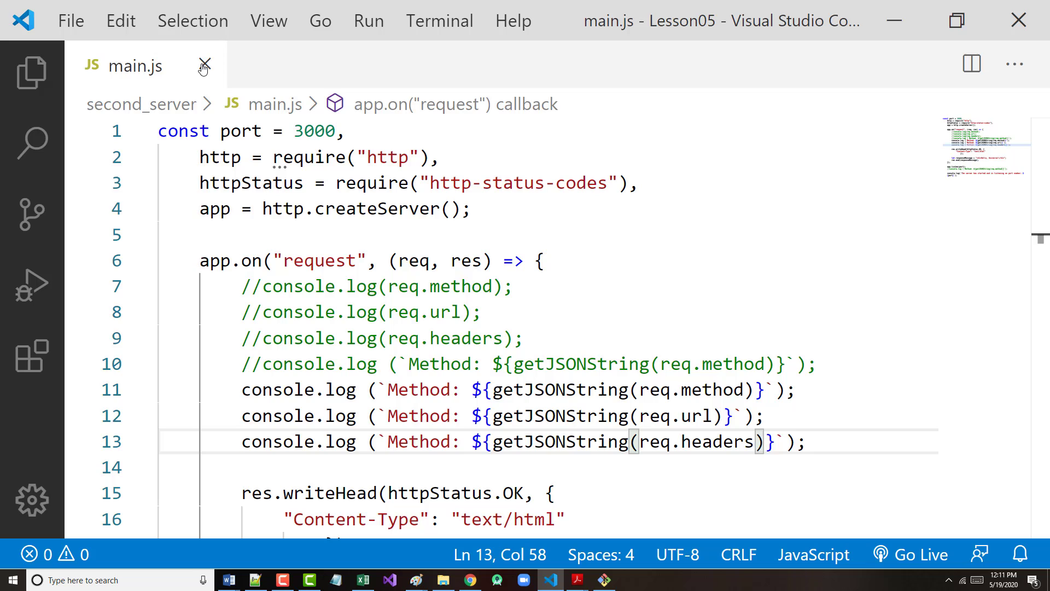
Step: Close main.js so the desktop with the second_server folder shows
{"action": "left_click", "coordinate": [205, 65]}
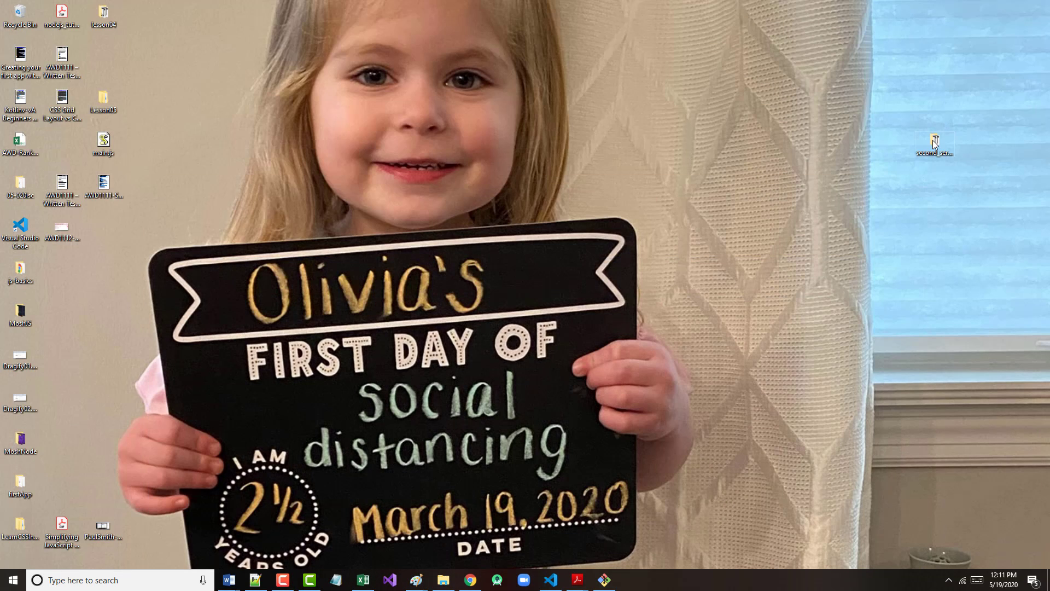
Step: Open the second_server folder in VS Code, maximize it and show main.js's createServer code full width
{"action": "right_click", "coordinate": [935, 142]}
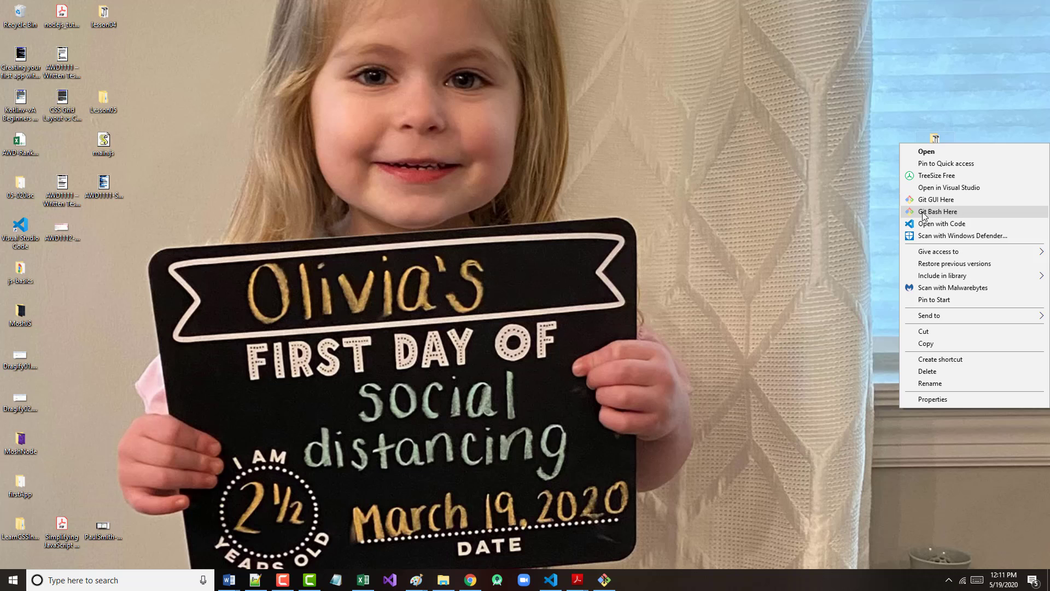
{"action": "left_click", "coordinate": [938, 211]}
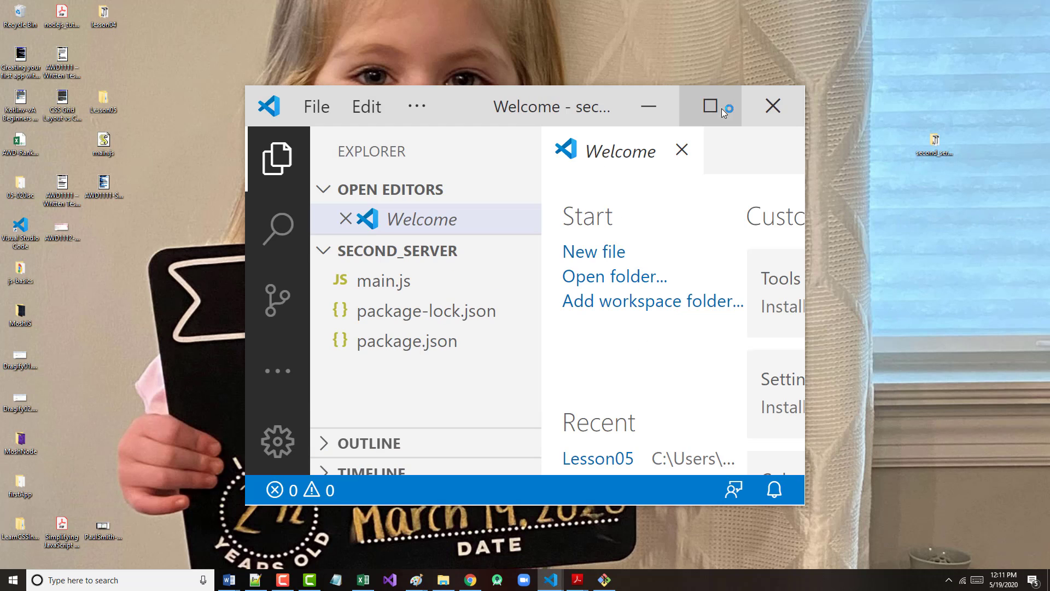
{"action": "left_click", "coordinate": [708, 107]}
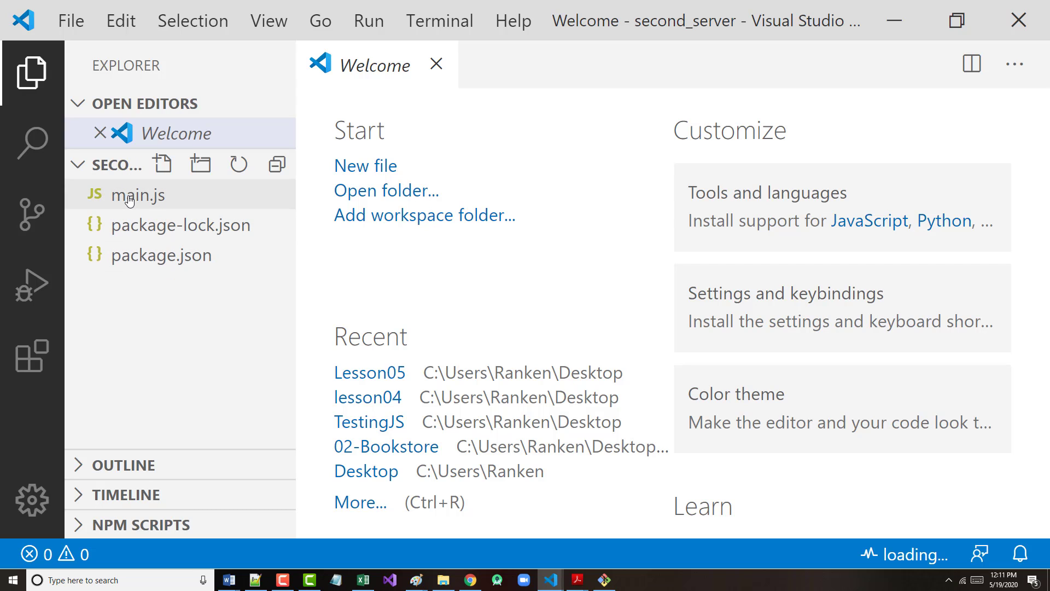
{"action": "double_click", "coordinate": [138, 195]}
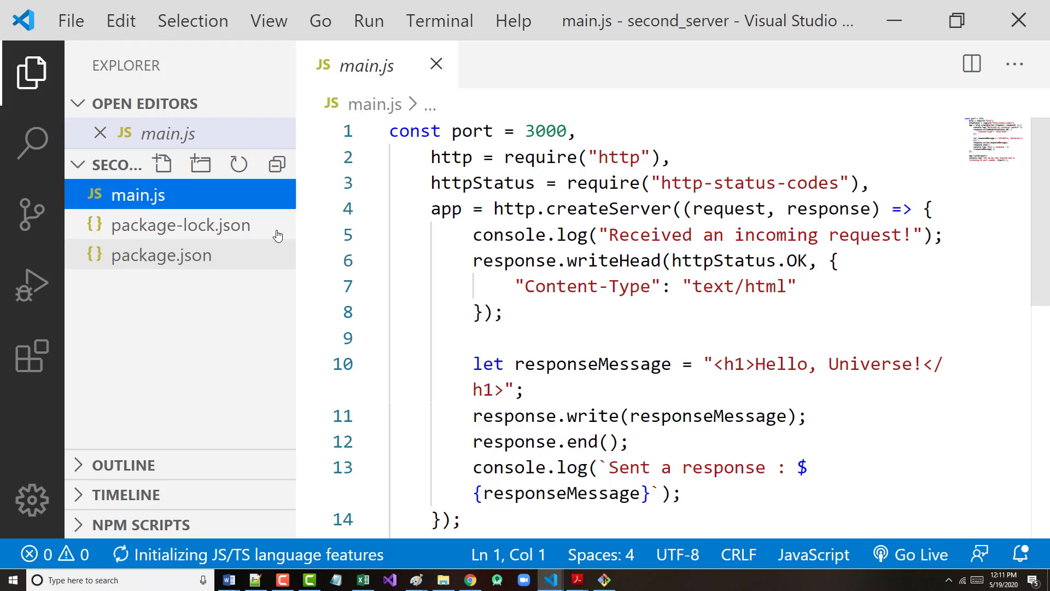
{"action": "left_click", "coordinate": [31, 72]}
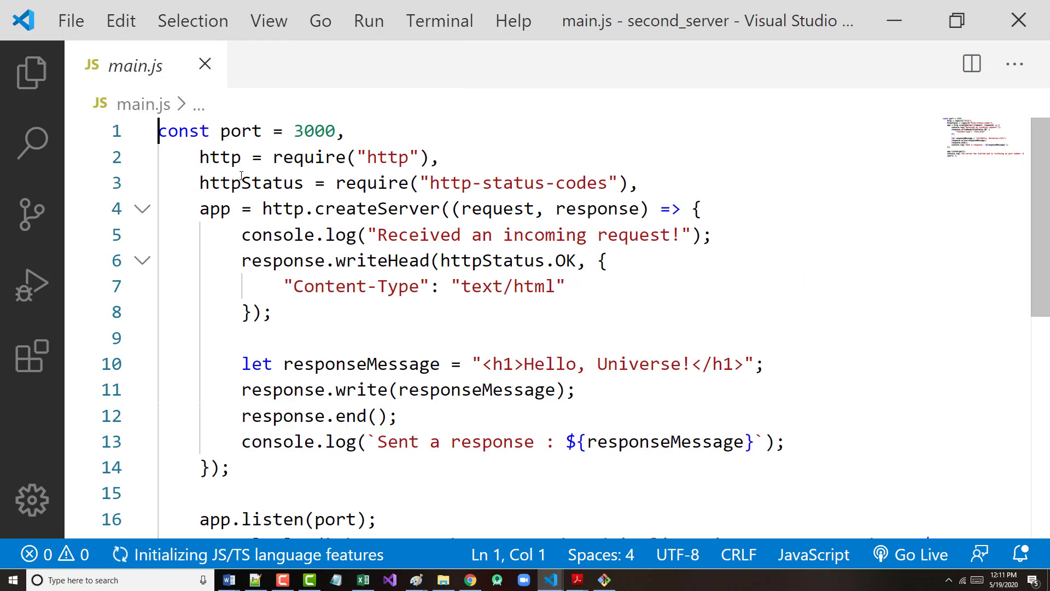
{"action": "mouse_move", "coordinate": [216, 208]}
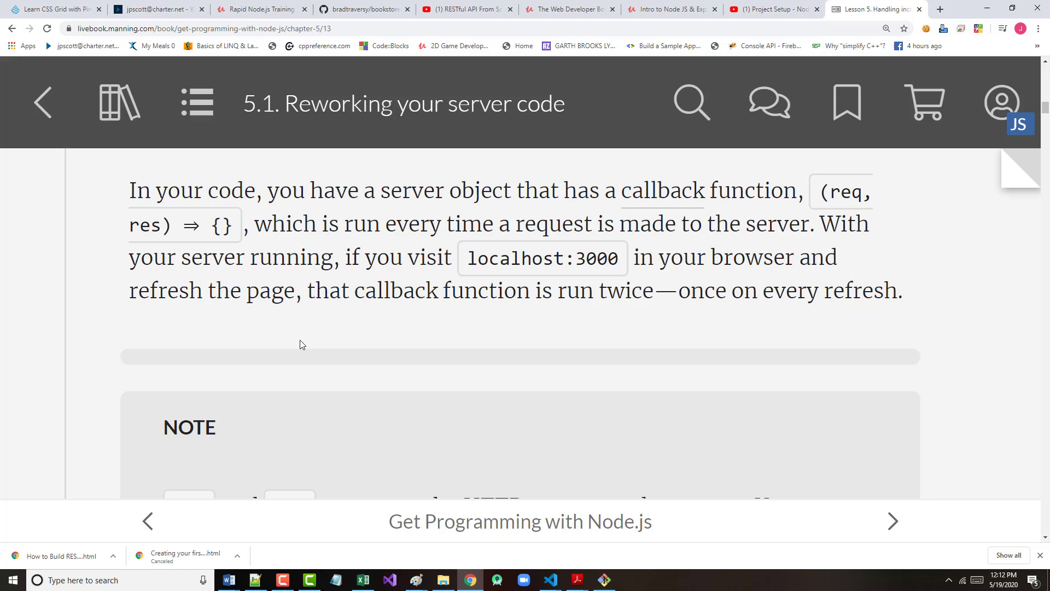
{"action": "mouse_move", "coordinate": [519, 210]}
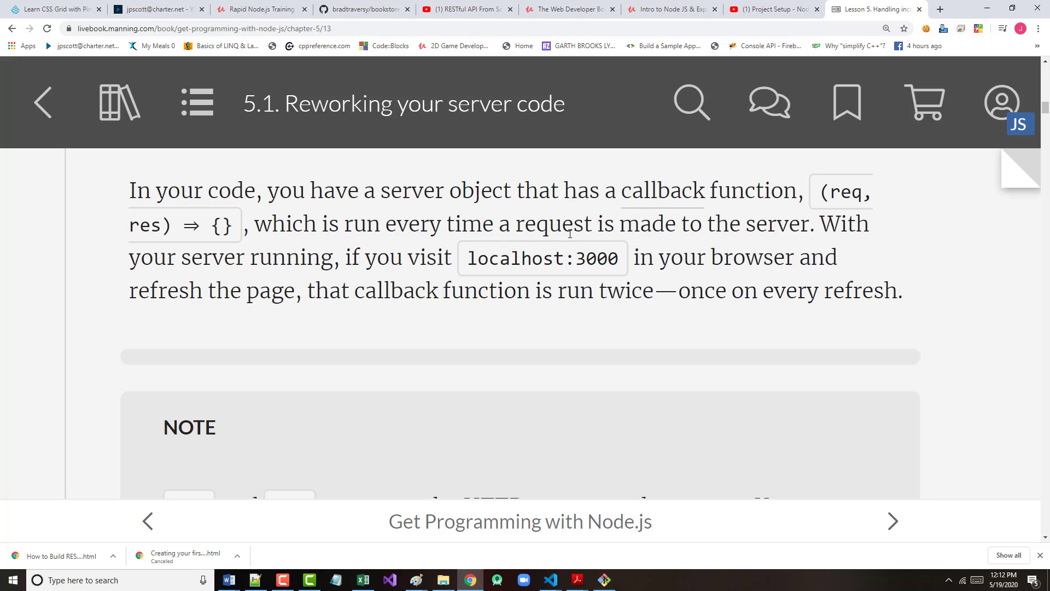
{"action": "mouse_move", "coordinate": [211, 291]}
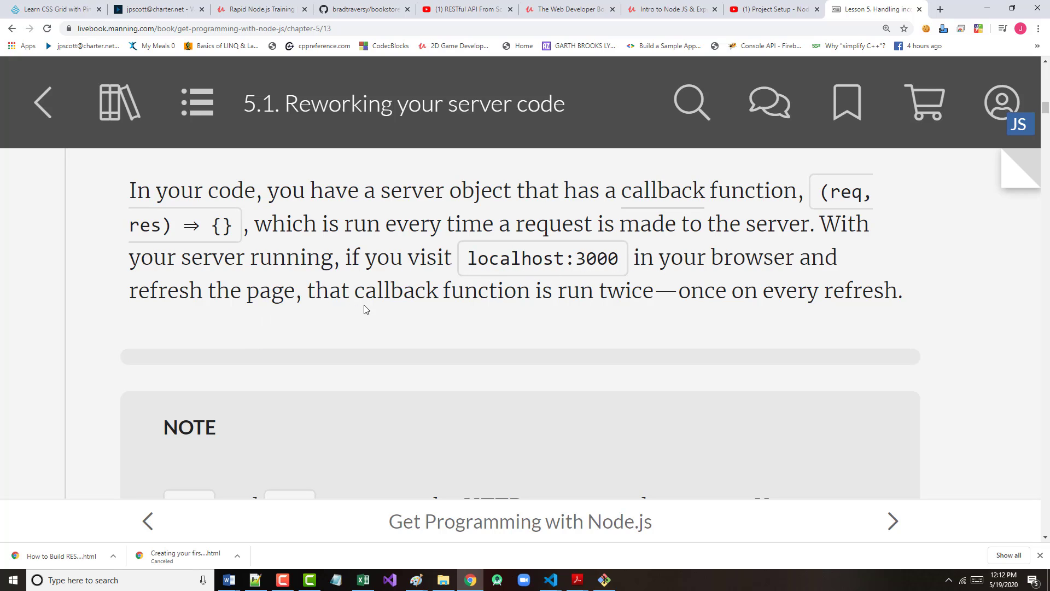
{"action": "mouse_move", "coordinate": [477, 294]}
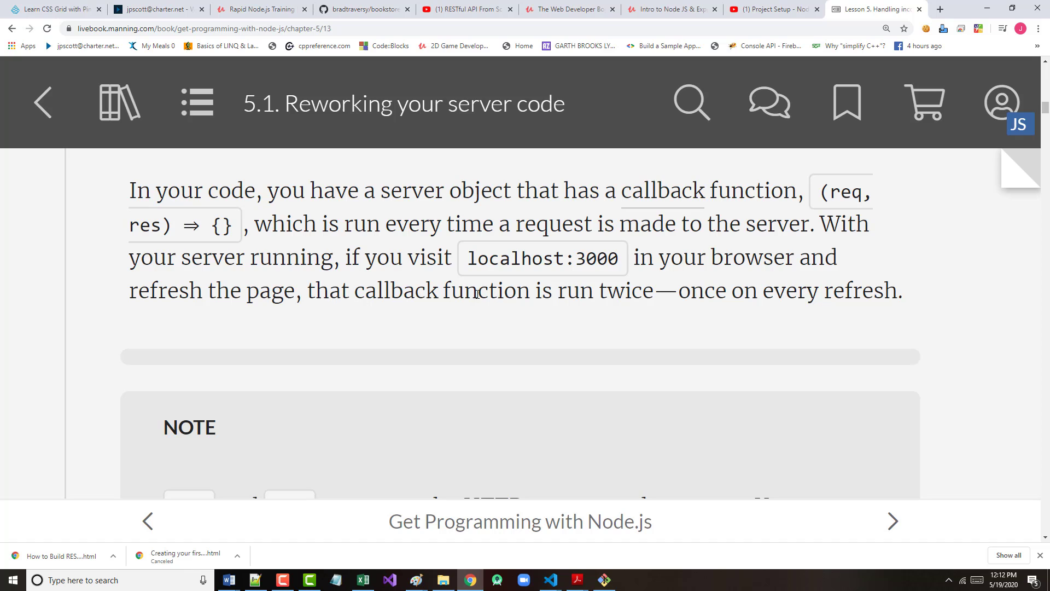
{"action": "mouse_move", "coordinate": [412, 401]}
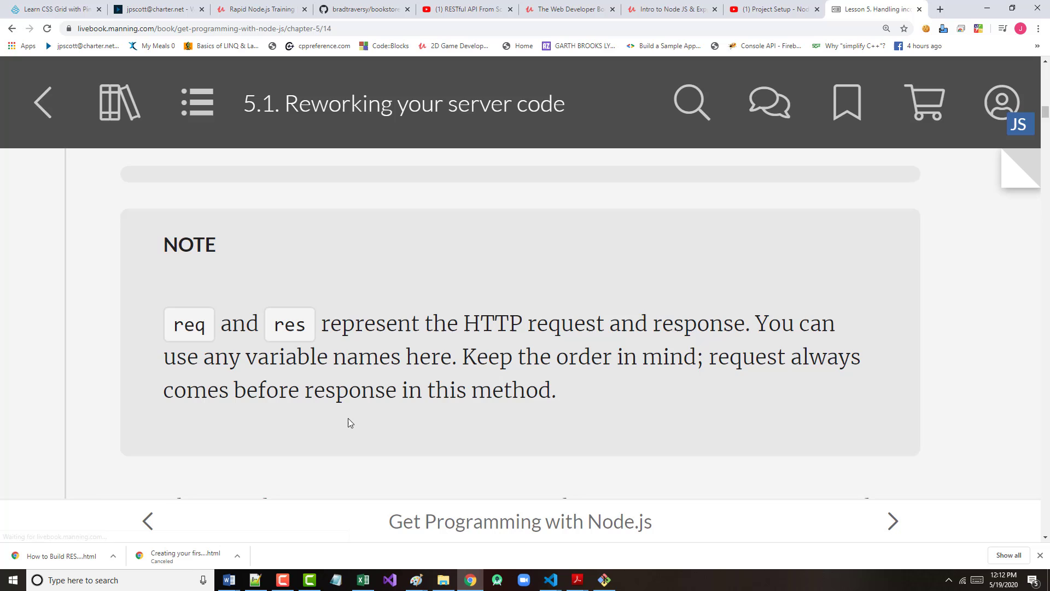
Step: Read down to the req/res note, then bring the second_server Git Bash terminal forward
{"action": "scroll", "scroll_direction": "down", "scroll_amount": 3}
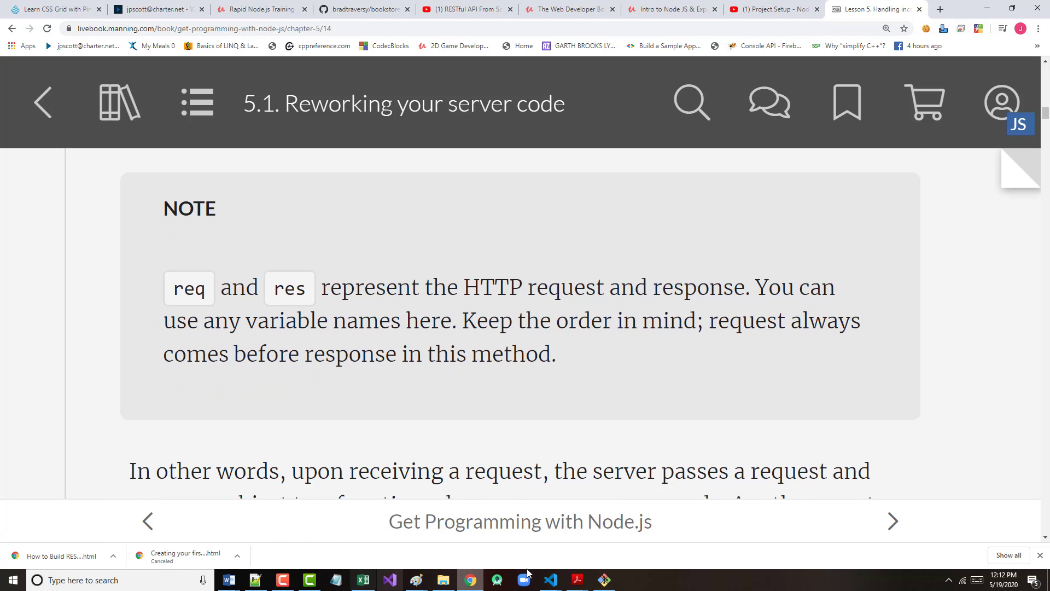
{"action": "left_click", "coordinate": [602, 579]}
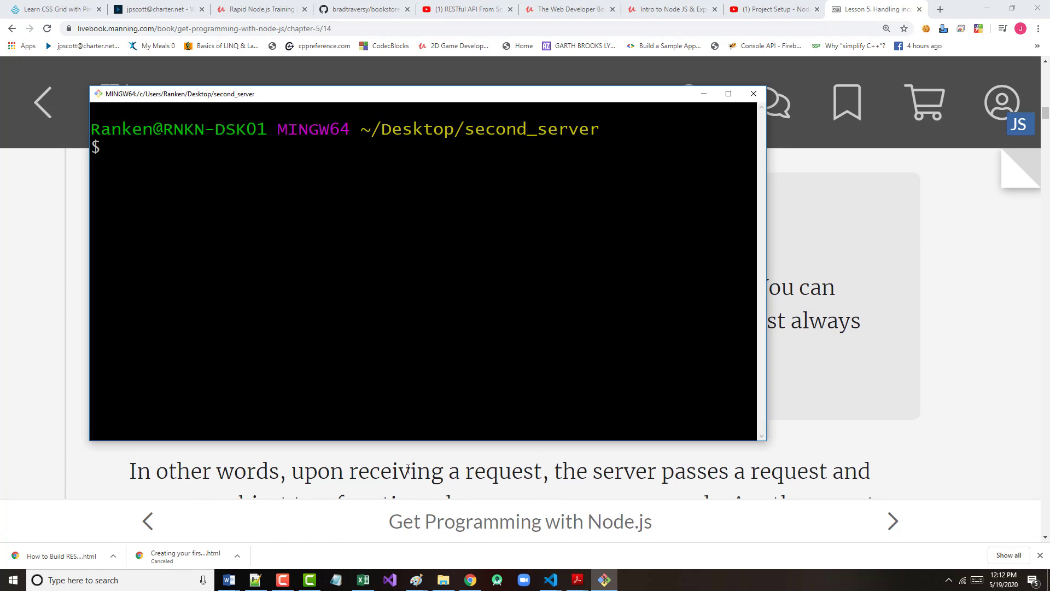
Step: Run node main, see the missing http-status-codes module error, and minimize the terminal
{"action": "type", "text": "nod"}
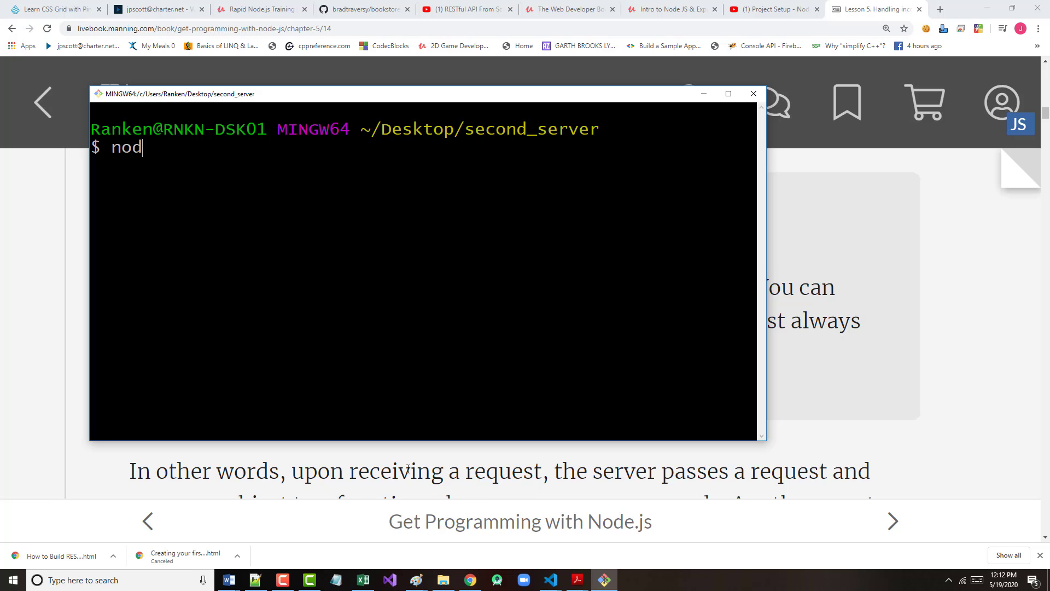
{"action": "type", "text": "e main"}
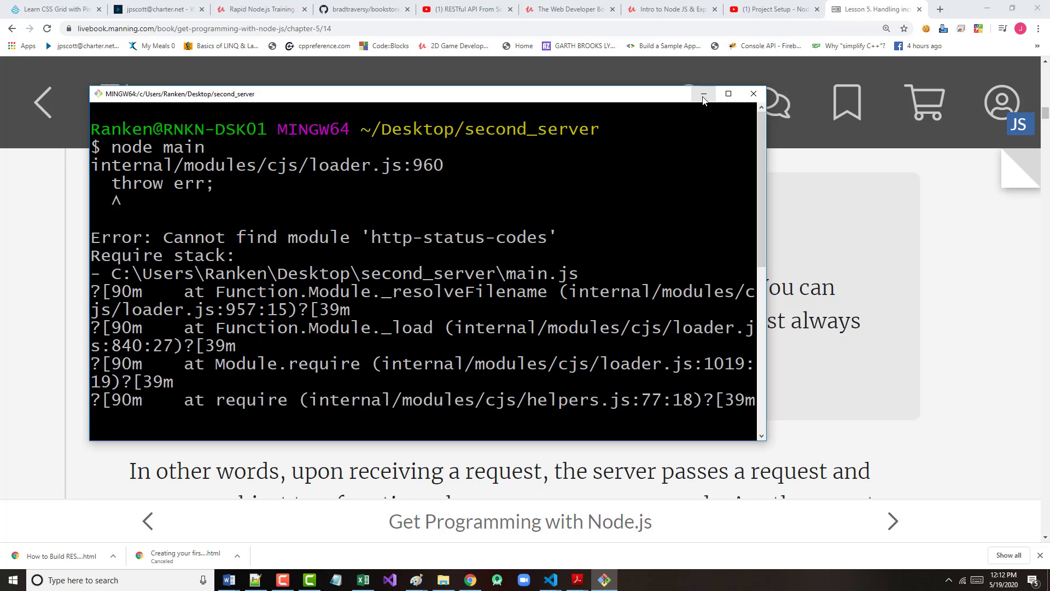
{"action": "left_click", "coordinate": [703, 94]}
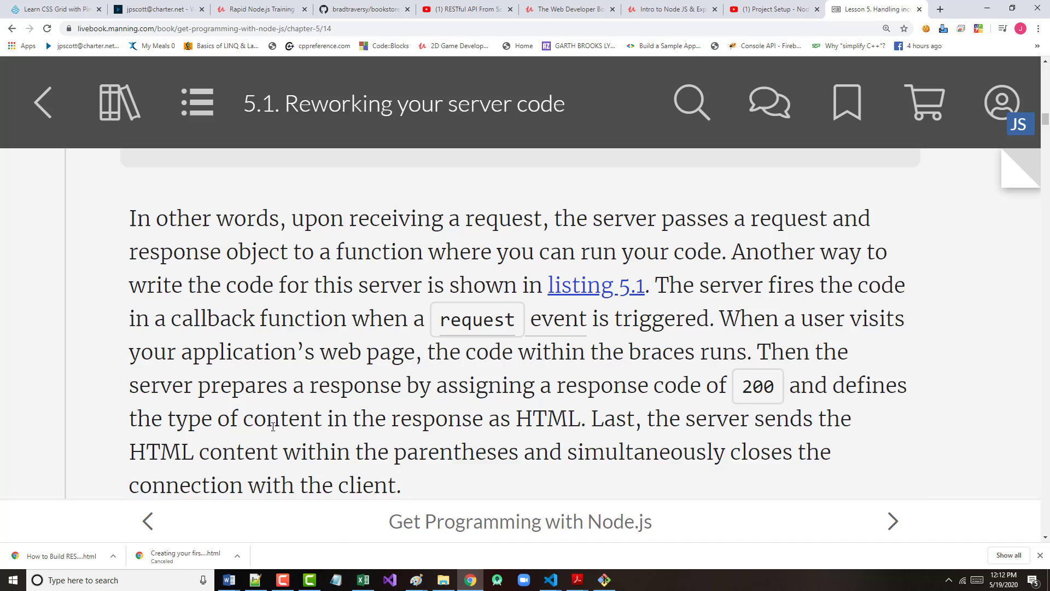
Step: Select 'npm i http-status-codes -save-dev' in the section 5.1 note and bring Git Bash back
{"action": "left_click", "coordinate": [891, 521]}
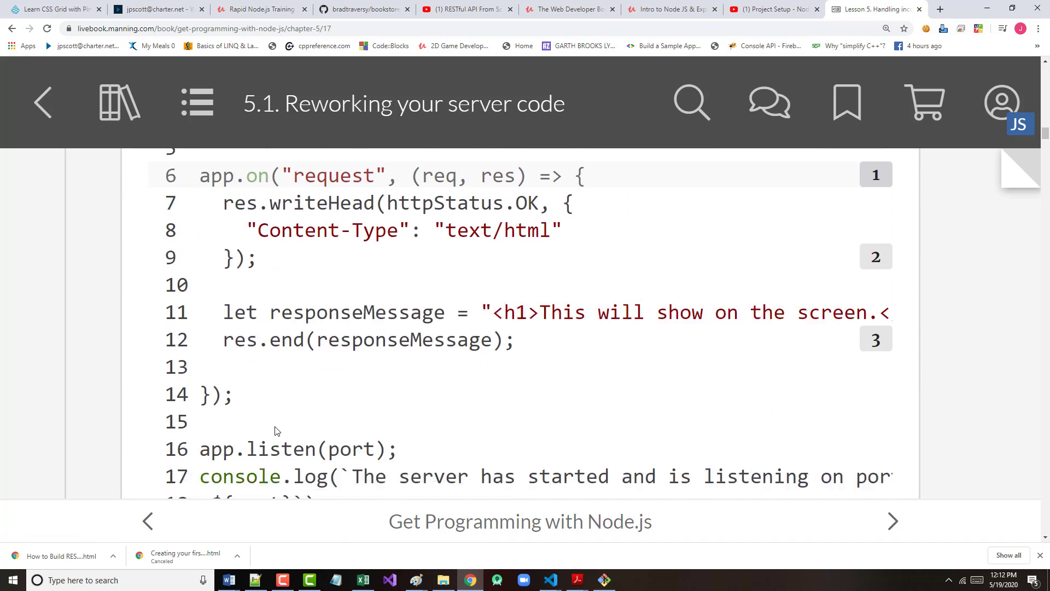
{"action": "left_click", "coordinate": [892, 521]}
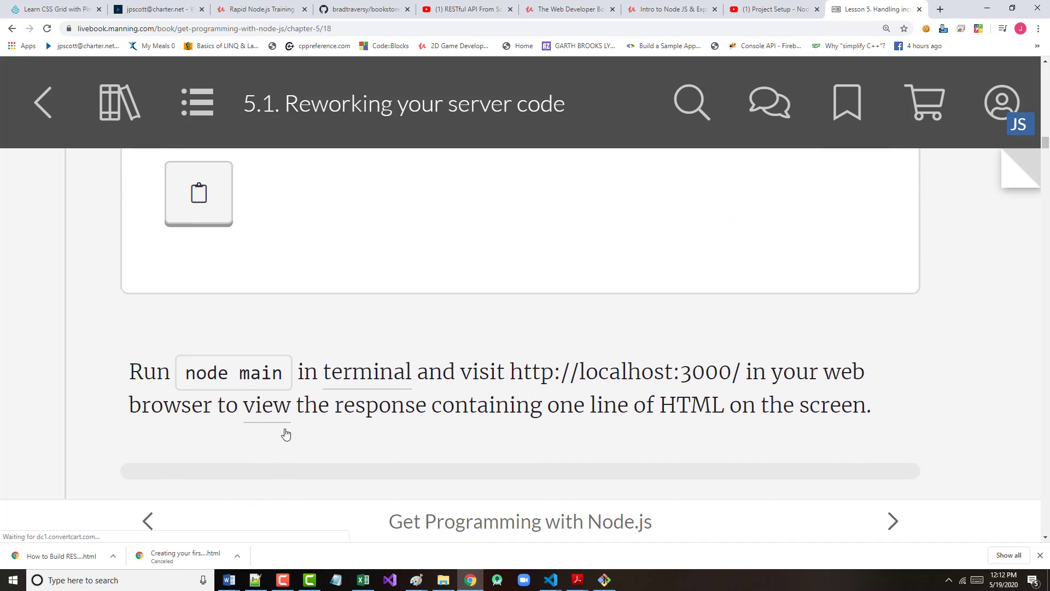
{"action": "scroll", "scroll_direction": "down", "scroll_amount": 3}
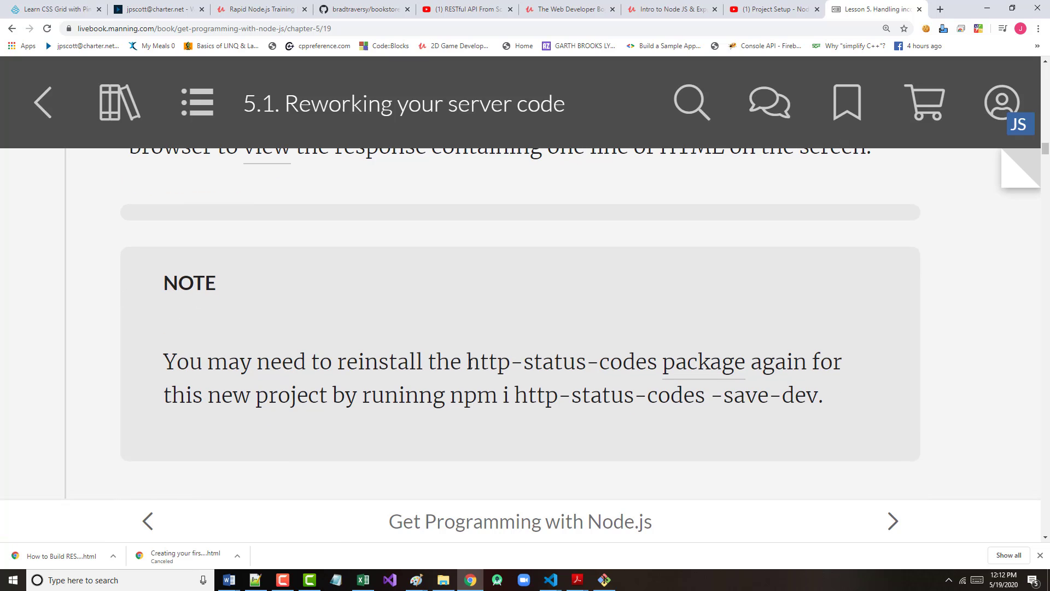
{"action": "double_click", "coordinate": [486, 361]}
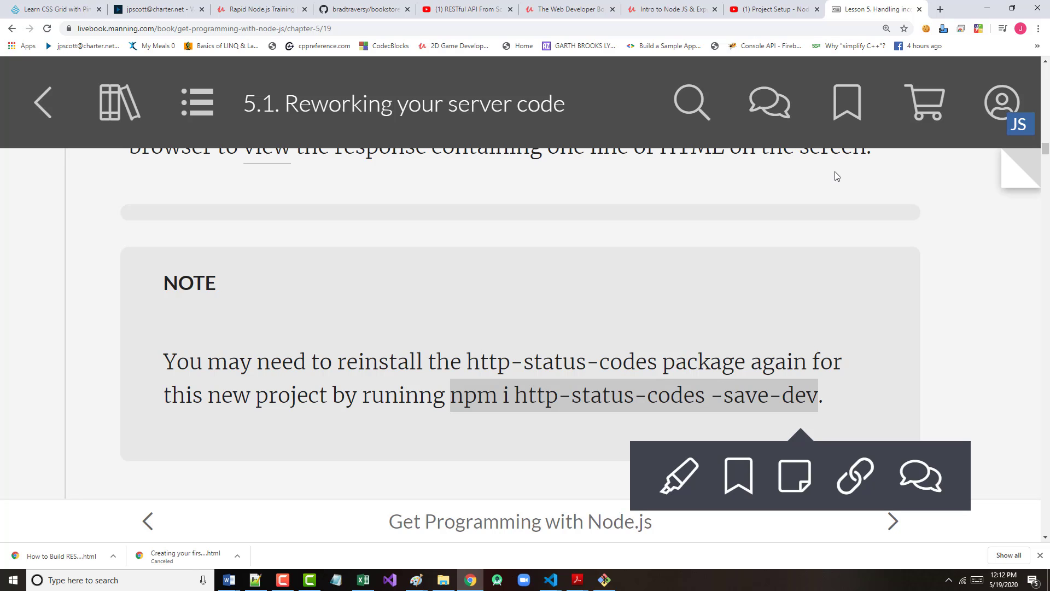
{"action": "left_click", "coordinate": [550, 579]}
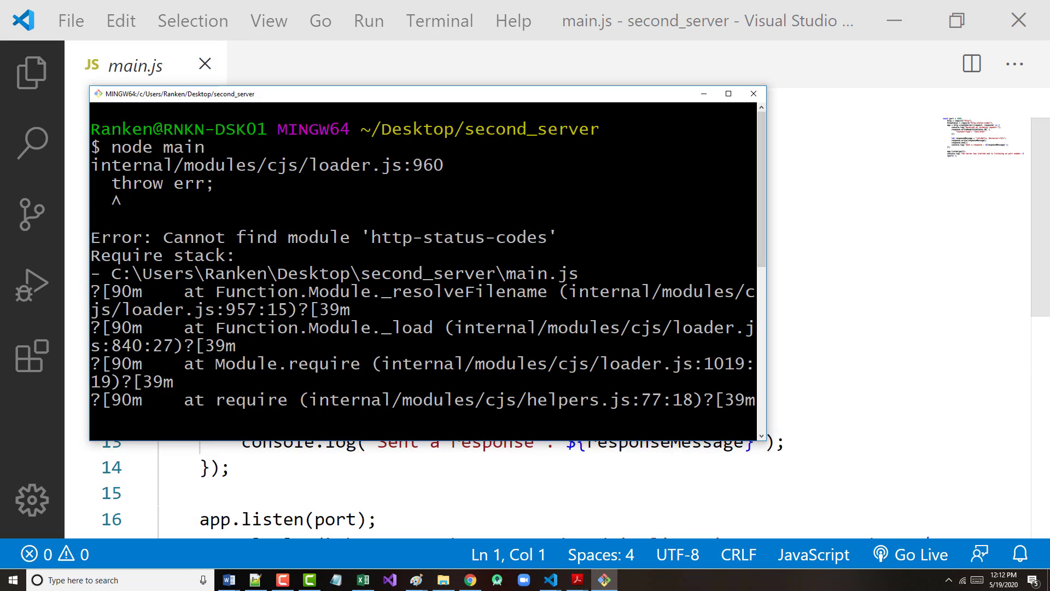
Step: Install http-status-codes with npm i http-status-codes -save-dev and start node main listening on port 3000
{"action": "type", "text": "clea"}
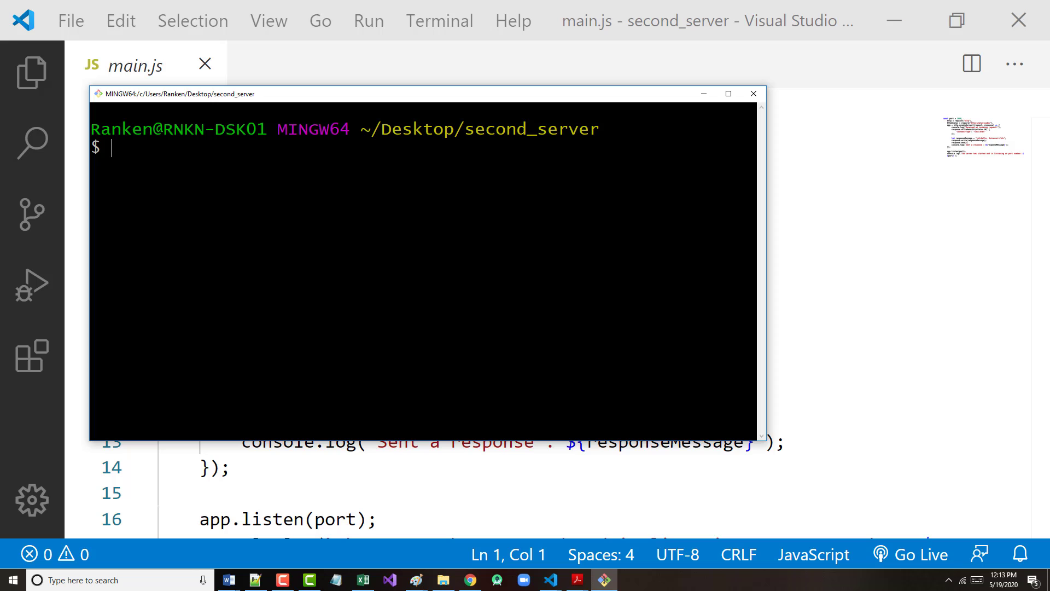
{"action": "right_click", "coordinate": [268, 235]}
{"action": "type", "text": "npm i http-status-codes -save-dev"}
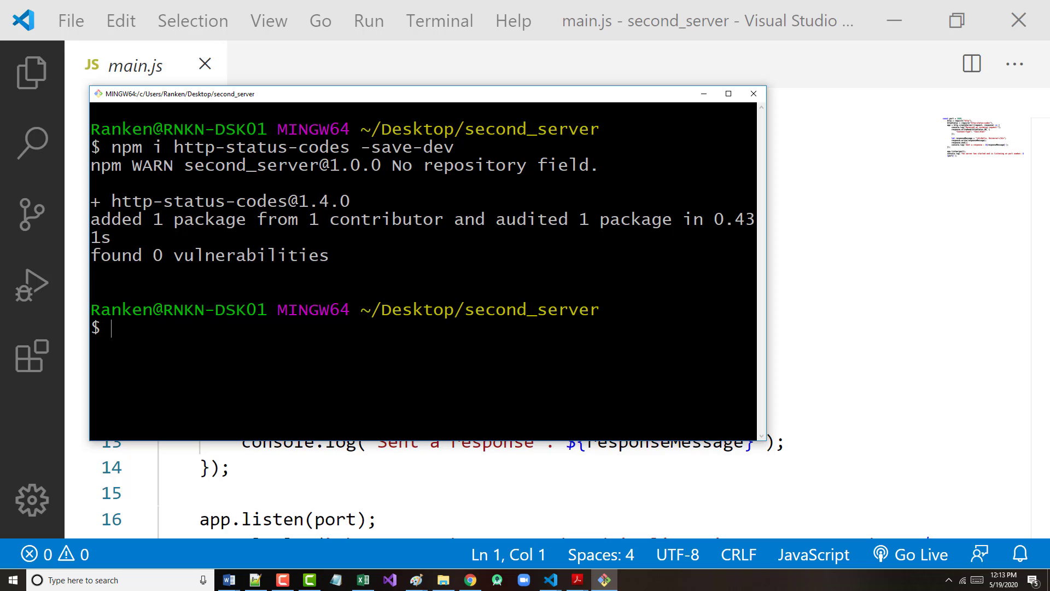
{"action": "type", "text": "ls -l"}
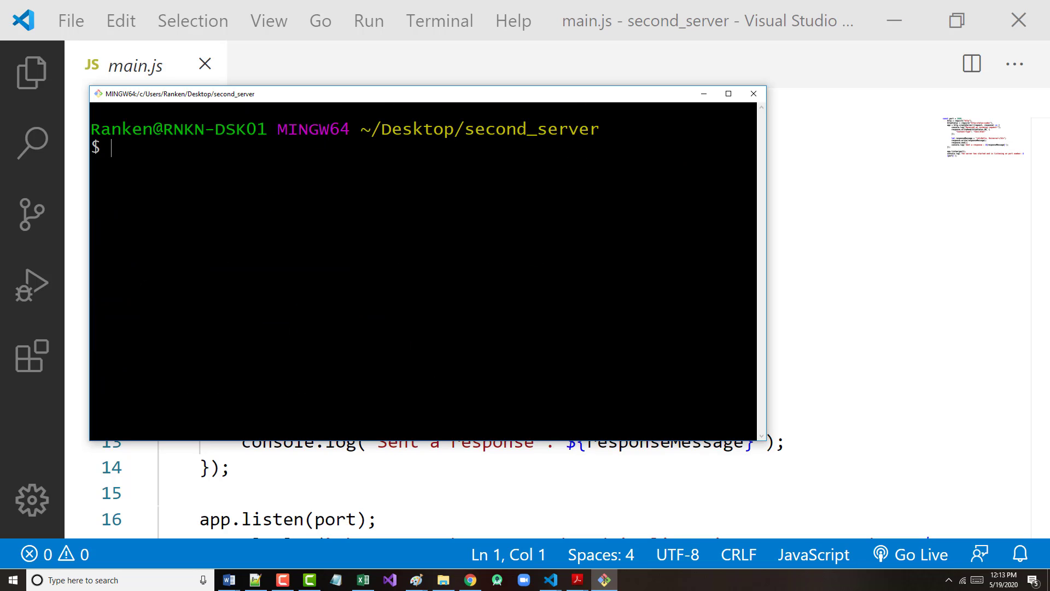
{"action": "type", "text": "npm i http-status-codes -save-dev"}
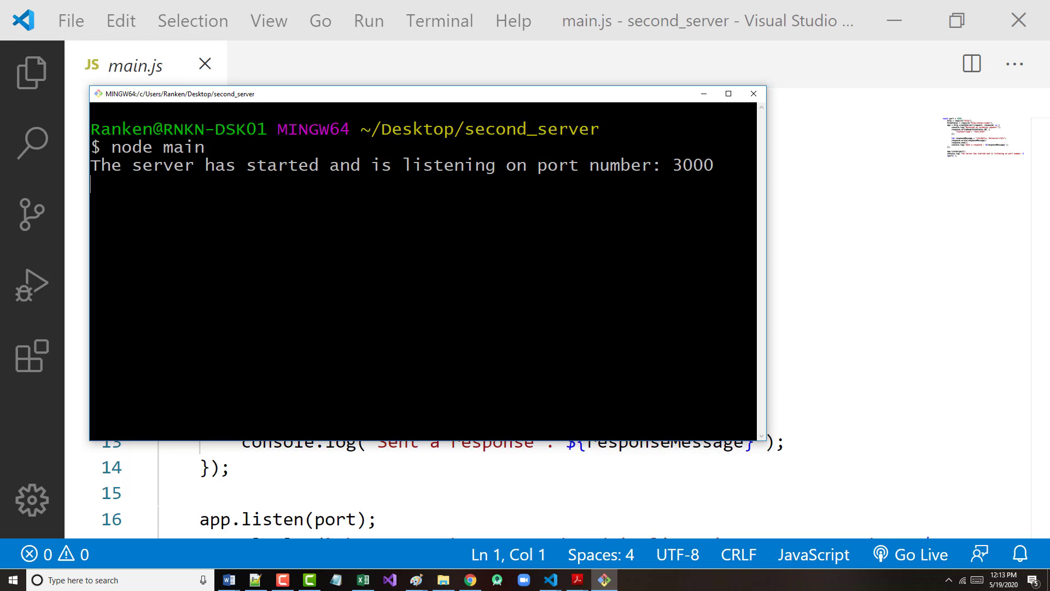
{"action": "left_click", "coordinate": [752, 93]}
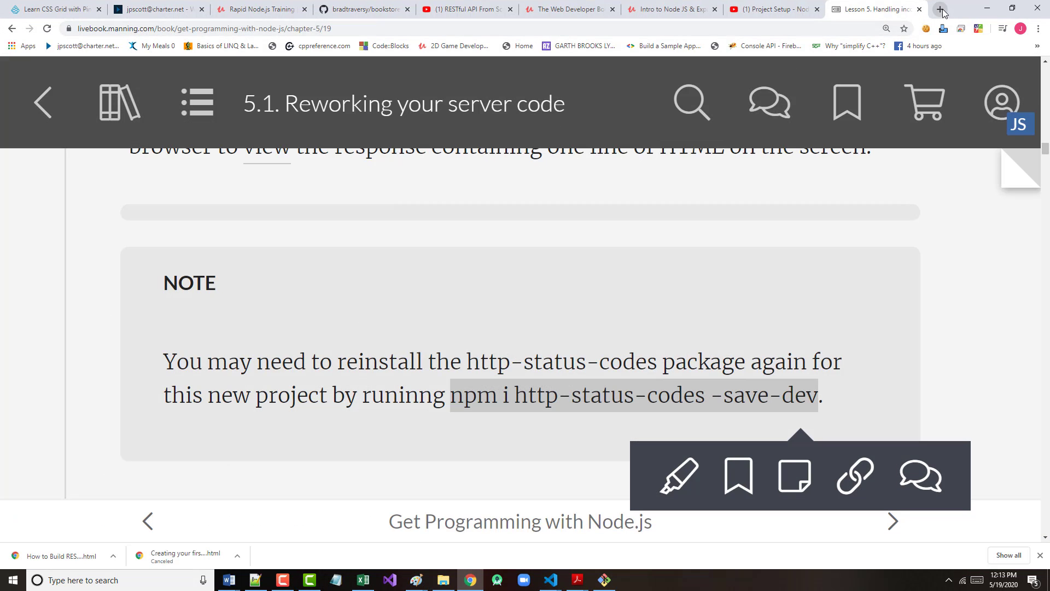
Step: Load localhost:3000 in a new tab to see Hello, Universe!, then return to the liveBook lesson tab
{"action": "left_click", "coordinate": [940, 9]}
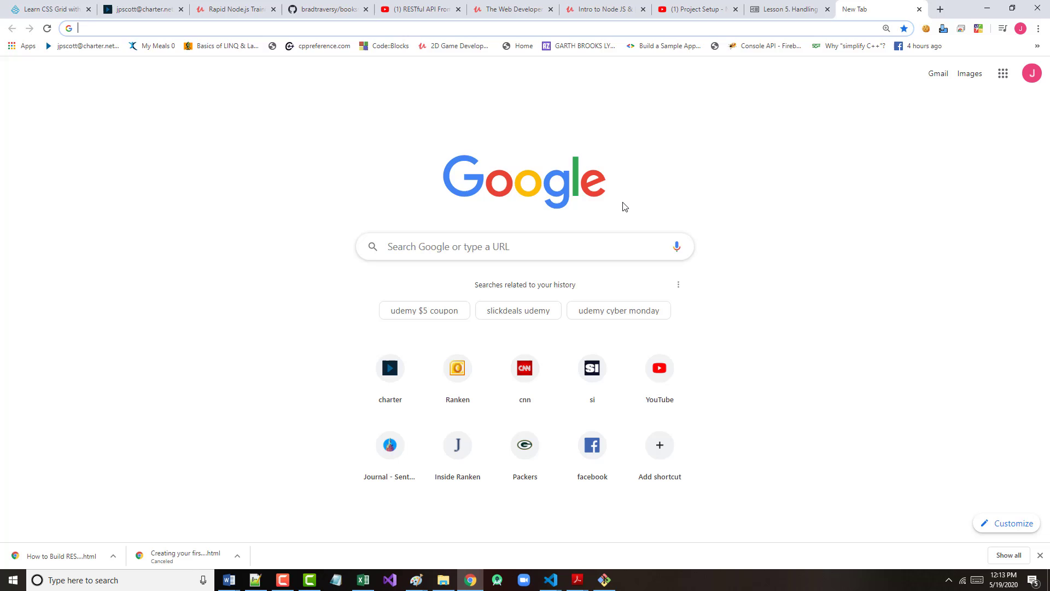
{"action": "type", "text": "localhost:84/phpmyadmin/"}
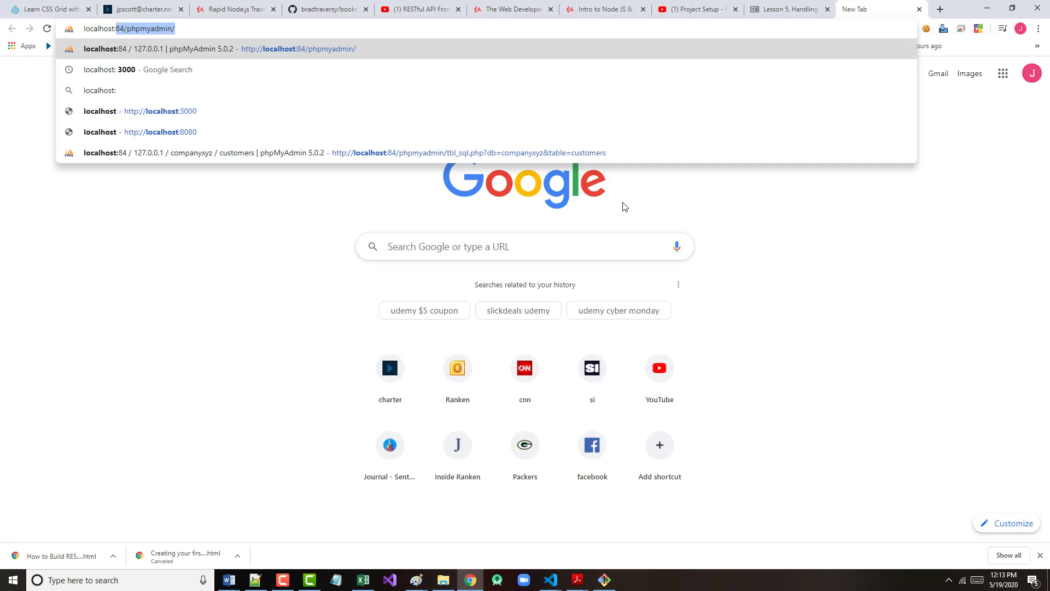
{"action": "type", "text": "localhost:3000"}
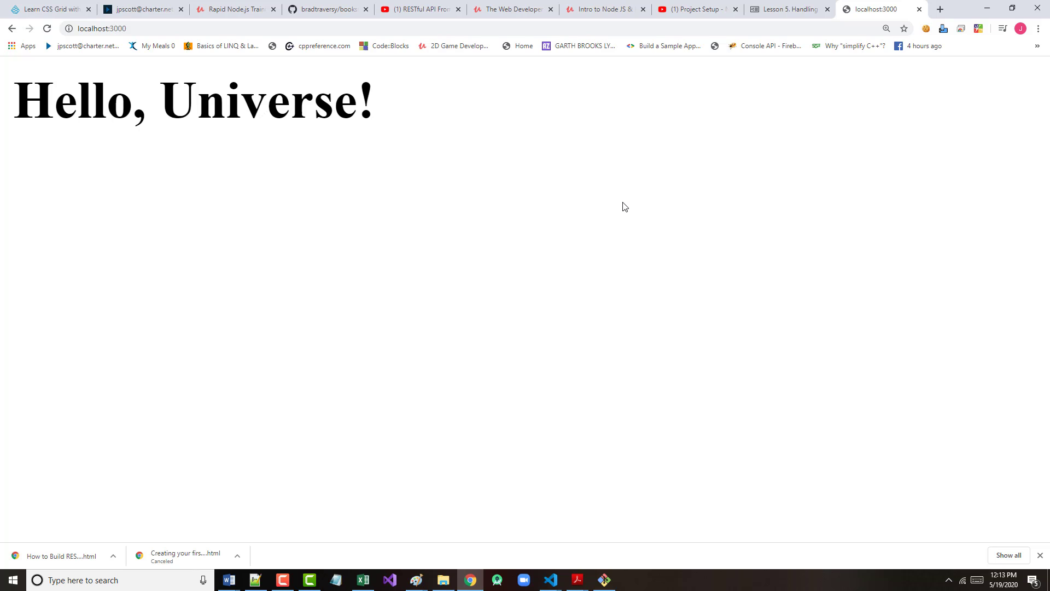
{"action": "mouse_move", "coordinate": [675, 124]}
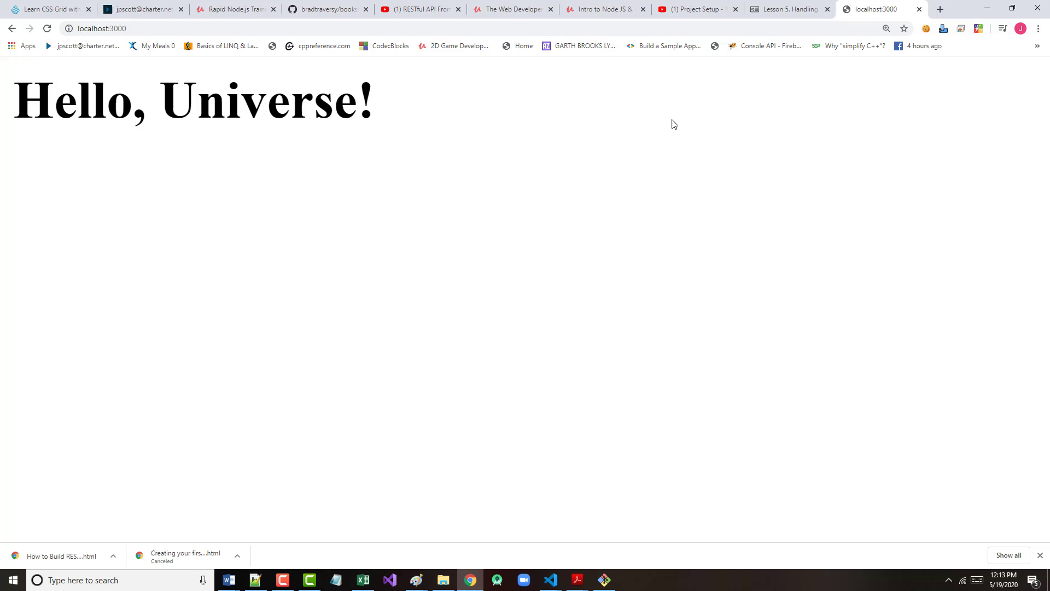
{"action": "mouse_move", "coordinate": [951, 18]}
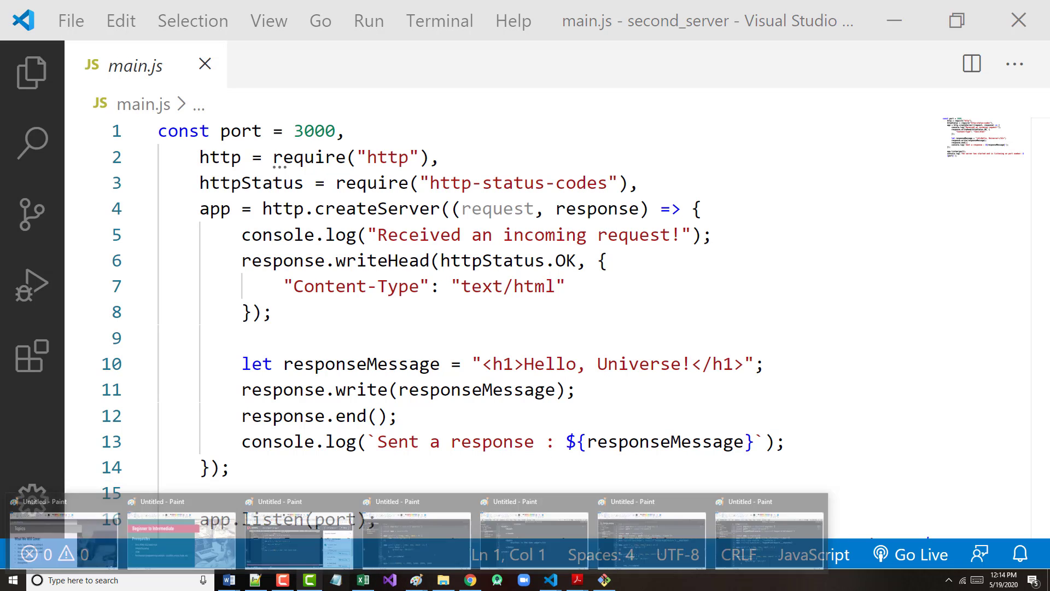
{"action": "left_click", "coordinate": [471, 580]}
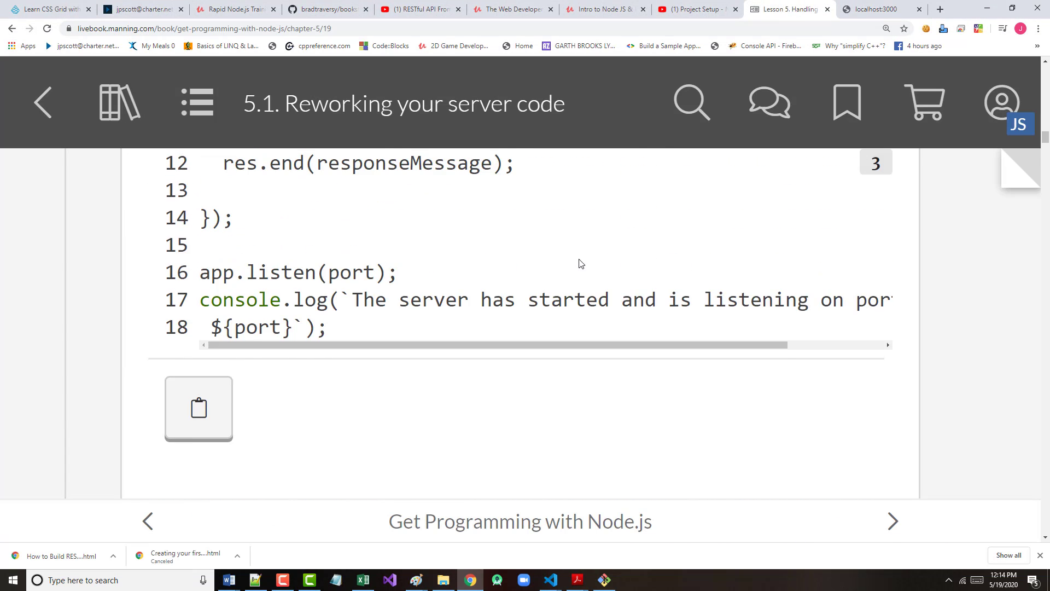
Step: Scroll section 5.1 past the req/res note until Listing 5.1's request-listener code is in view
{"action": "scroll", "scroll_direction": "down", "scroll_amount": 3}
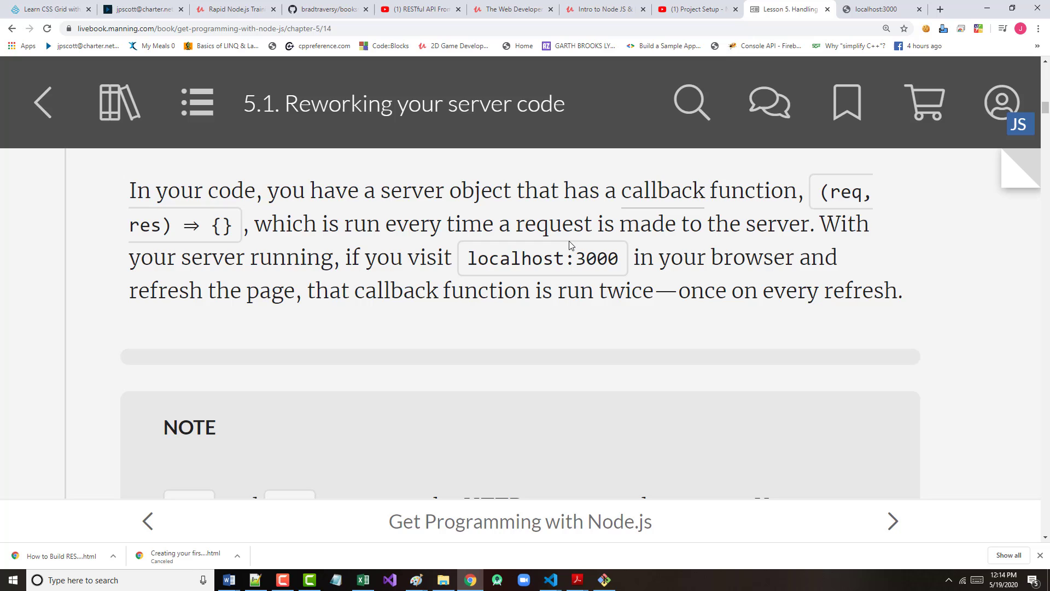
{"action": "scroll", "scroll_direction": "down", "scroll_amount": 3}
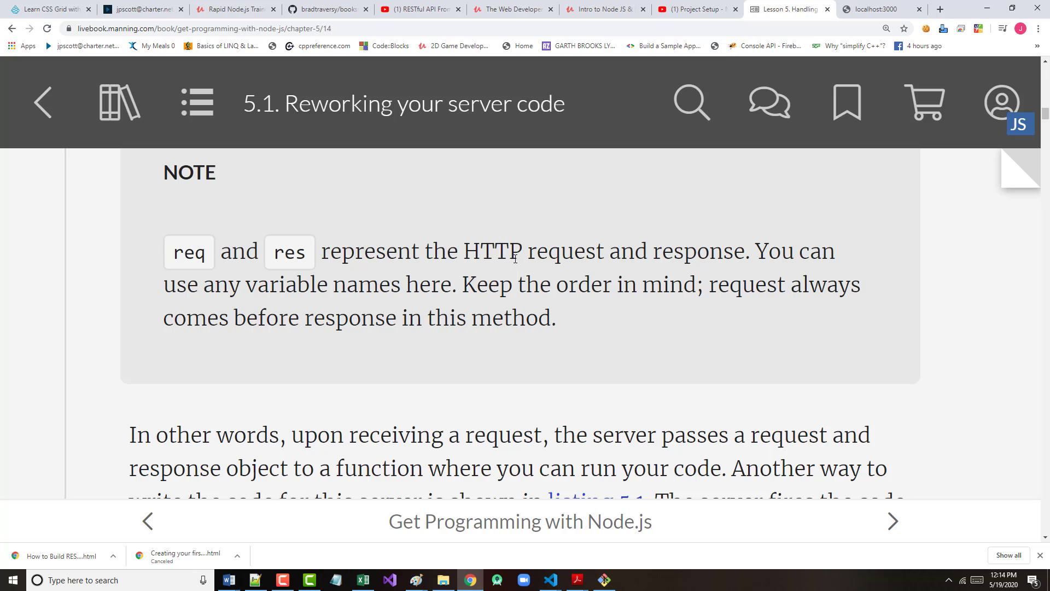
{"action": "scroll", "scroll_direction": "down", "scroll_amount": 3}
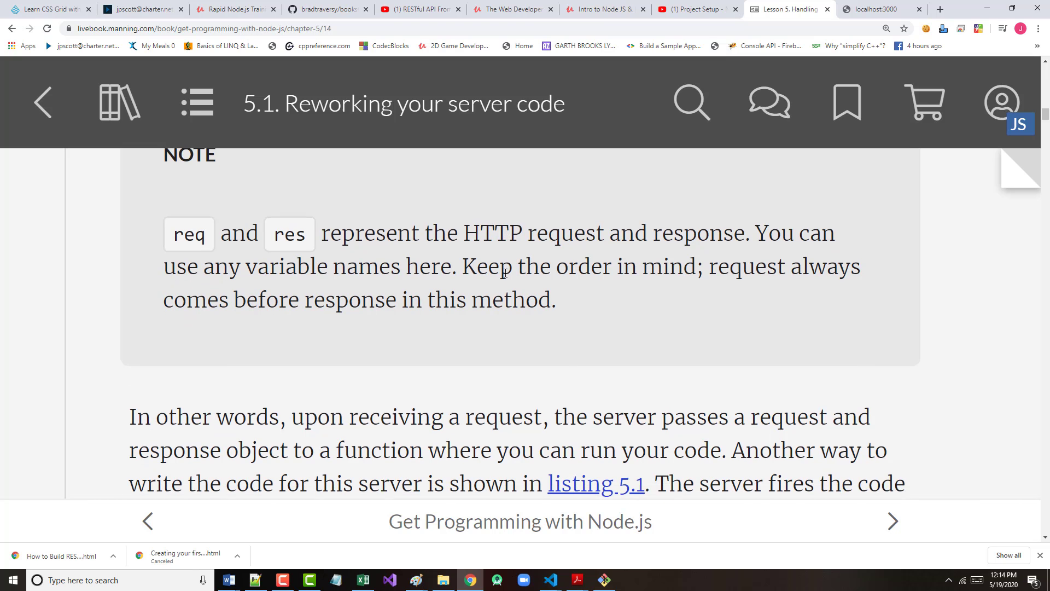
{"action": "scroll", "scroll_direction": "down", "scroll_amount": 3}
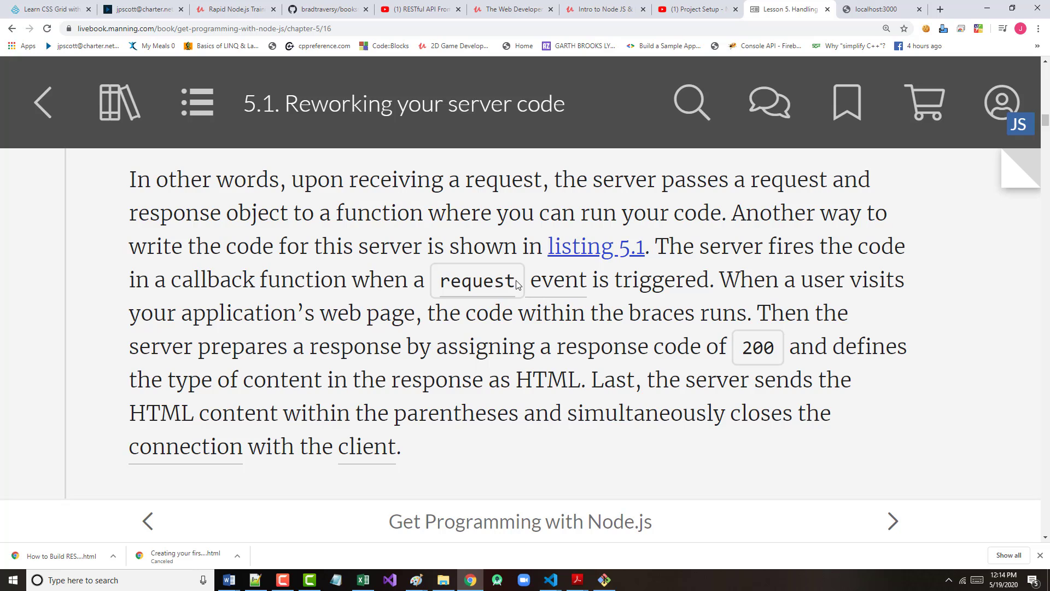
{"action": "mouse_move", "coordinate": [441, 419]}
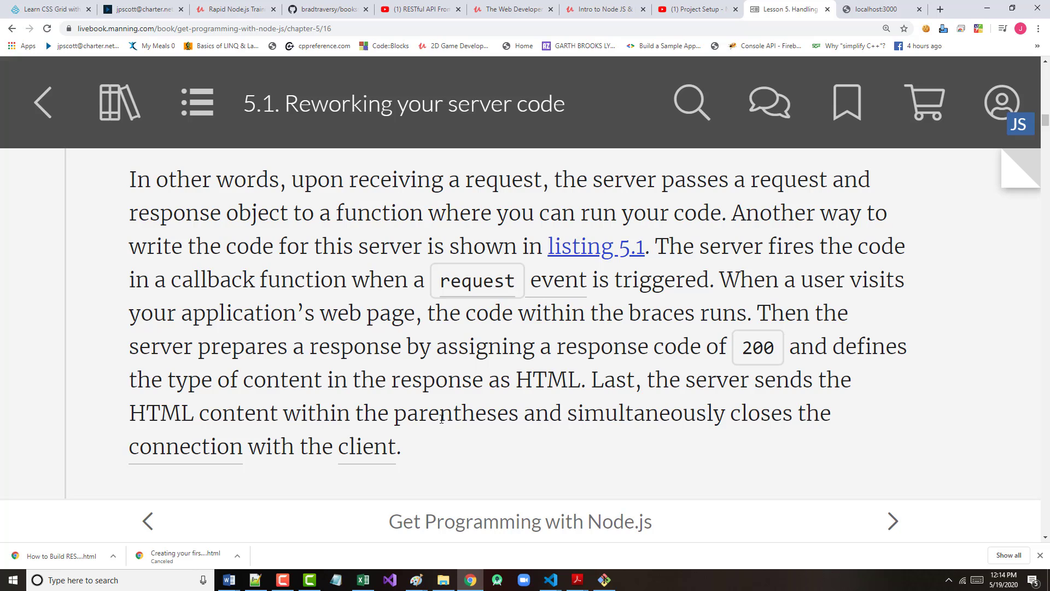
{"action": "mouse_move", "coordinate": [428, 453]}
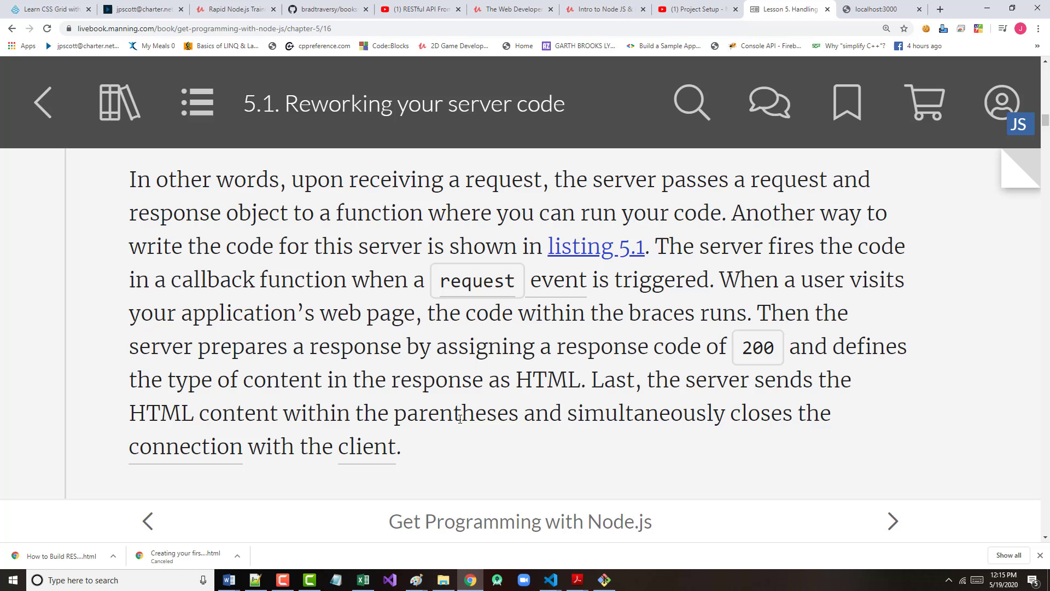
{"action": "scroll", "scroll_direction": "down", "scroll_amount": 3}
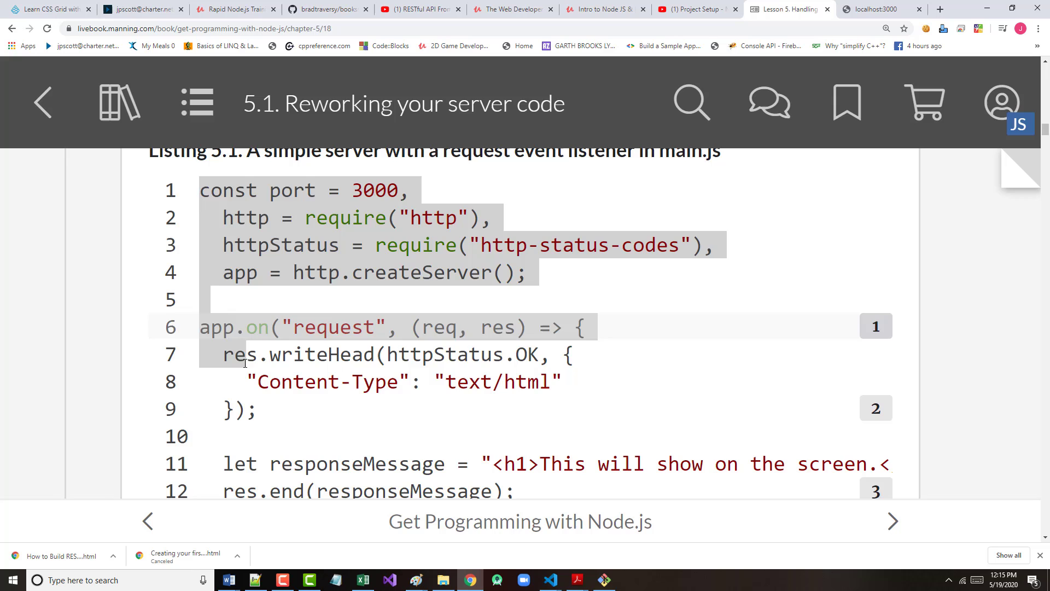
Step: Paste the copied Listing 5.1 server code into the Notepad++ new 1 document
{"action": "scroll", "scroll_direction": "down", "scroll_amount": 3}
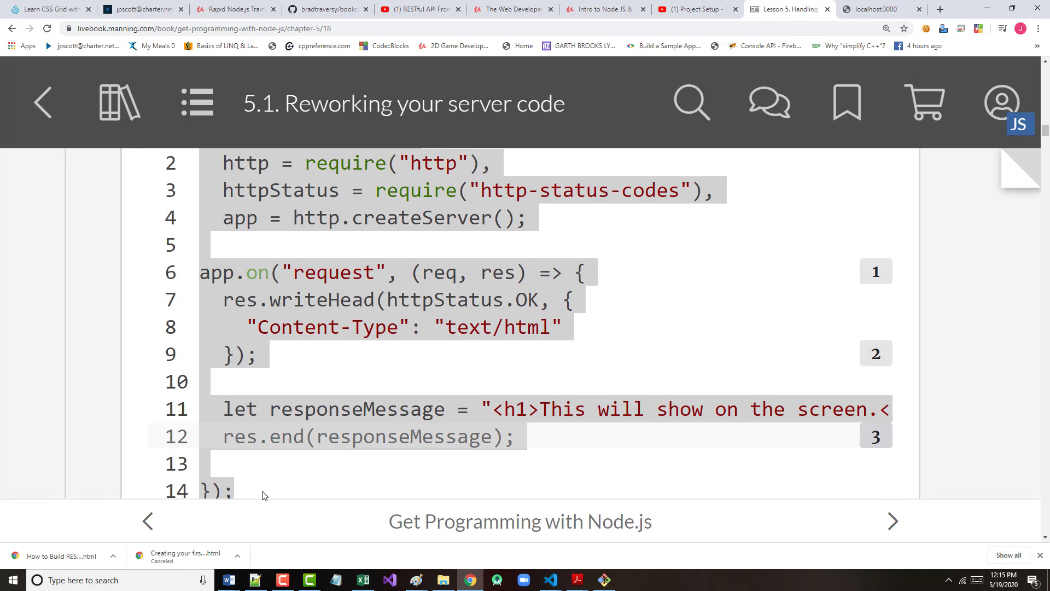
{"action": "scroll", "scroll_direction": "down", "scroll_amount": 3}
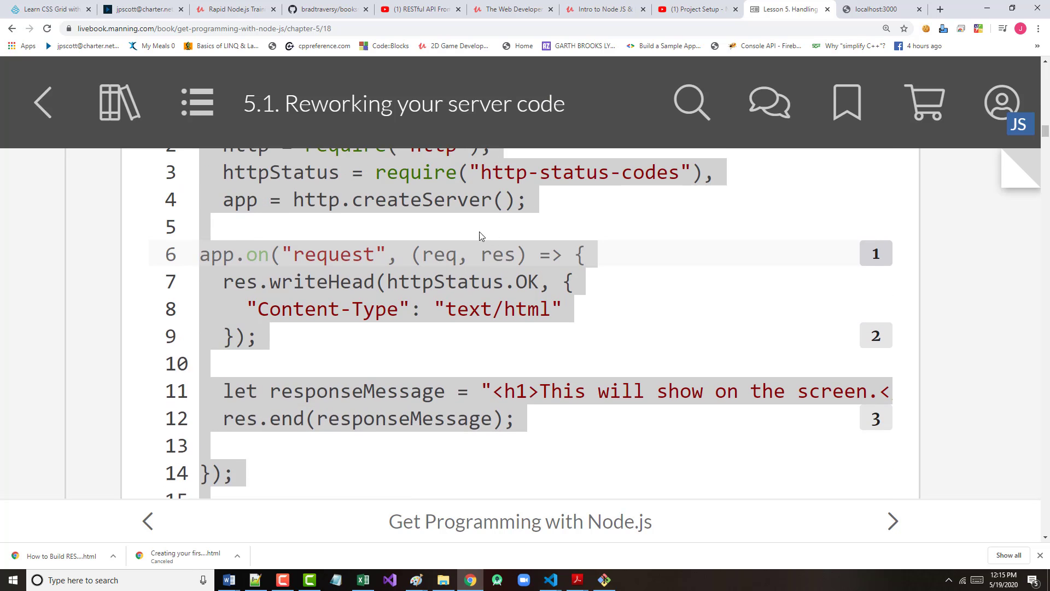
{"action": "scroll", "scroll_direction": "down", "scroll_amount": 3}
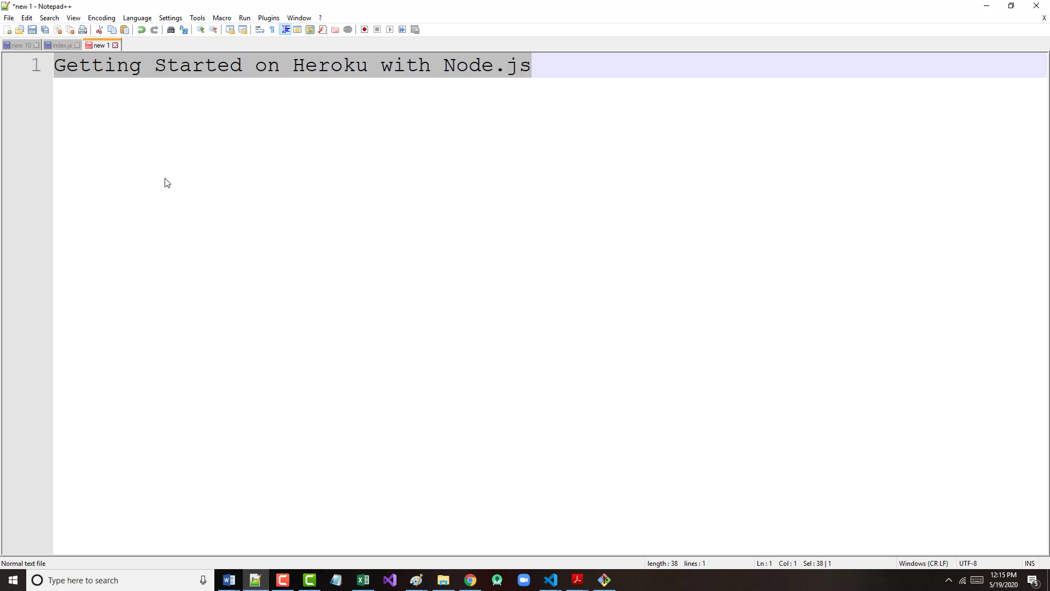
{"action": "key", "text": "ctrl+v"}
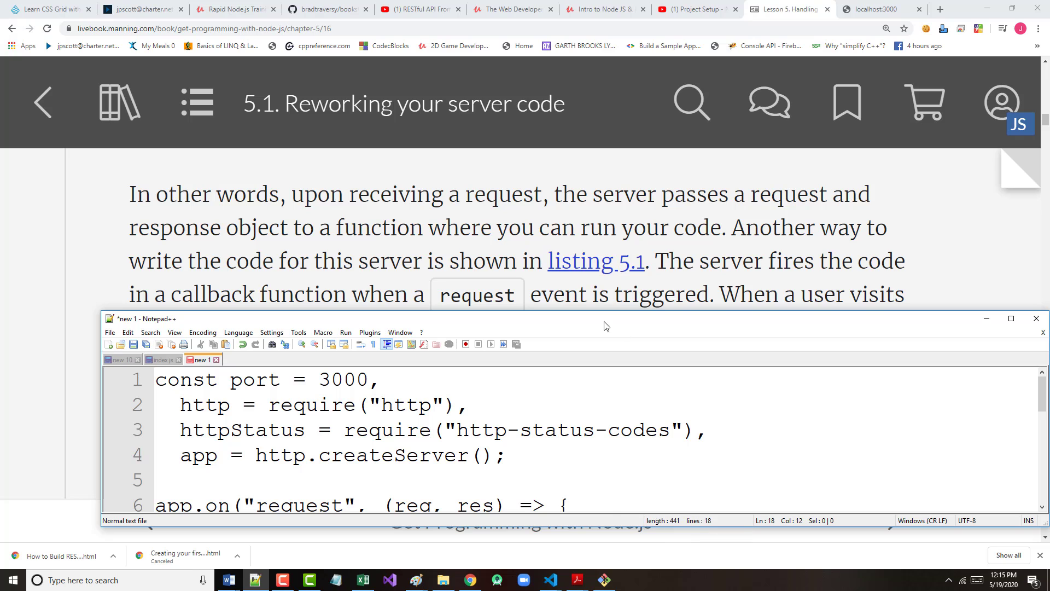
{"action": "left_click_drag", "start_coordinate": [602, 319], "coordinate": [577, 362]}
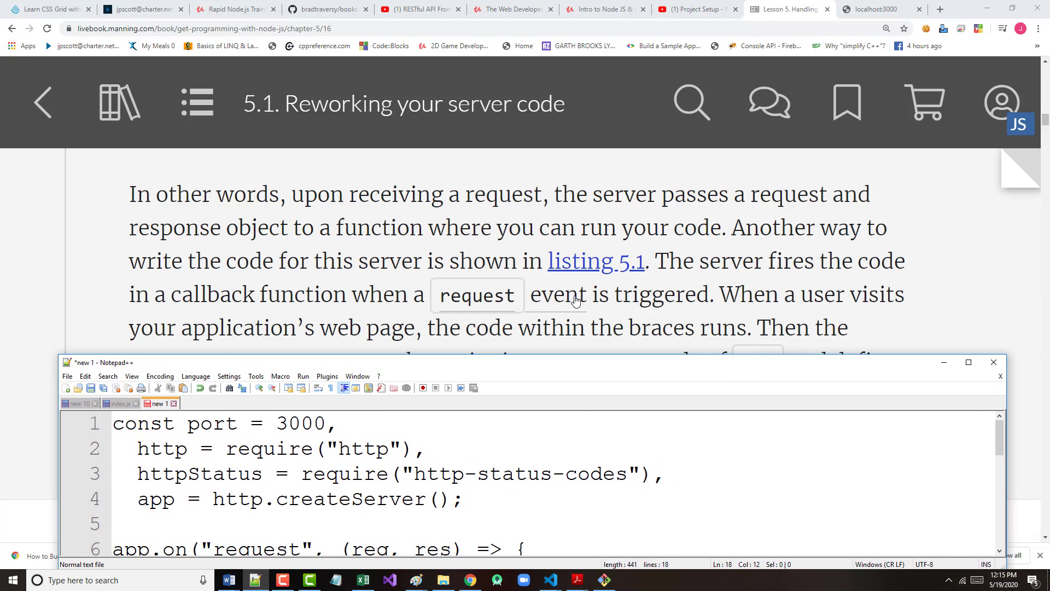
{"action": "scroll", "scroll_direction": "down", "scroll_amount": 3}
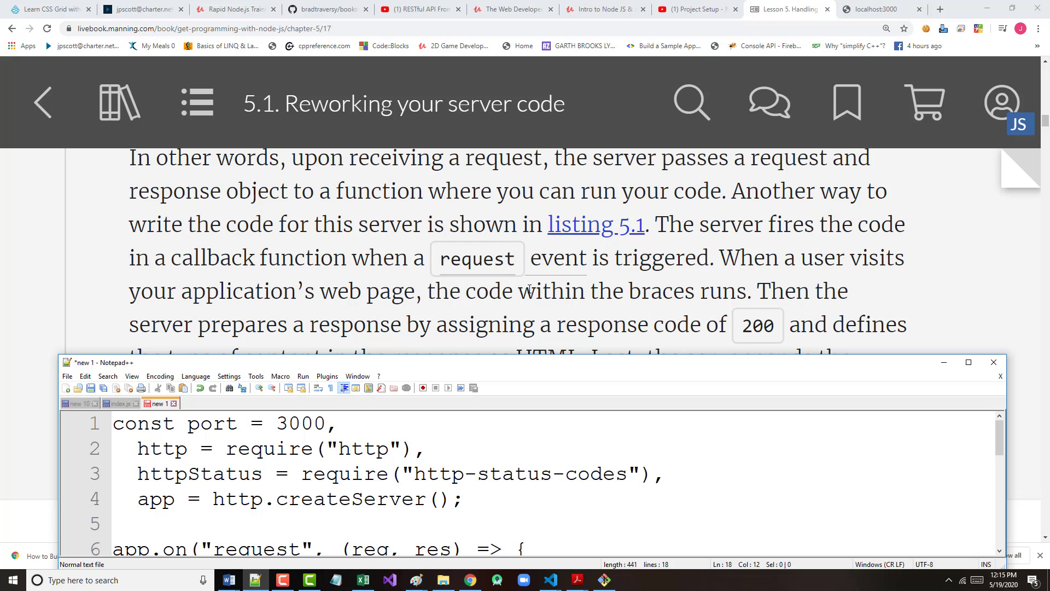
{"action": "mouse_move", "coordinate": [488, 276]}
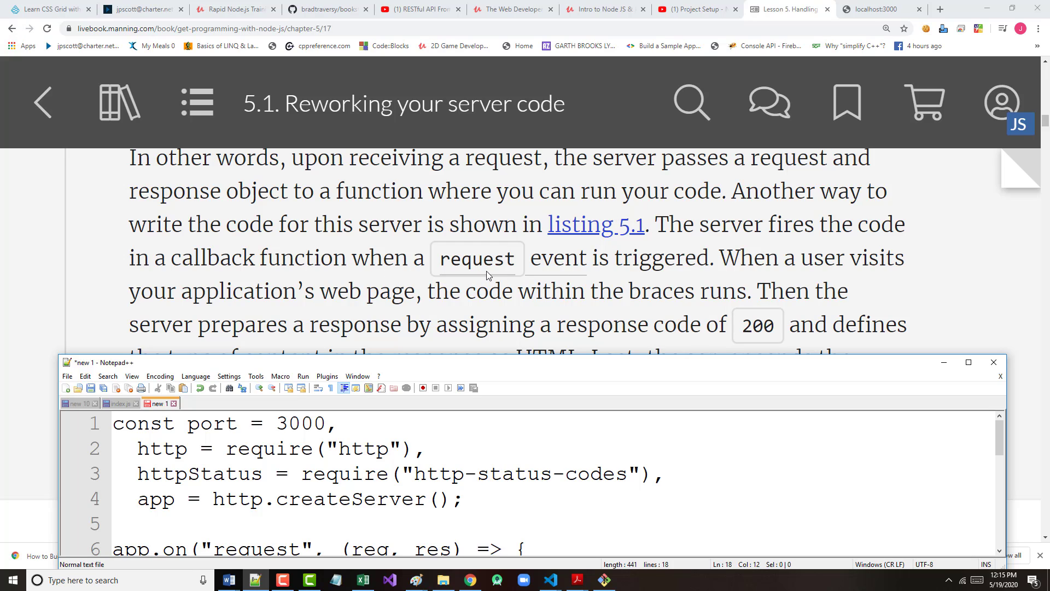
{"action": "scroll", "scroll_direction": "down", "scroll_amount": 3}
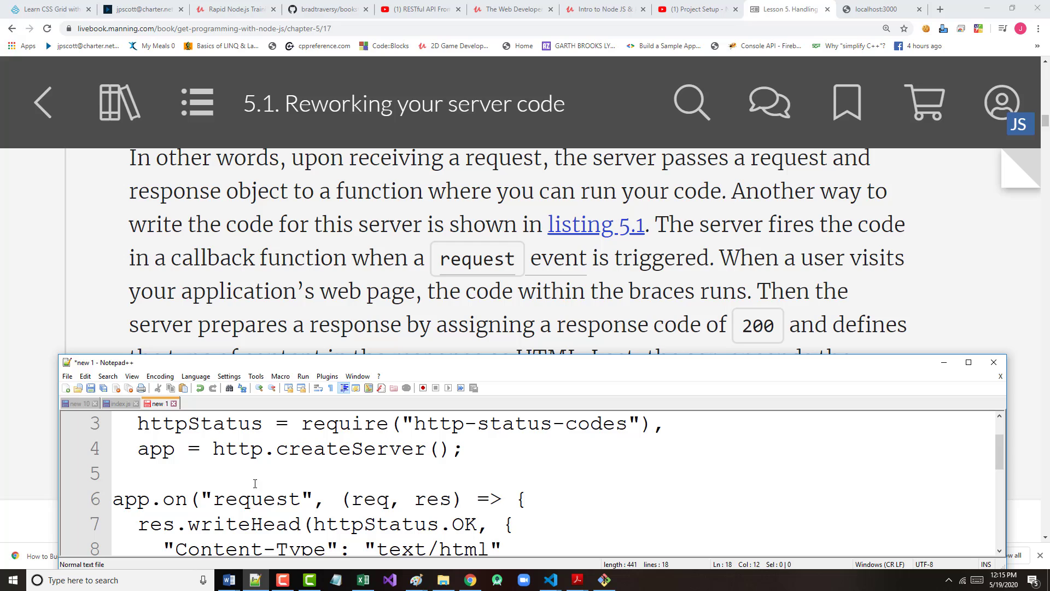
{"action": "double_click", "coordinate": [256, 499]}
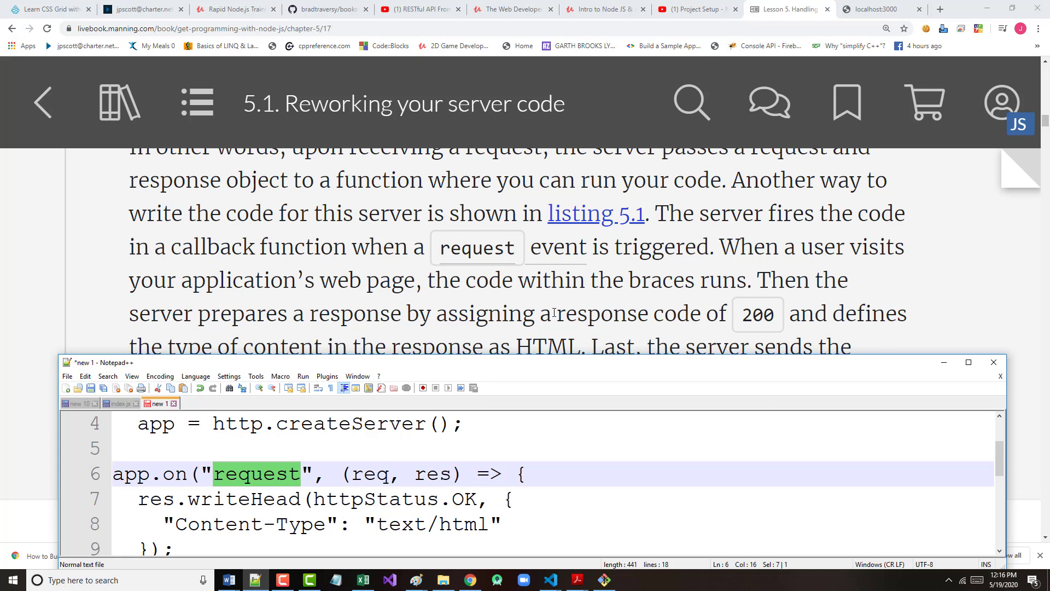
{"action": "scroll", "scroll_direction": "down", "scroll_amount": 3}
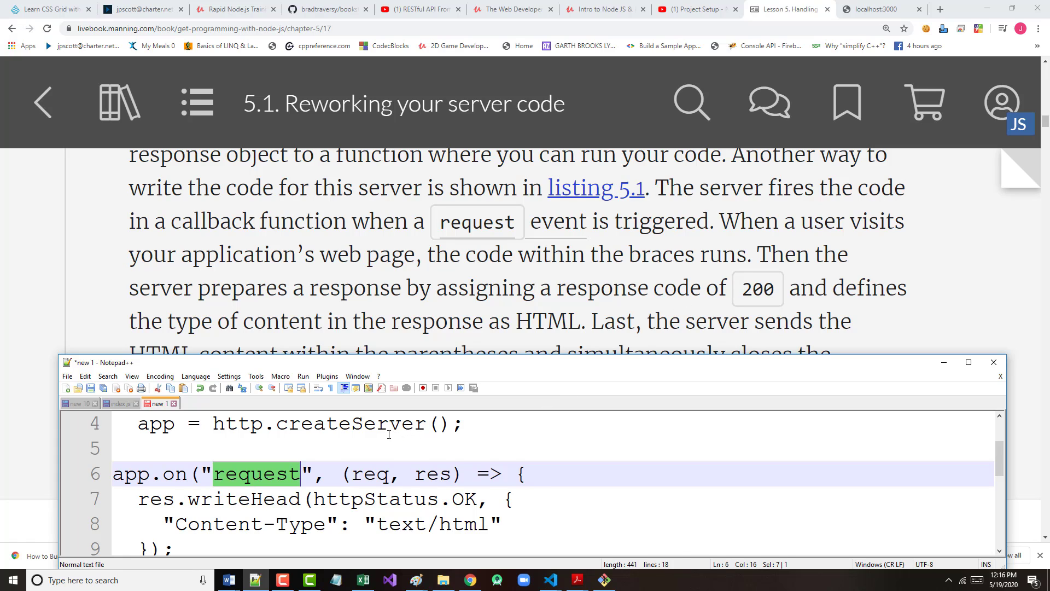
{"action": "scroll", "scroll_direction": "down", "scroll_amount": 3}
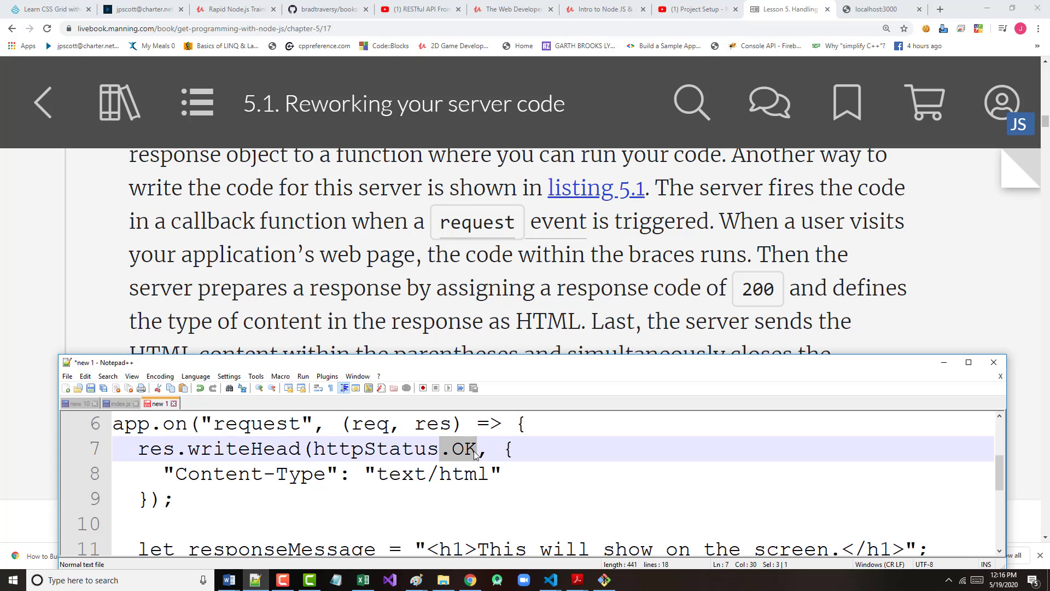
{"action": "scroll", "scroll_direction": "down", "scroll_amount": 3}
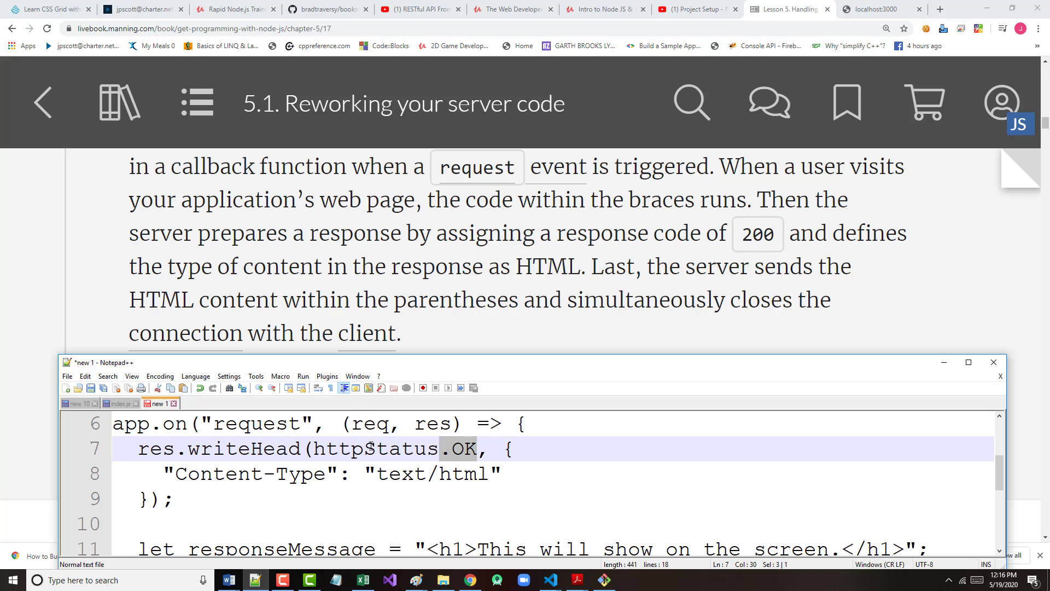
{"action": "double_click", "coordinate": [430, 474]}
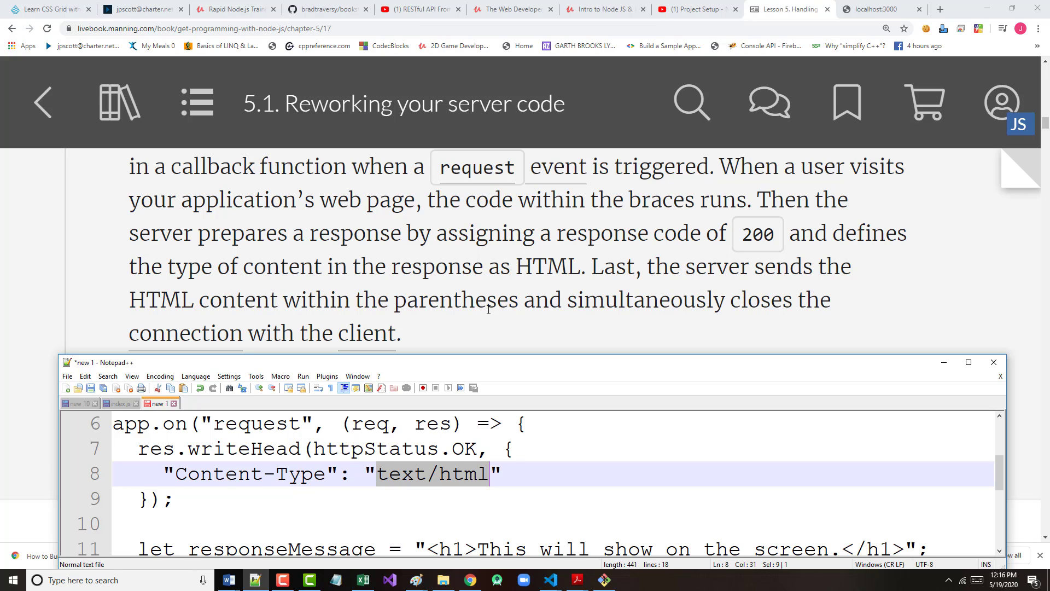
{"action": "mouse_move", "coordinate": [392, 320]}
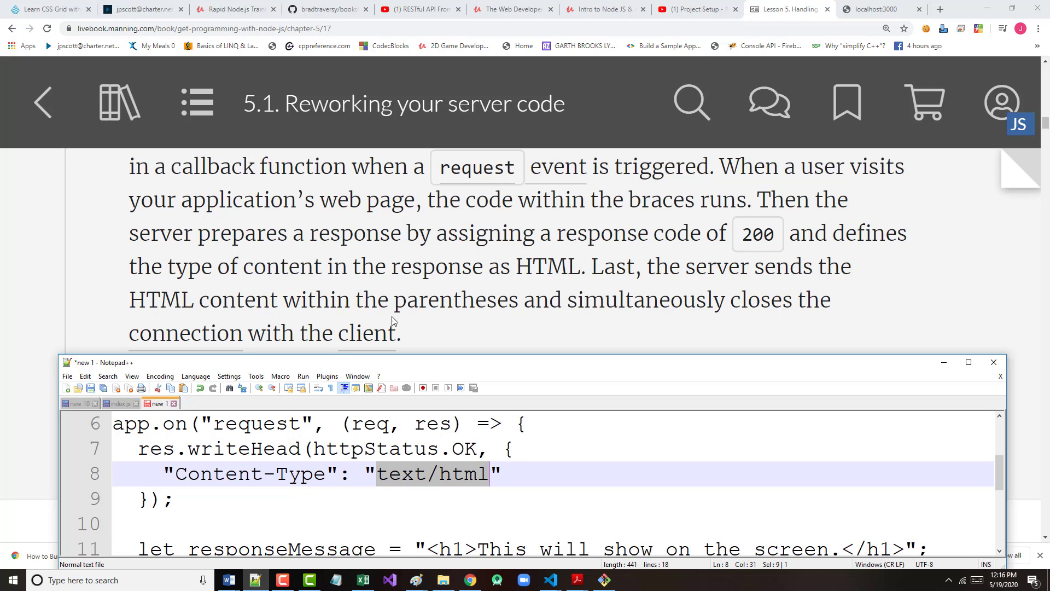
{"action": "scroll", "scroll_direction": "down", "scroll_amount": 3}
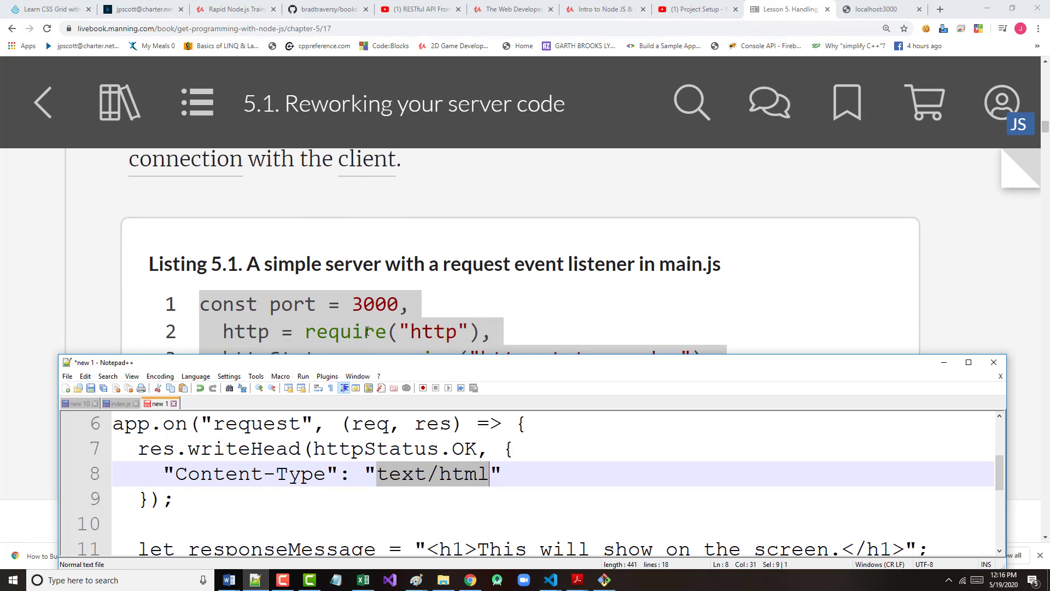
{"action": "scroll", "scroll_direction": "down", "scroll_amount": 3}
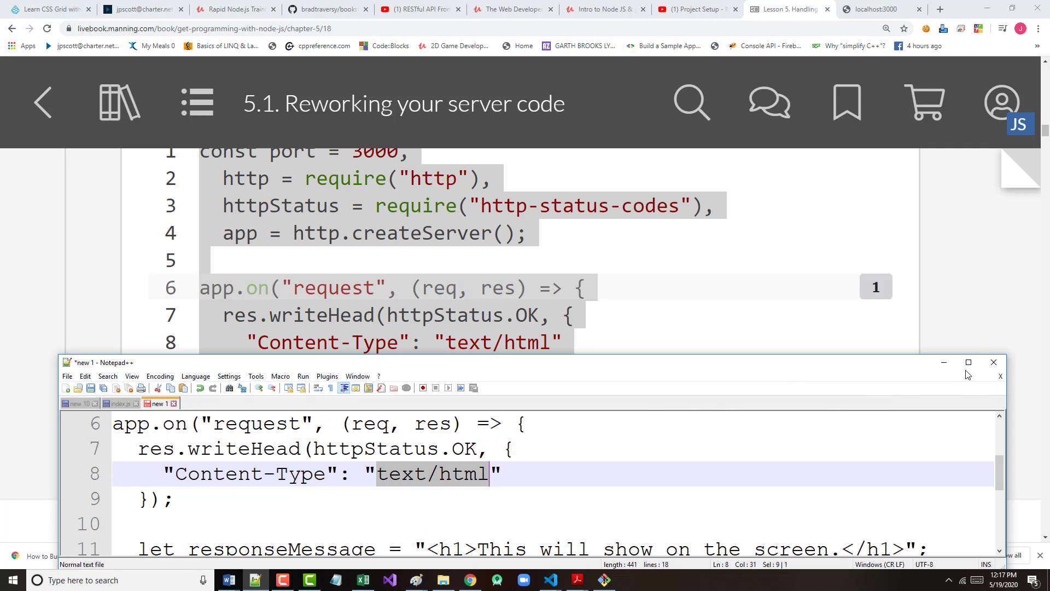
{"action": "left_click", "coordinate": [968, 362]}
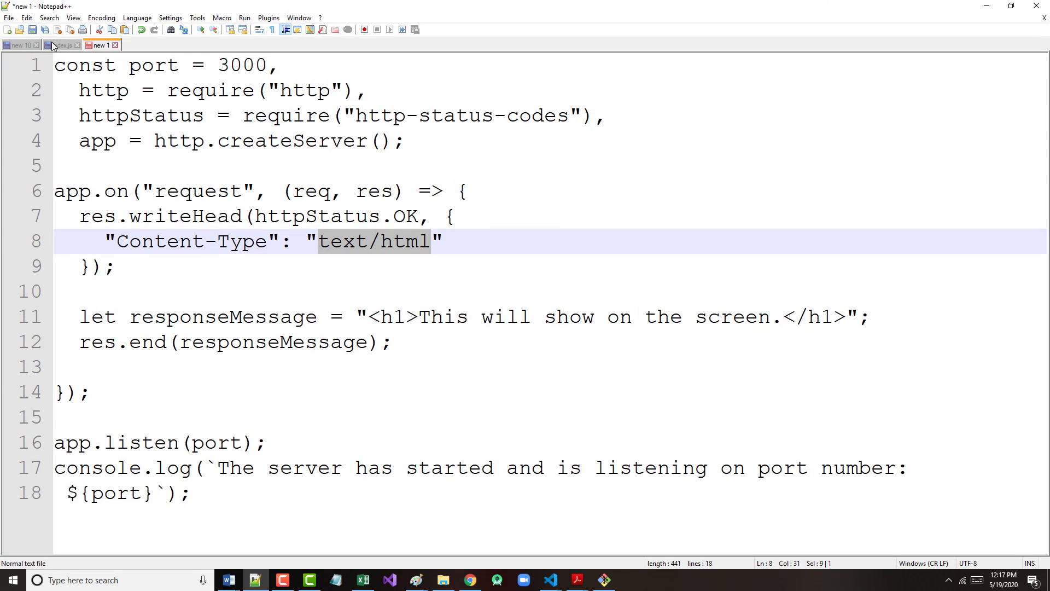
Step: Open lesson04's main.js in Notepad++ through File > Open
{"action": "left_click", "coordinate": [59, 44]}
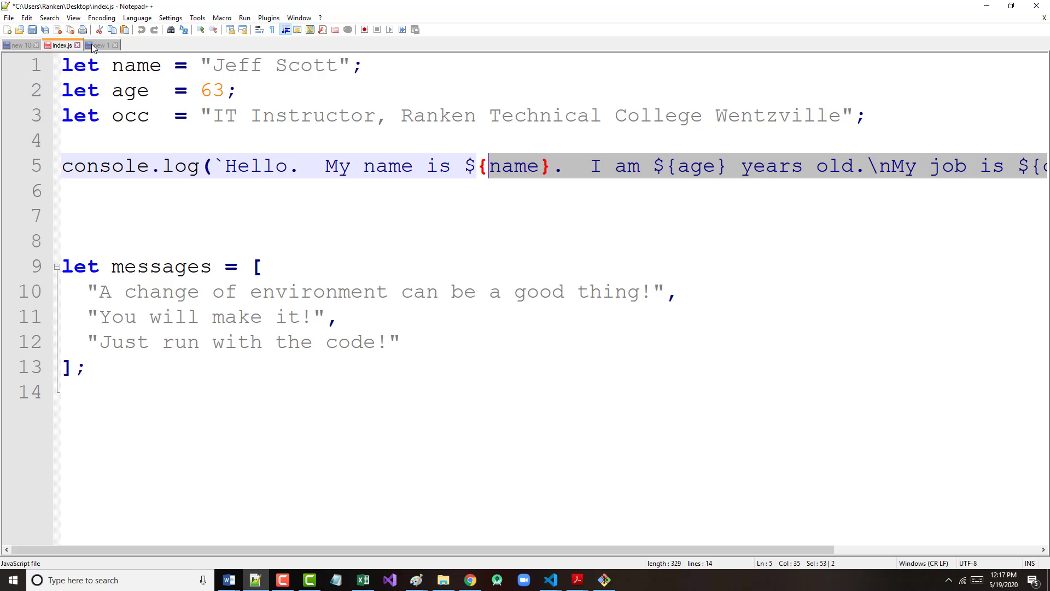
{"action": "left_click", "coordinate": [9, 18]}
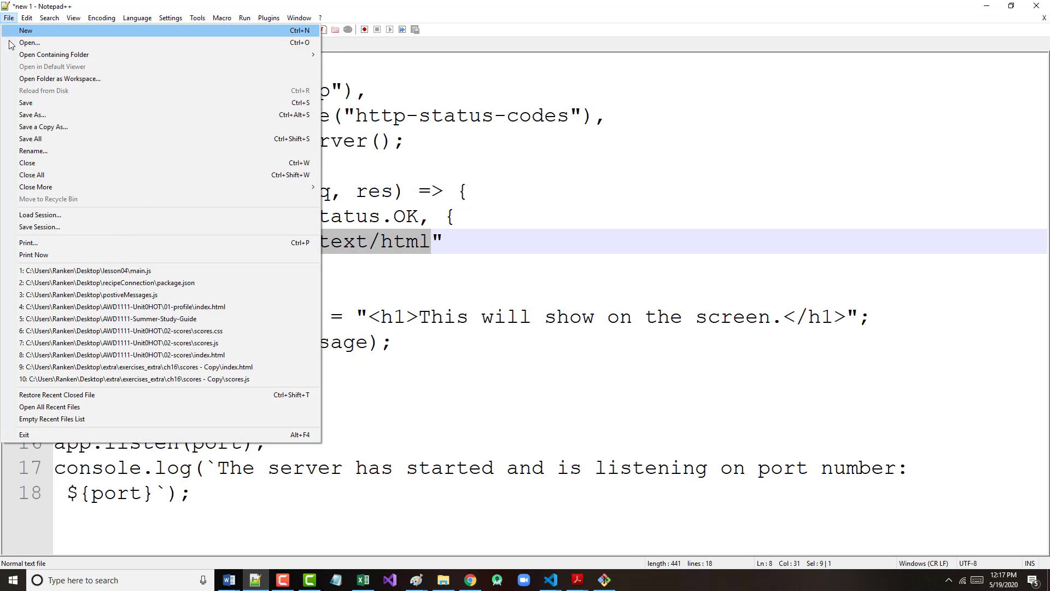
{"action": "left_click", "coordinate": [30, 42]}
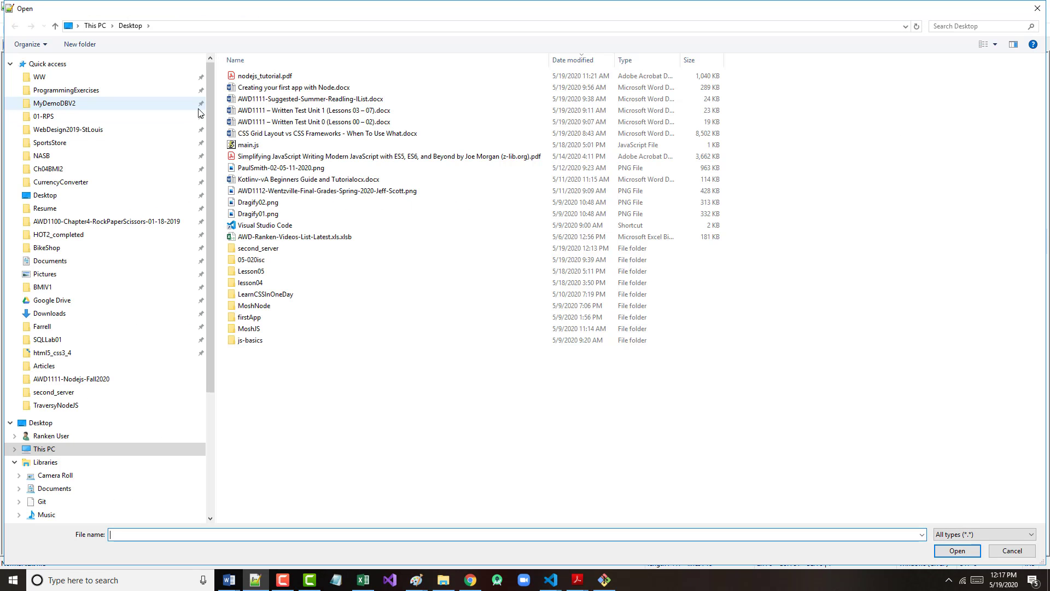
{"action": "left_click", "coordinate": [252, 282]}
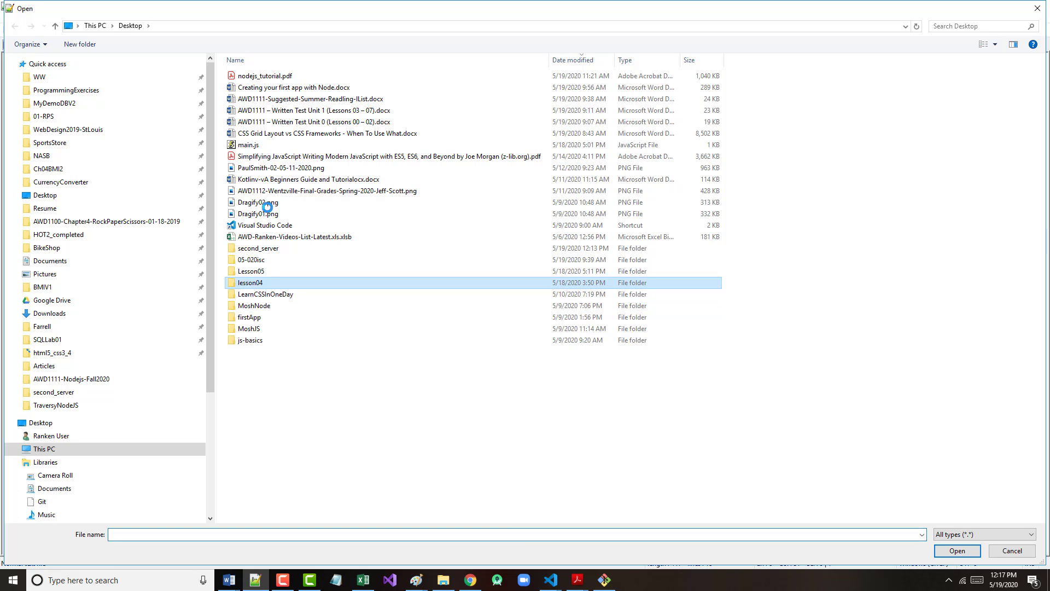
{"action": "double_click", "coordinate": [250, 283]}
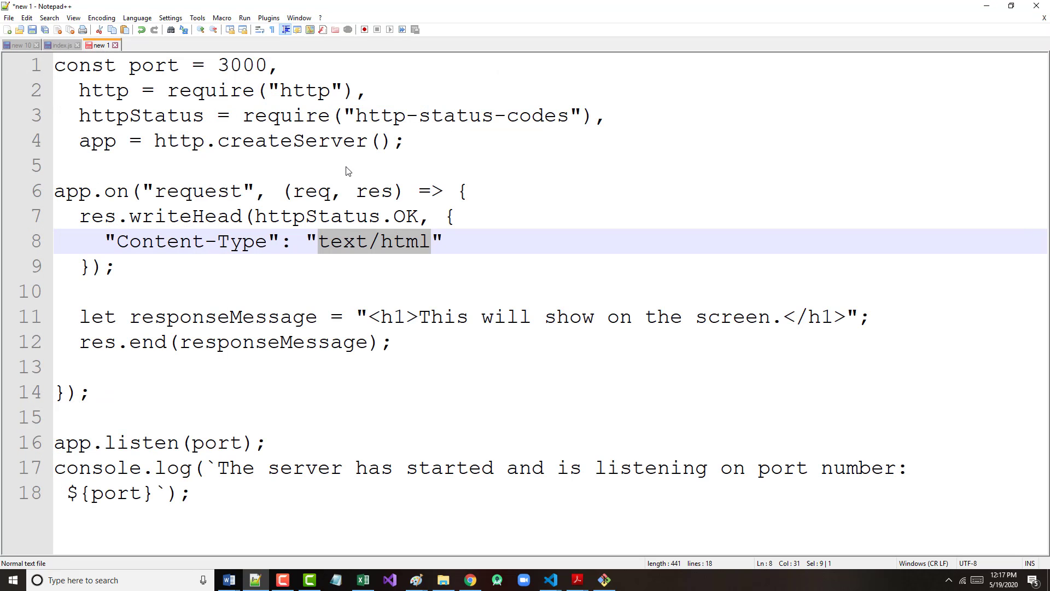
{"action": "left_click", "coordinate": [138, 45]}
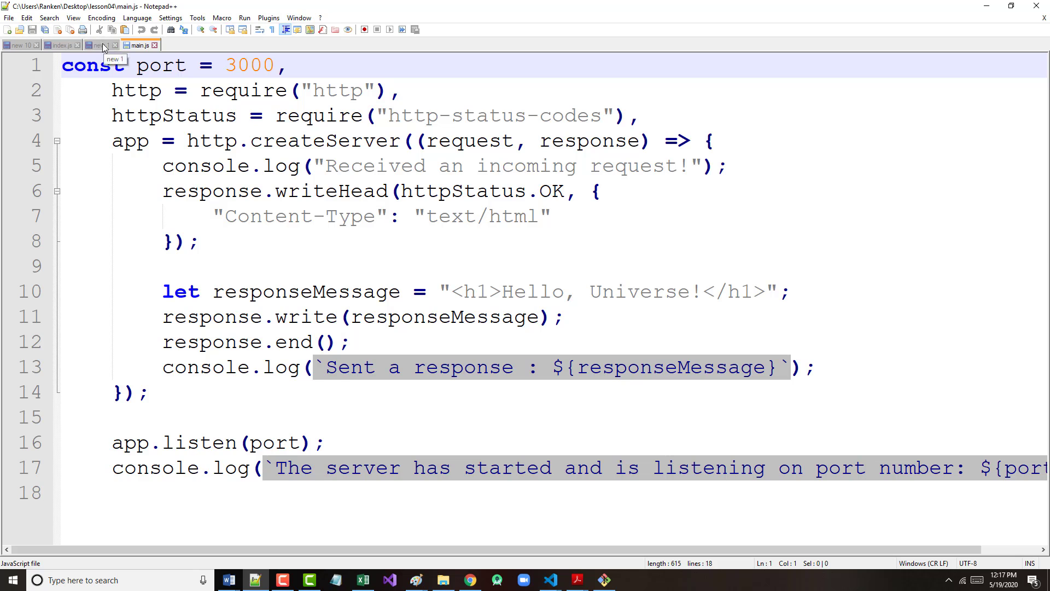
Step: Flip between main.js and the pasted listing, then bring up the new 1 tab's options
{"action": "left_click", "coordinate": [138, 45]}
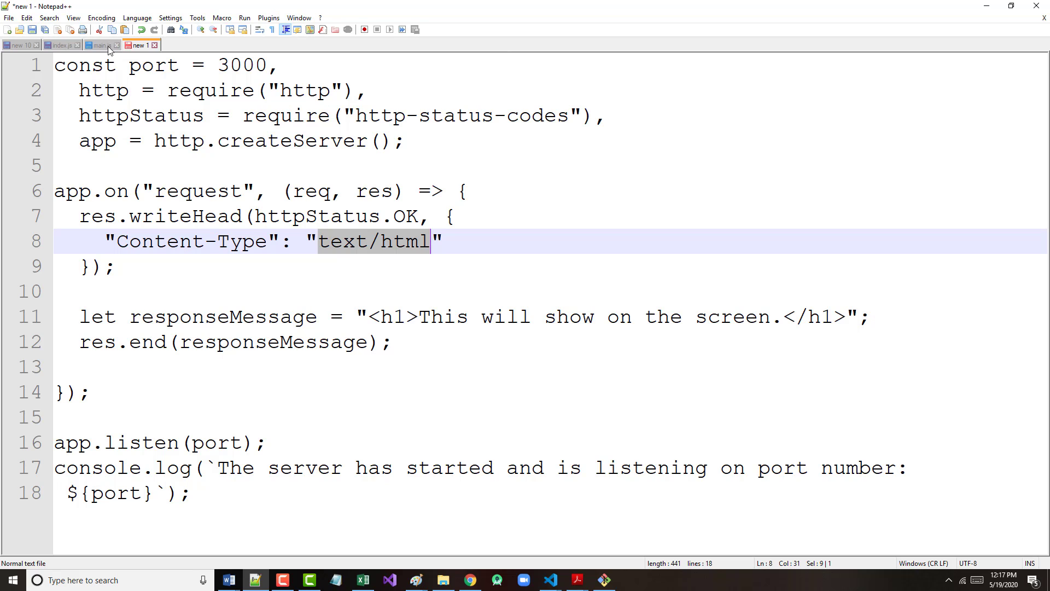
{"action": "mouse_move", "coordinate": [101, 44]}
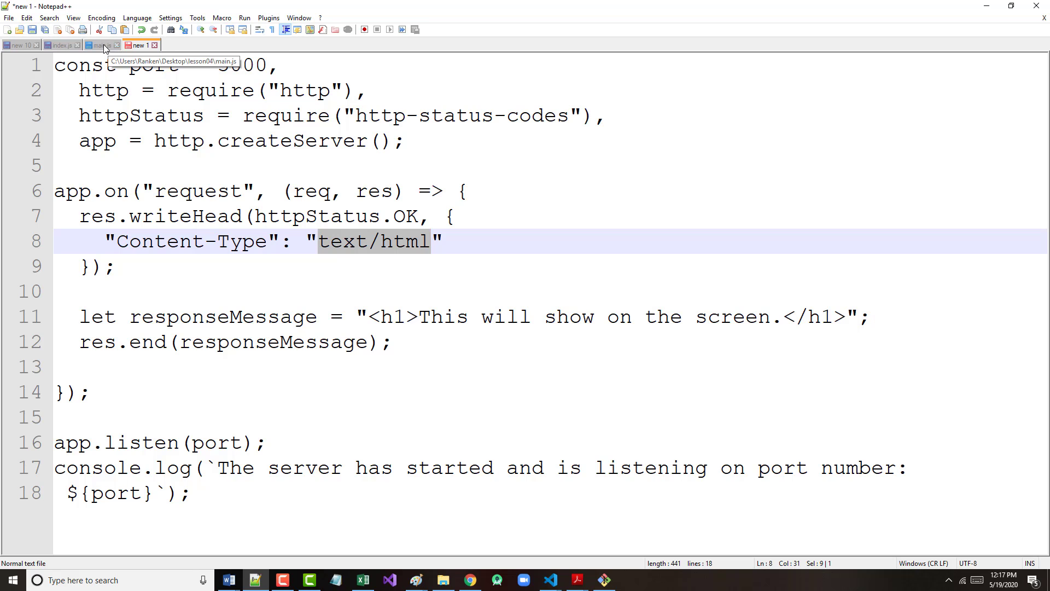
{"action": "left_click", "coordinate": [100, 45]}
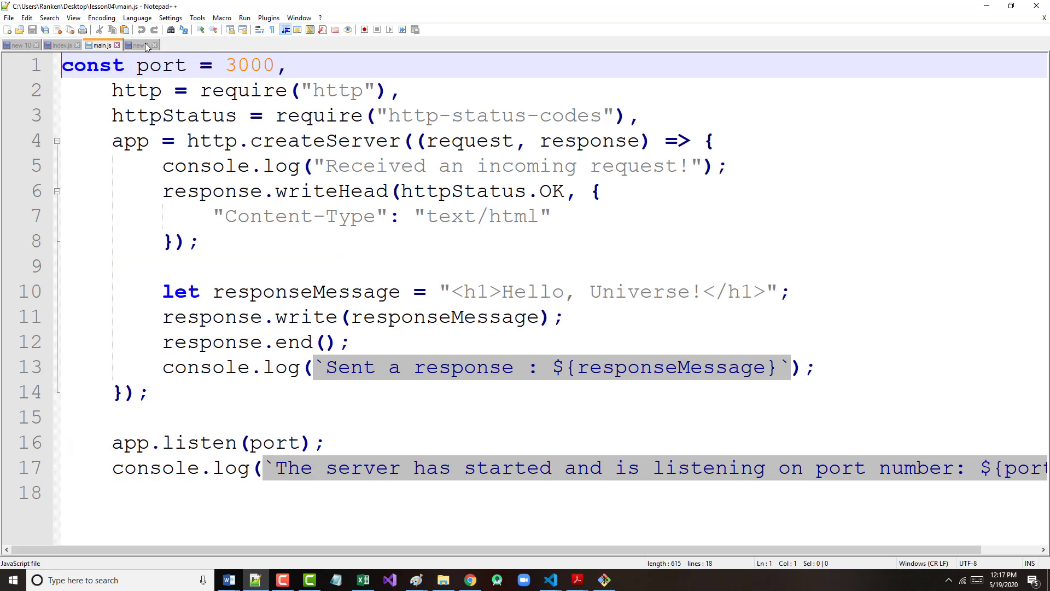
{"action": "right_click", "coordinate": [138, 45]}
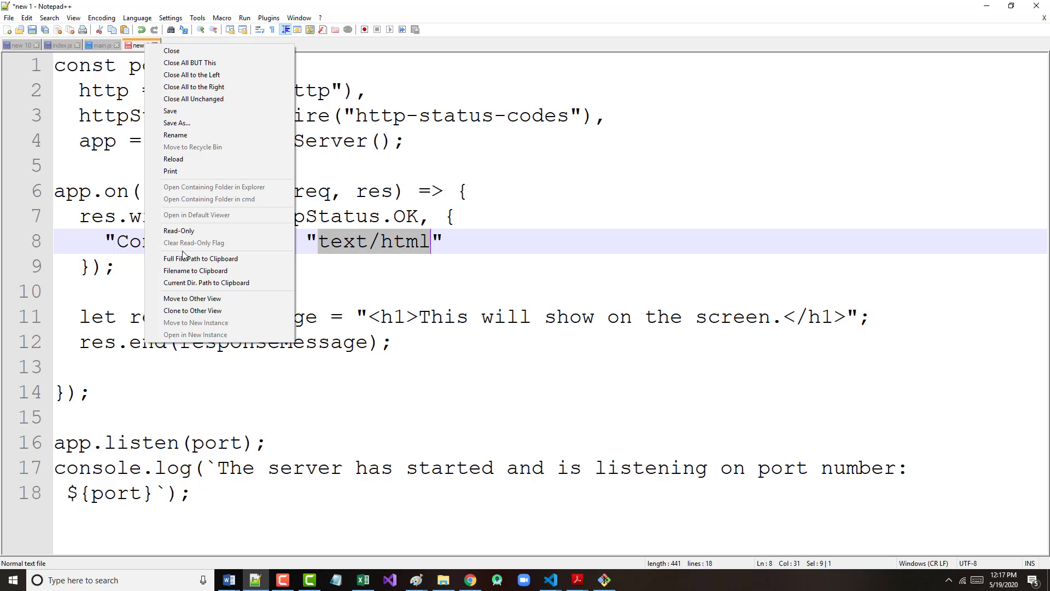
Step: Move new 1 to the other view and select the createServer callback lines 4–8 in main.js
{"action": "left_click", "coordinate": [193, 298]}
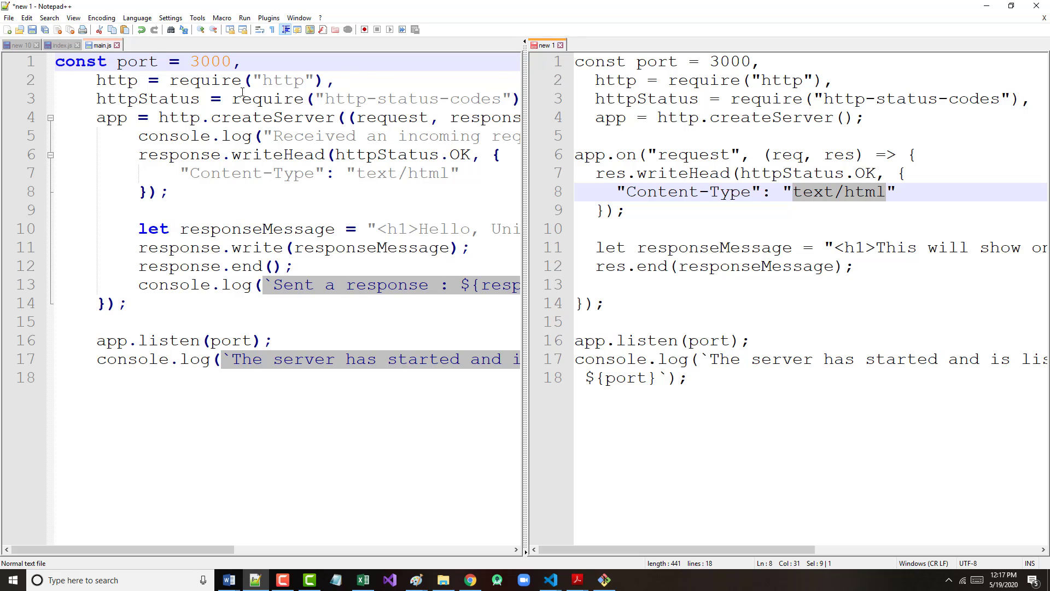
{"action": "mouse_move", "coordinate": [393, 73]}
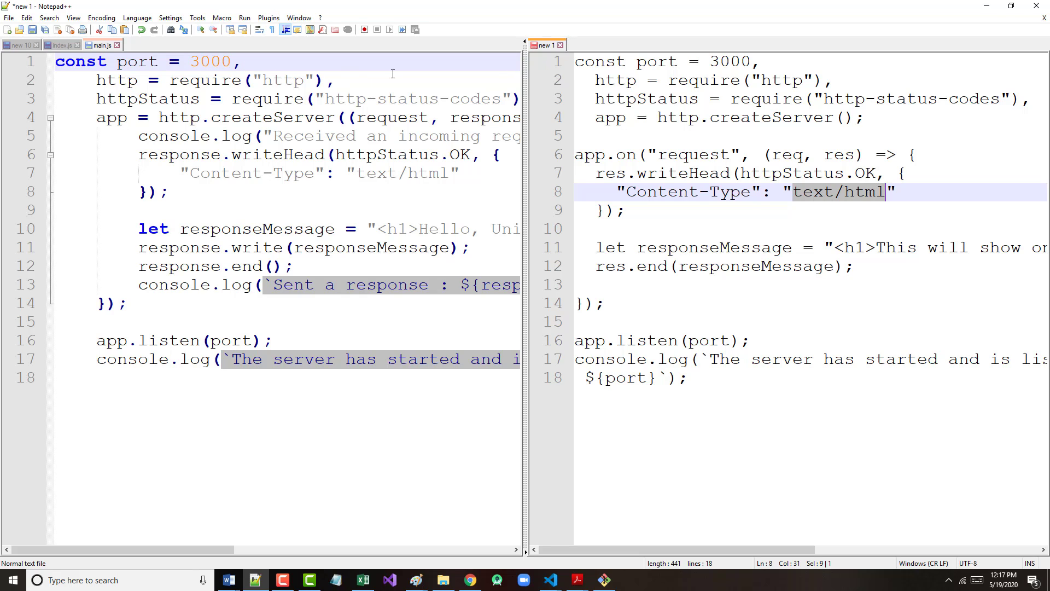
{"action": "mouse_move", "coordinate": [482, 92]}
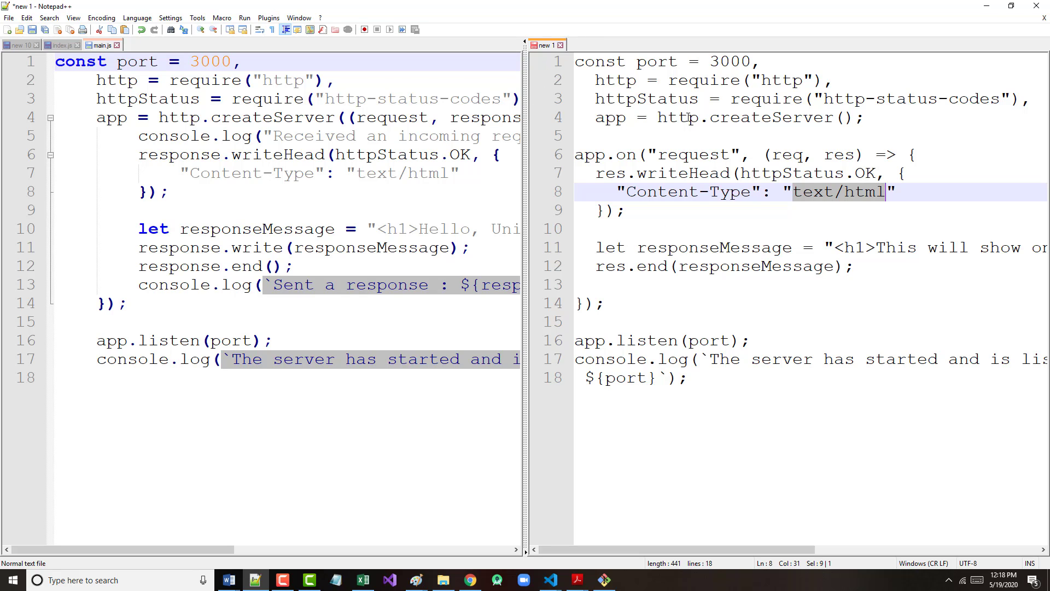
{"action": "mouse_move", "coordinate": [810, 78]}
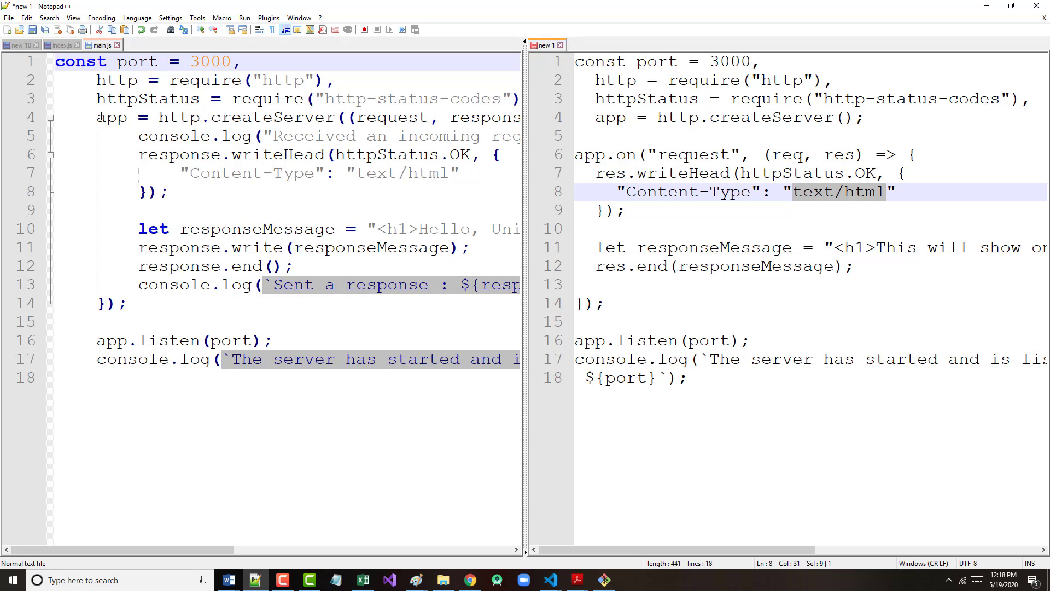
{"action": "left_click_drag", "start_coordinate": [97, 117], "coordinate": [190, 191]}
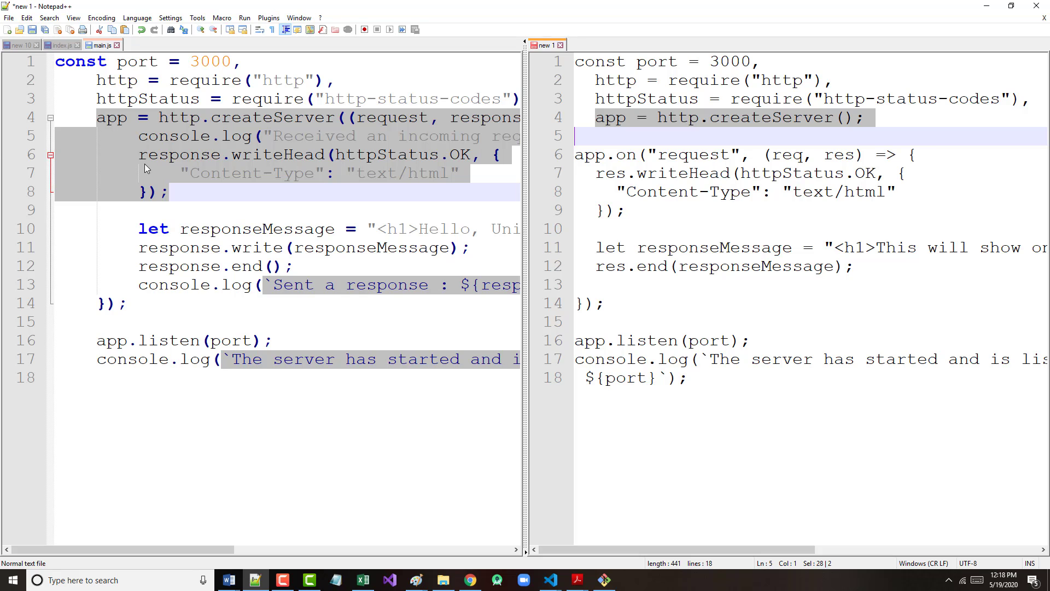
{"action": "left_click", "coordinate": [193, 117]}
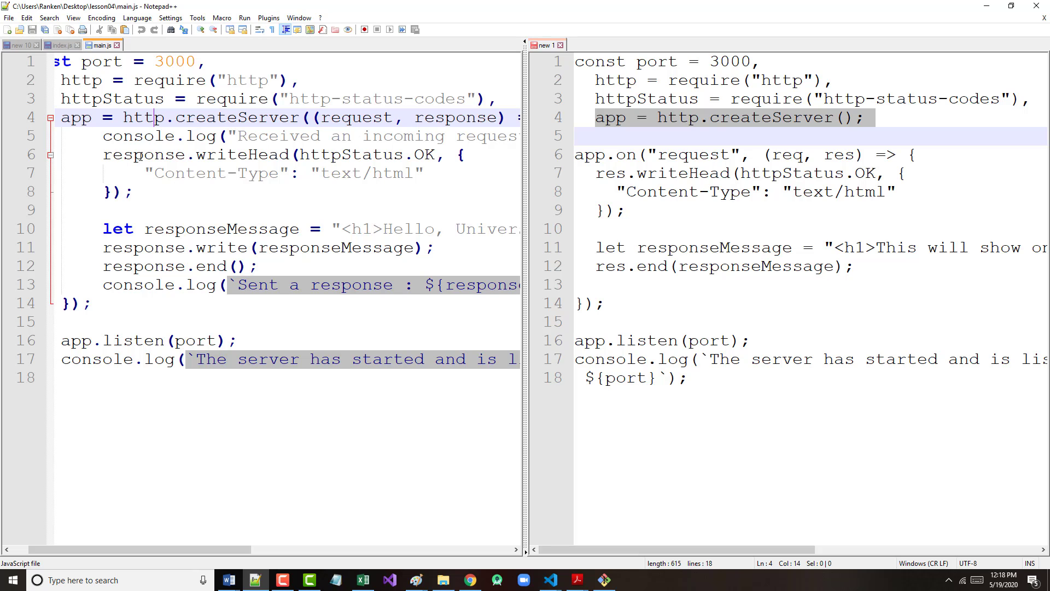
{"action": "mouse_move", "coordinate": [425, 156]}
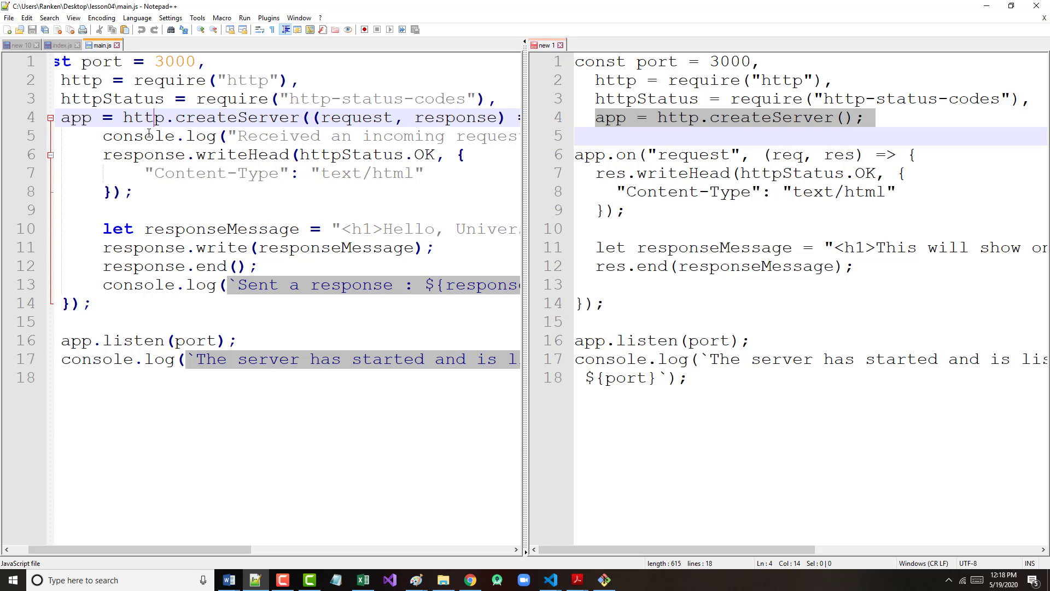
{"action": "mouse_move", "coordinate": [147, 132]}
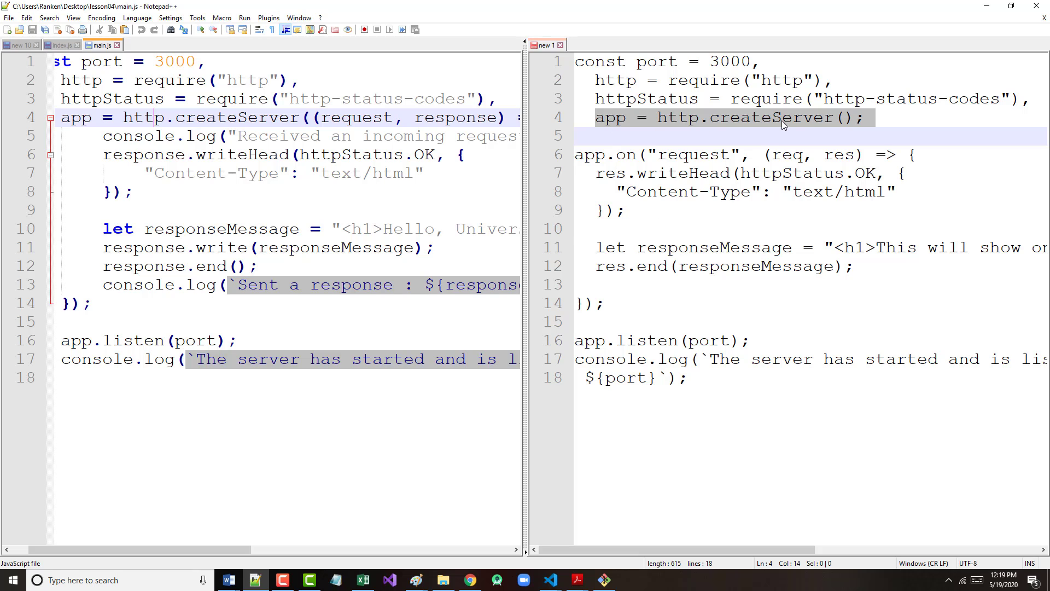
{"action": "mouse_move", "coordinate": [854, 123]}
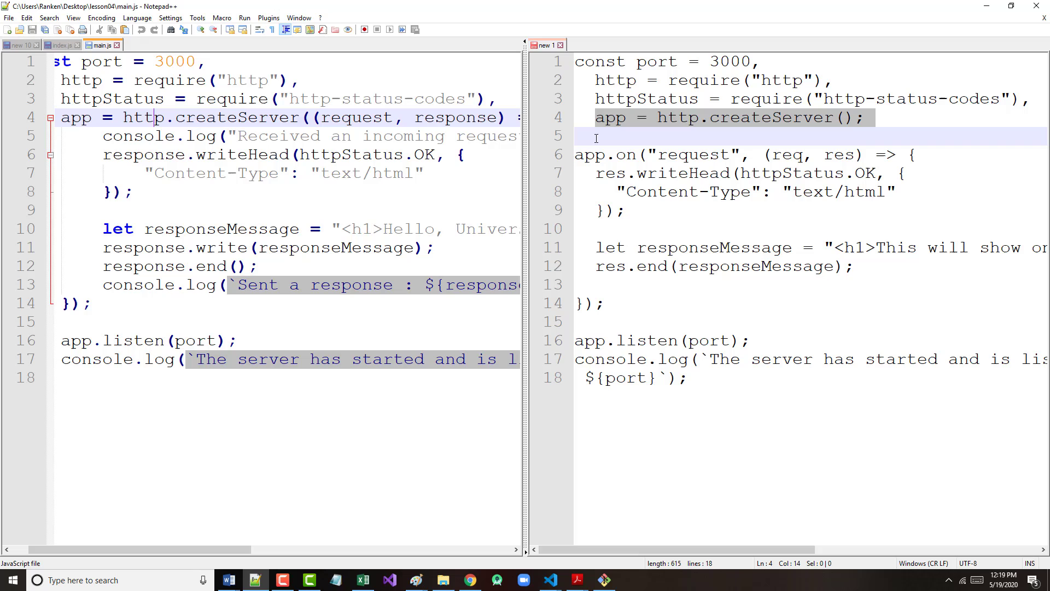
{"action": "mouse_move", "coordinate": [782, 135]}
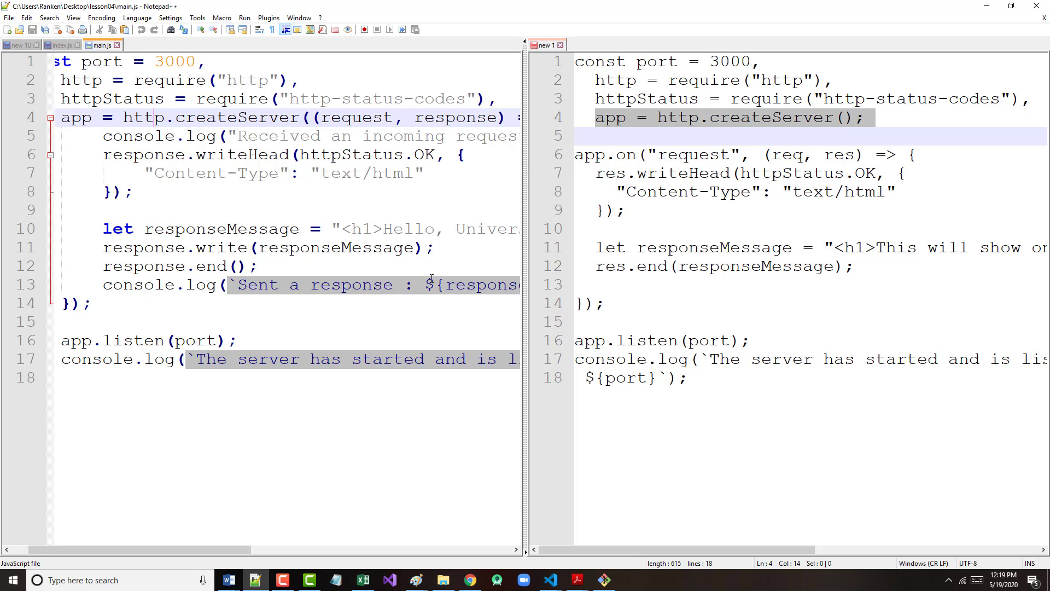
{"action": "mouse_move", "coordinate": [539, 542]}
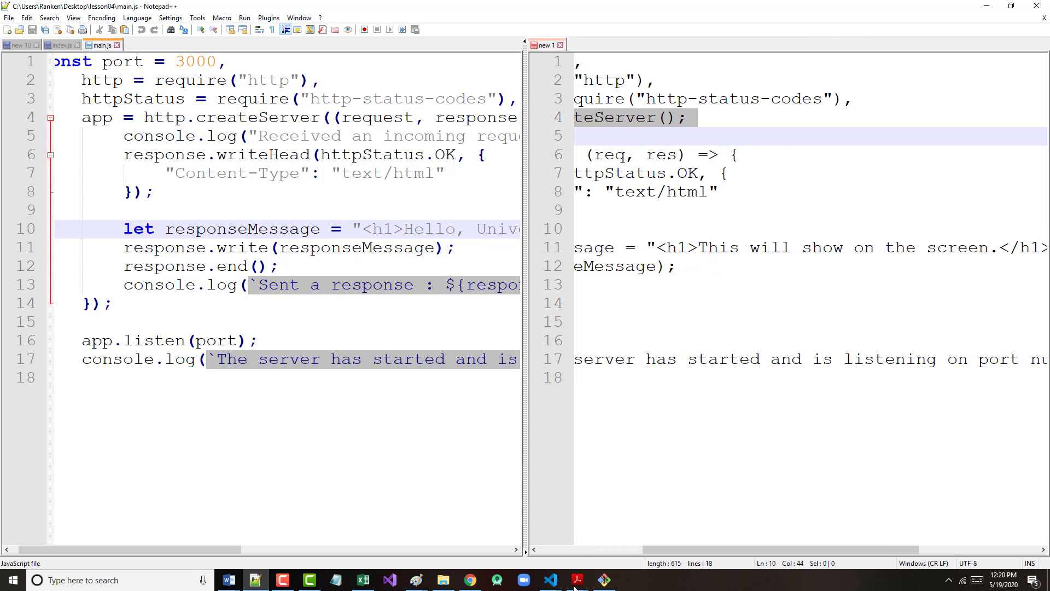
{"action": "scroll", "scroll_direction": "left", "scroll_amount": 3}
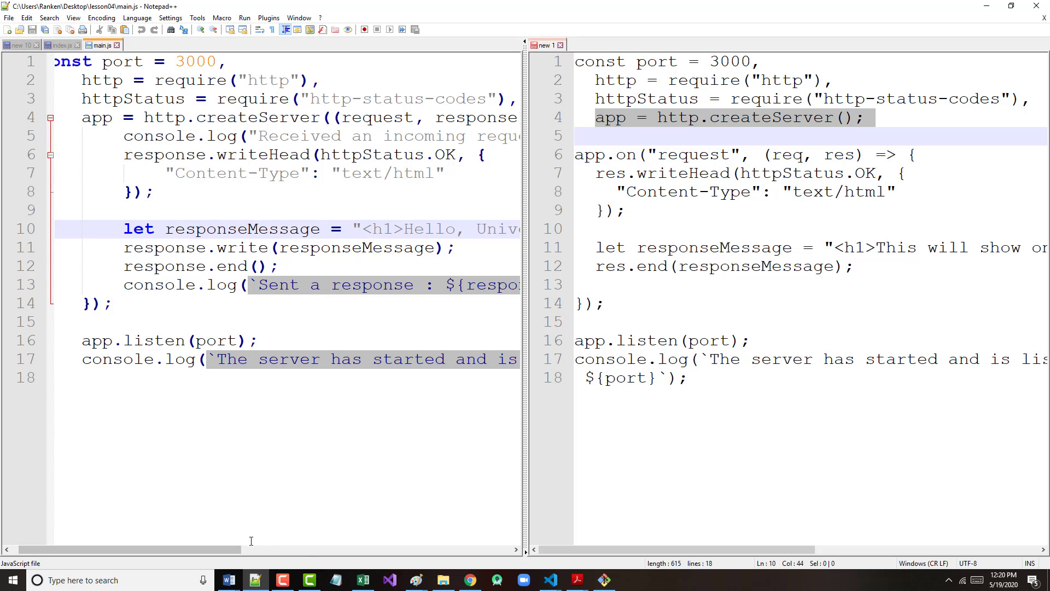
{"action": "scroll", "scroll_direction": "right", "scroll_amount": 3}
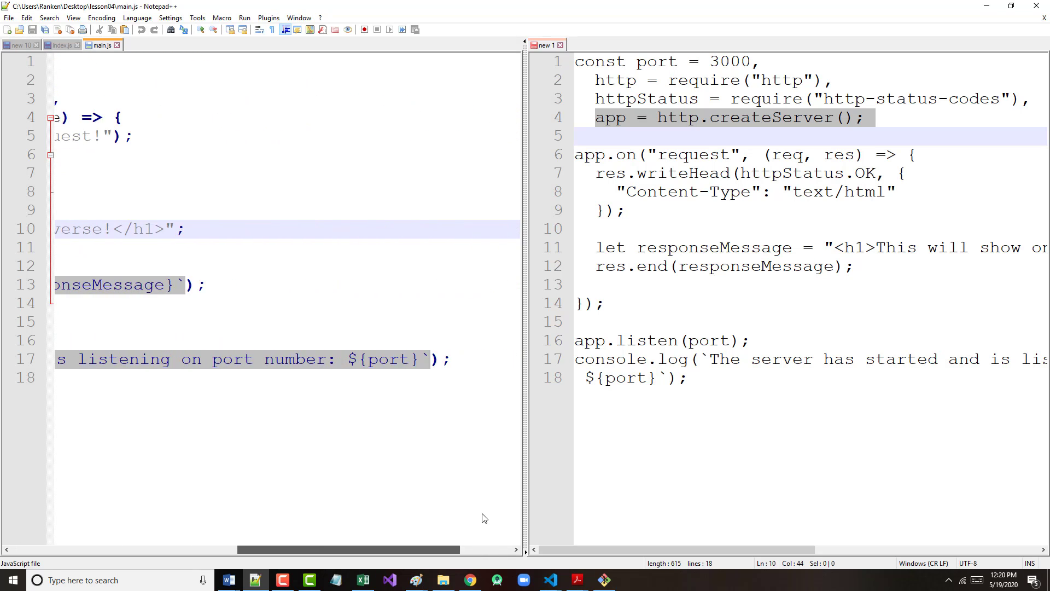
{"action": "scroll", "scroll_direction": "left", "scroll_amount": 3}
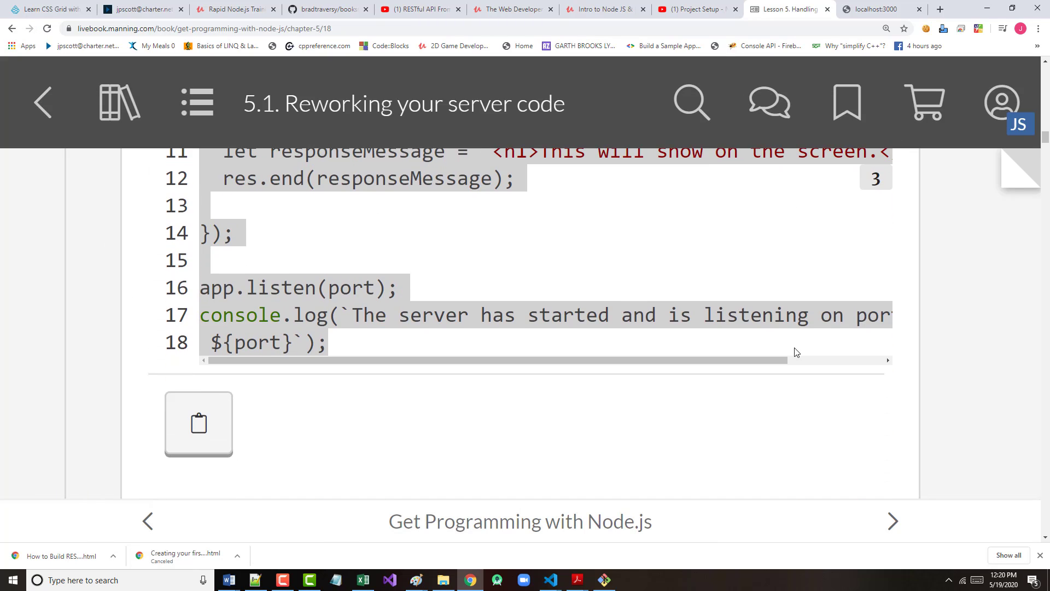
Step: Scroll past the 'node main' / localhost:3000 instructions and the http-status-codes NOTE box
{"action": "scroll", "scroll_direction": "down", "scroll_amount": 3}
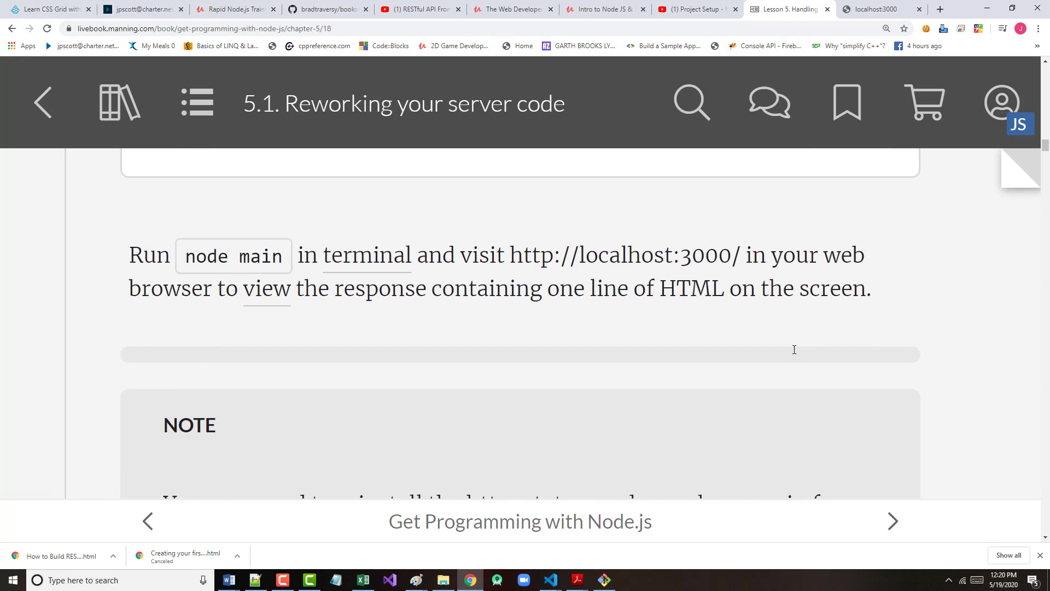
{"action": "scroll", "scroll_direction": "down", "scroll_amount": 3}
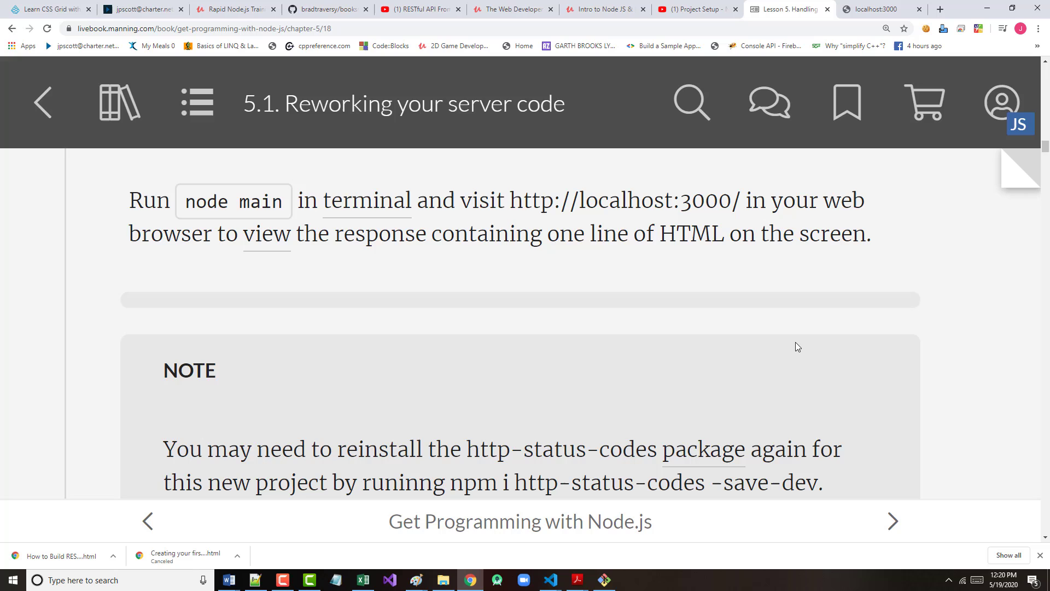
{"action": "mouse_move", "coordinate": [818, 302]}
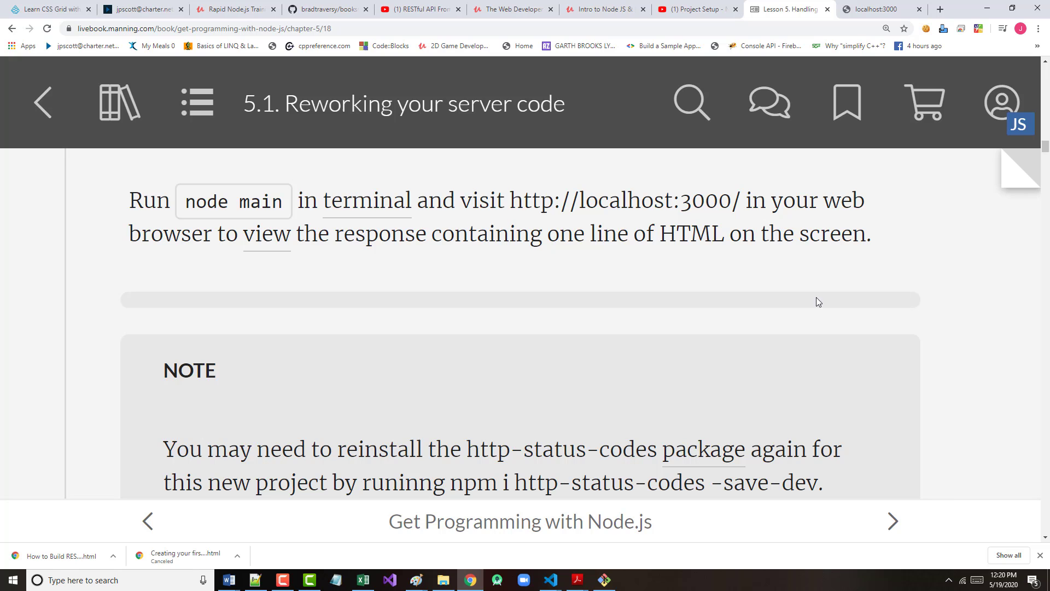
{"action": "mouse_move", "coordinate": [302, 280]}
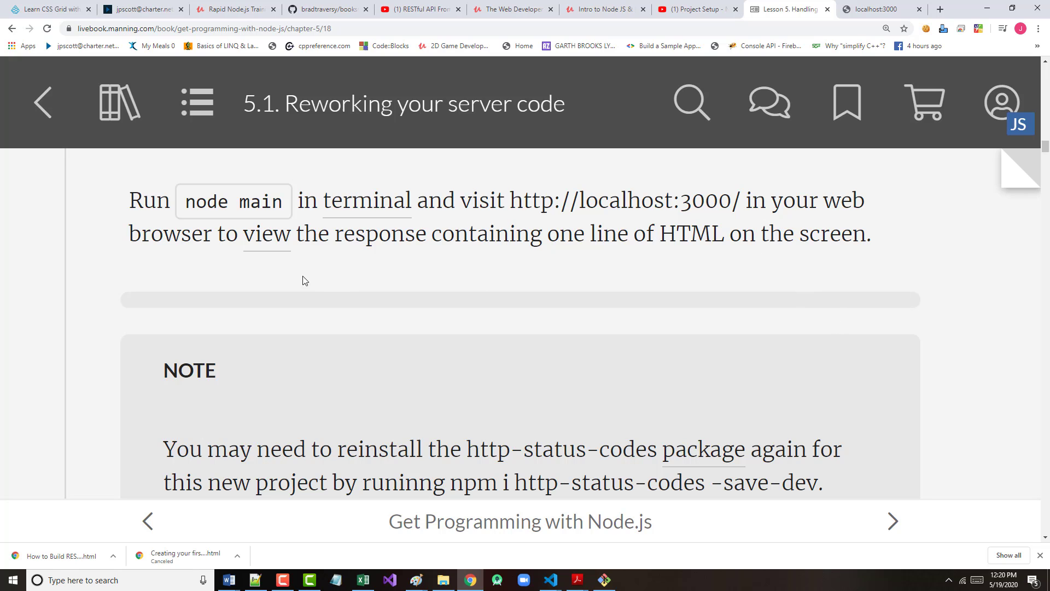
{"action": "mouse_move", "coordinate": [690, 220]}
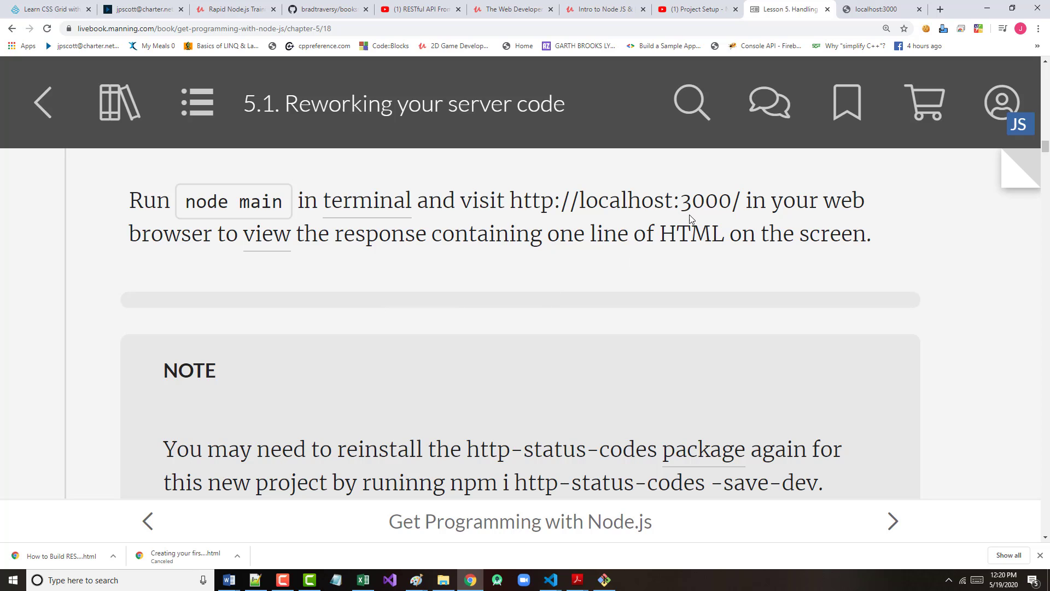
{"action": "mouse_move", "coordinate": [334, 356]}
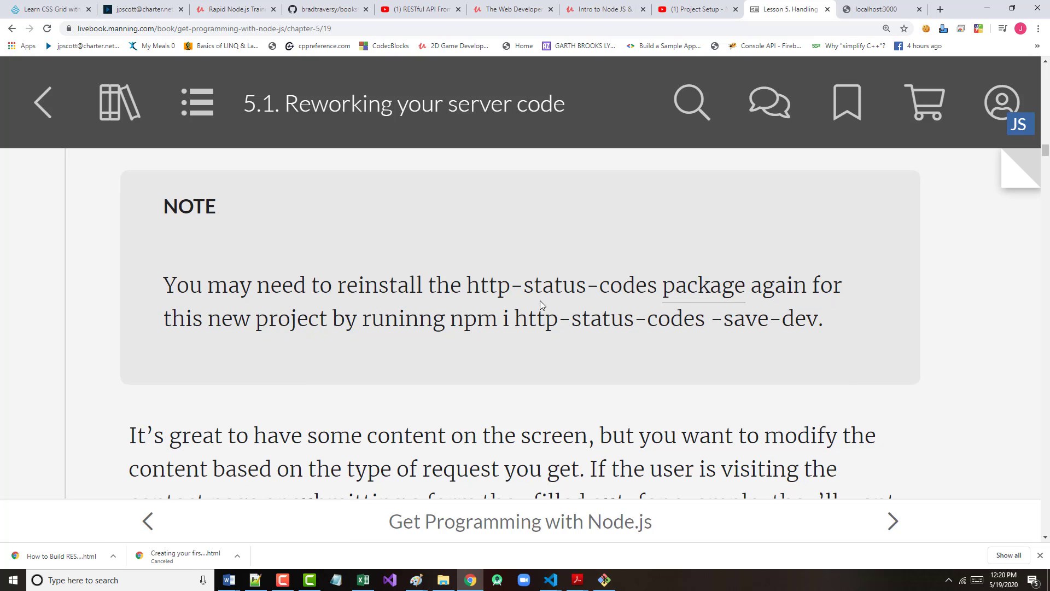
{"action": "mouse_move", "coordinate": [584, 296]}
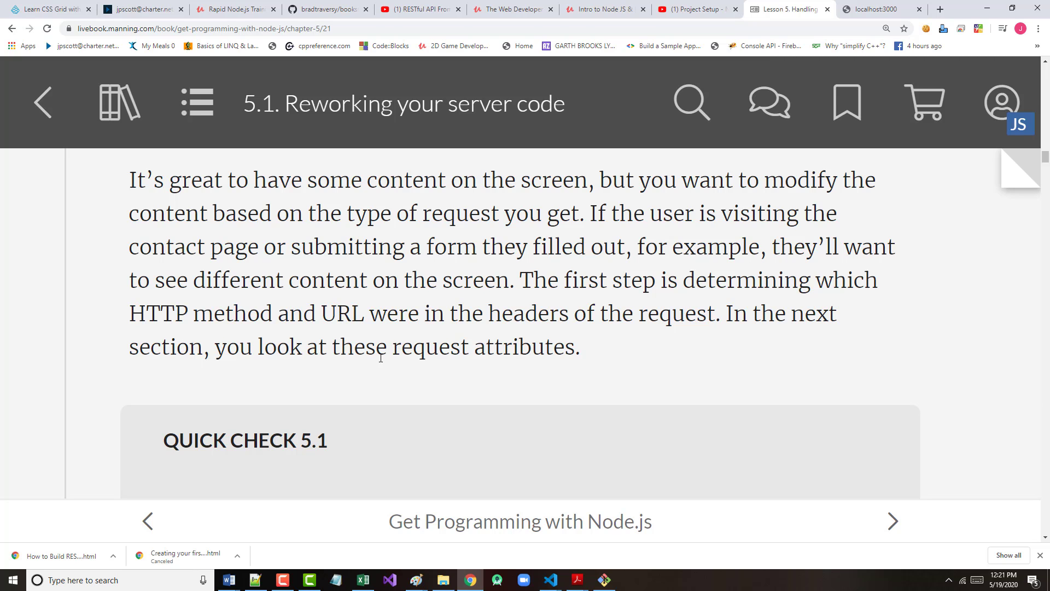
Step: Reveal the Quick Check 5.1 answer (anonymous callback function) and continue toward section 5.2
{"action": "left_click", "coordinate": [891, 520]}
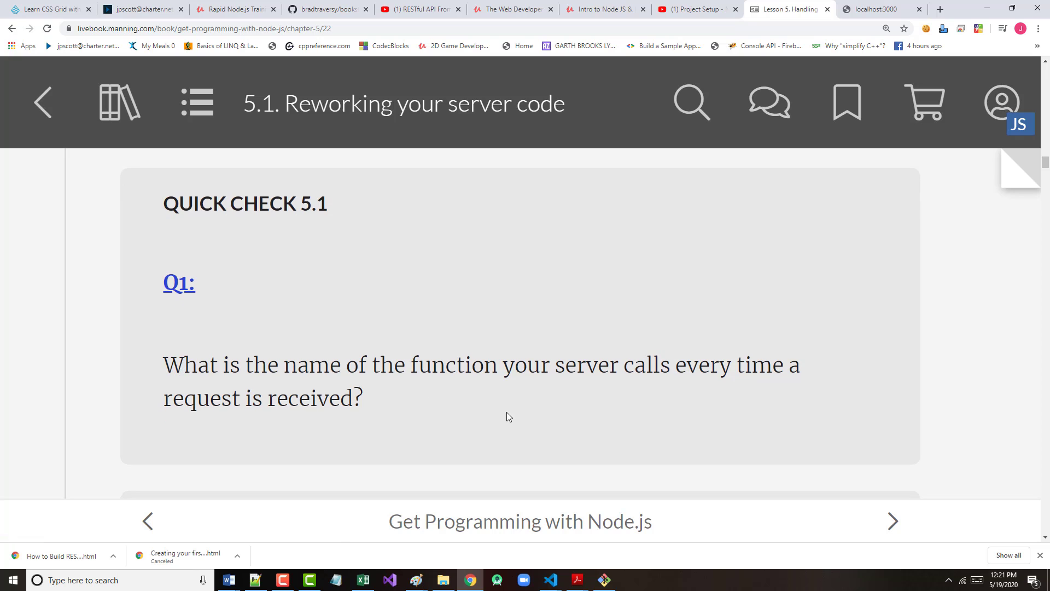
{"action": "mouse_move", "coordinate": [527, 415]}
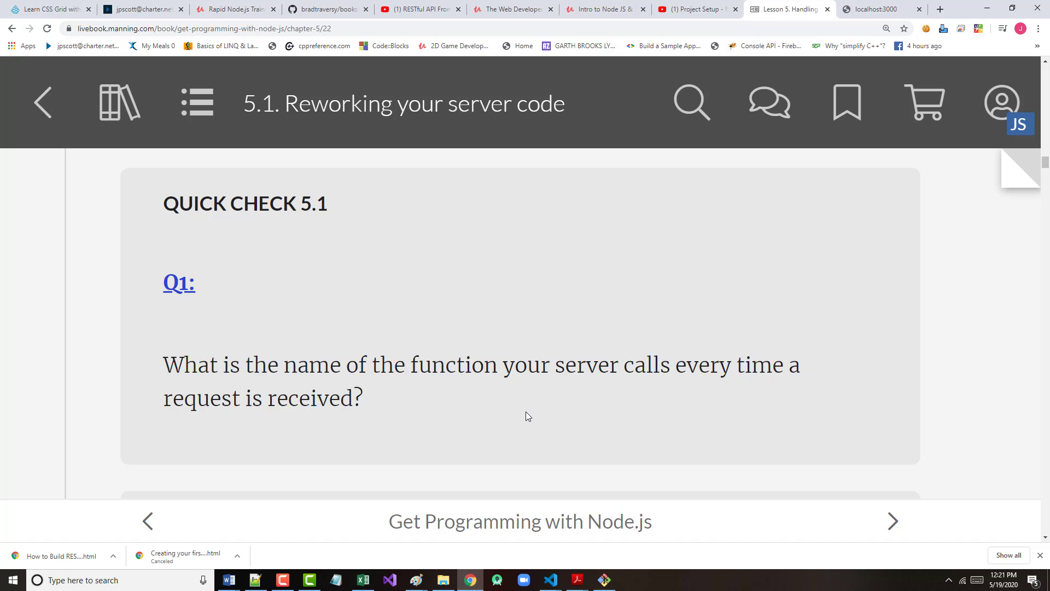
{"action": "scroll", "scroll_direction": "down", "scroll_amount": 3}
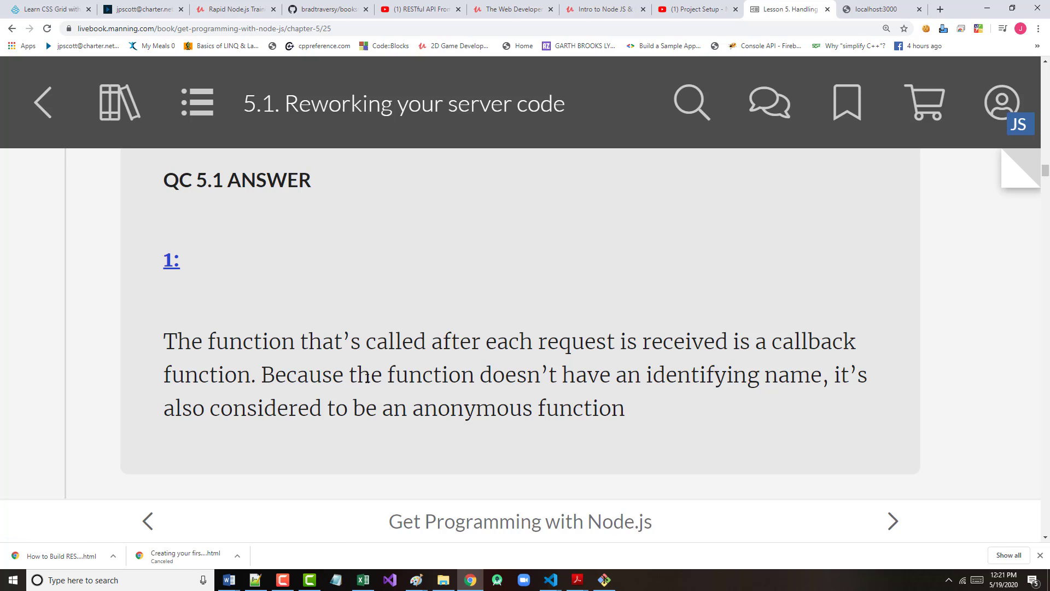
{"action": "mouse_move", "coordinate": [315, 395]}
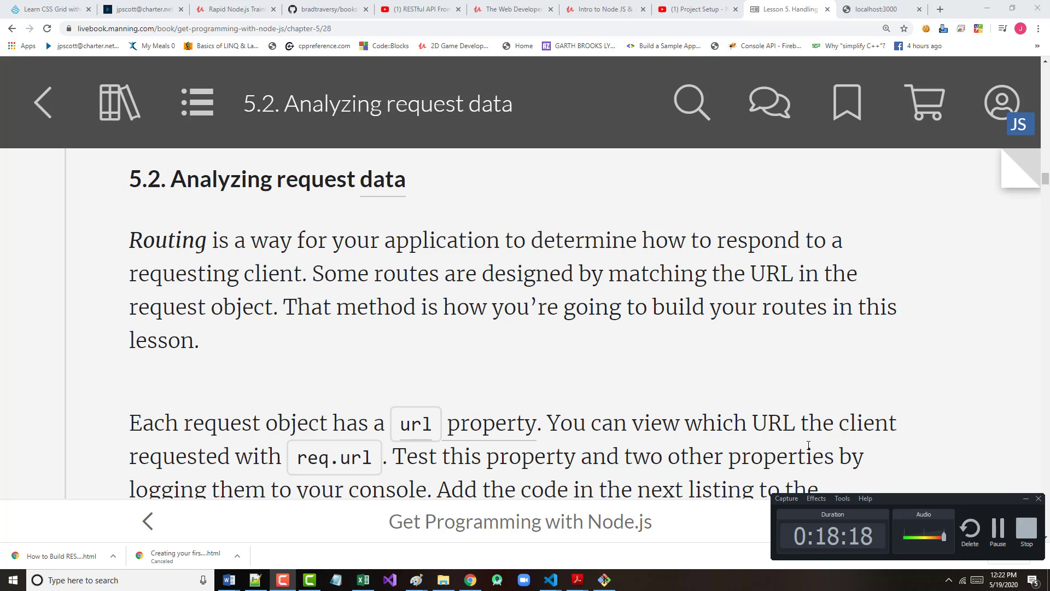
{"action": "mouse_move", "coordinate": [851, 436]}
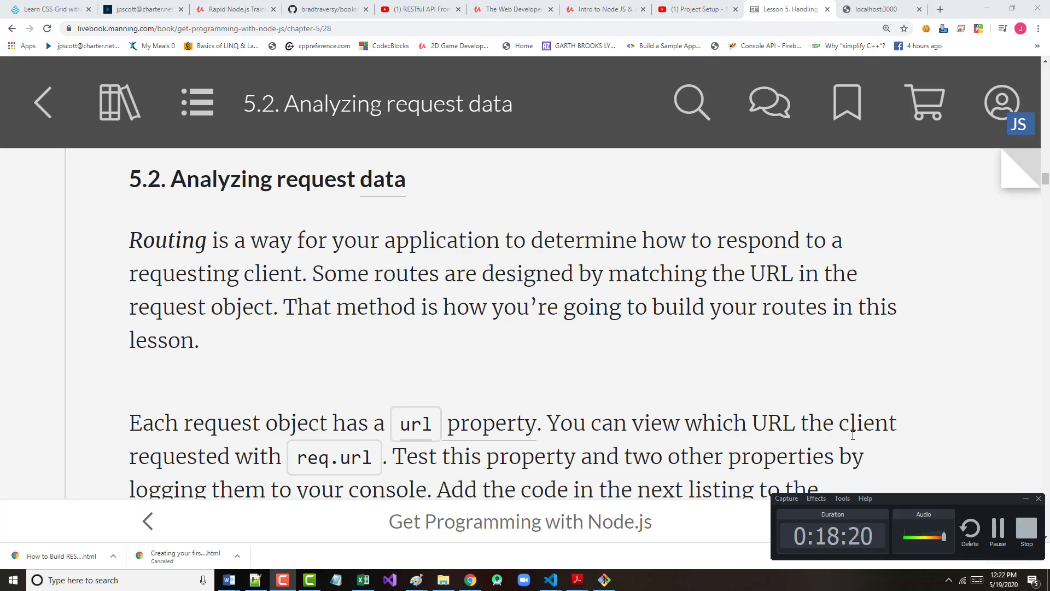